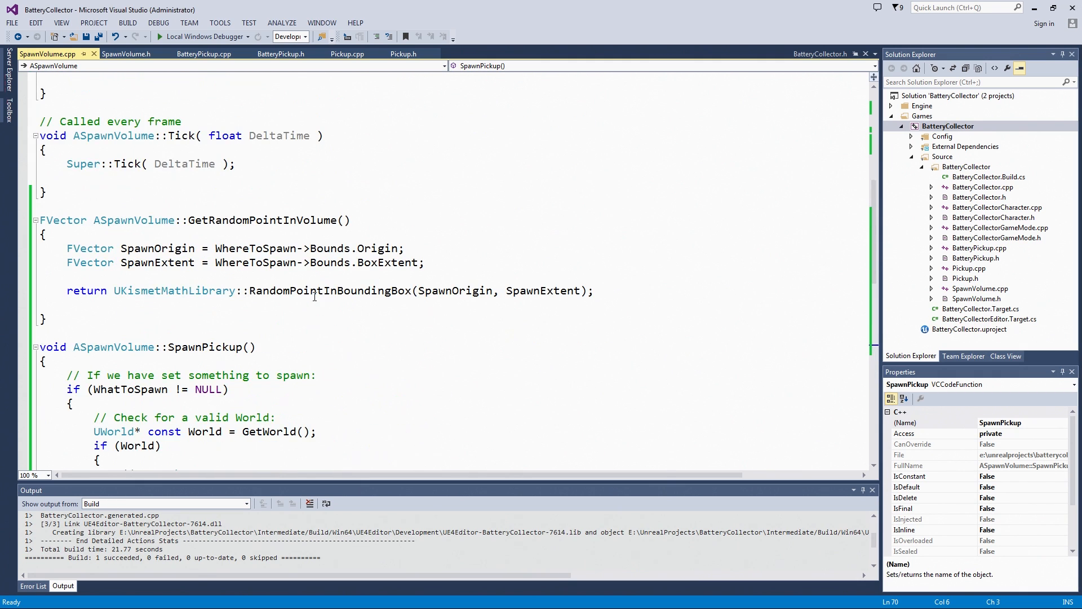
pyautogui.moveTo(126, 70)
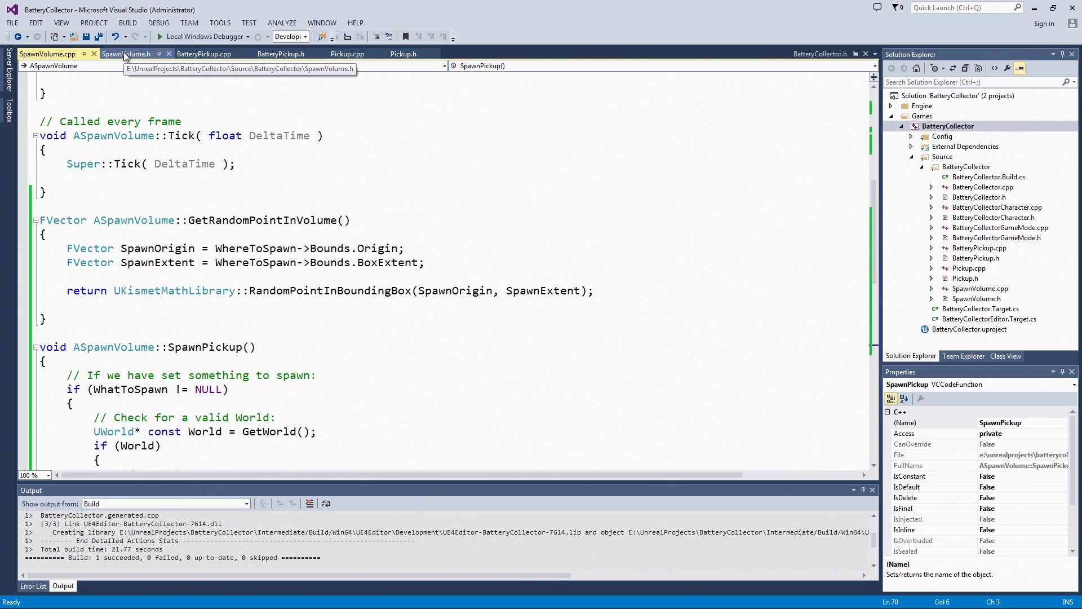
# Add 'FTimerHandle SpawnTimer;' below WhatToSpawn in SpawnVolume.h's protected section
pyautogui.click(127, 54)
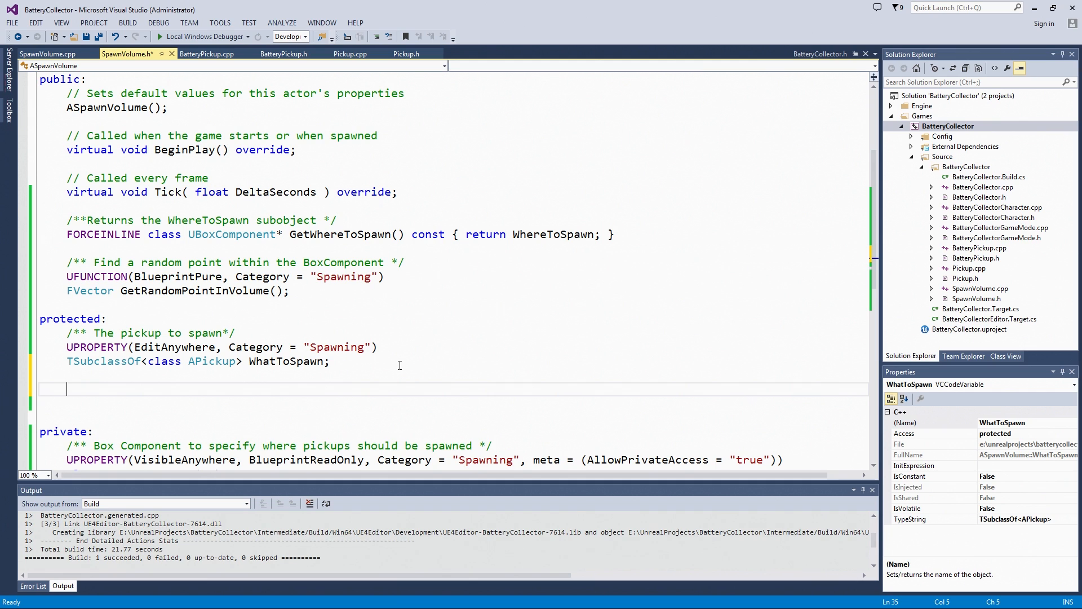
pyautogui.write('F')
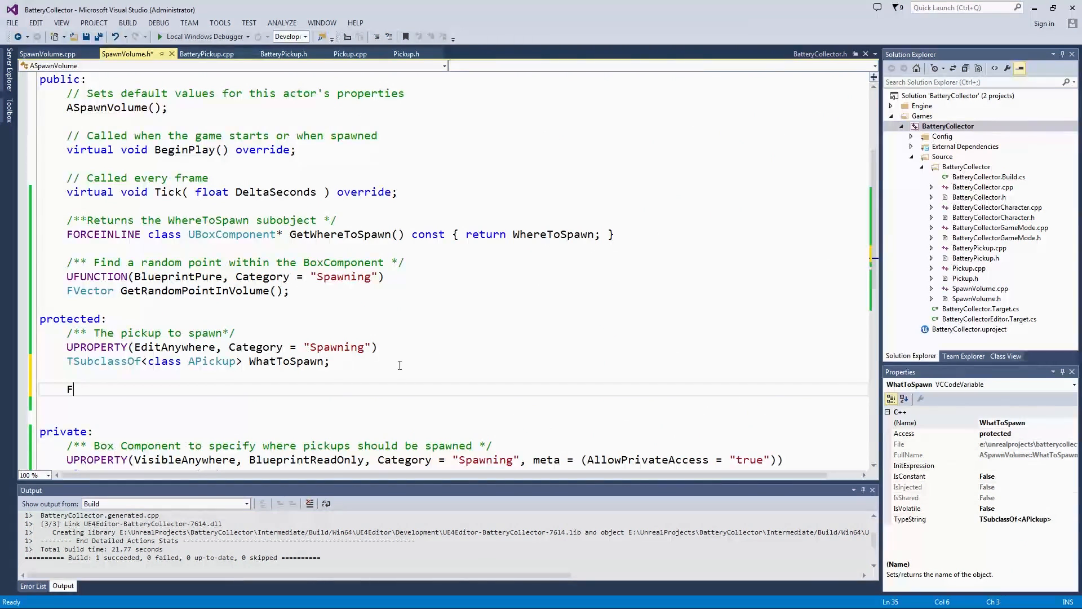
pyautogui.write('Tim')
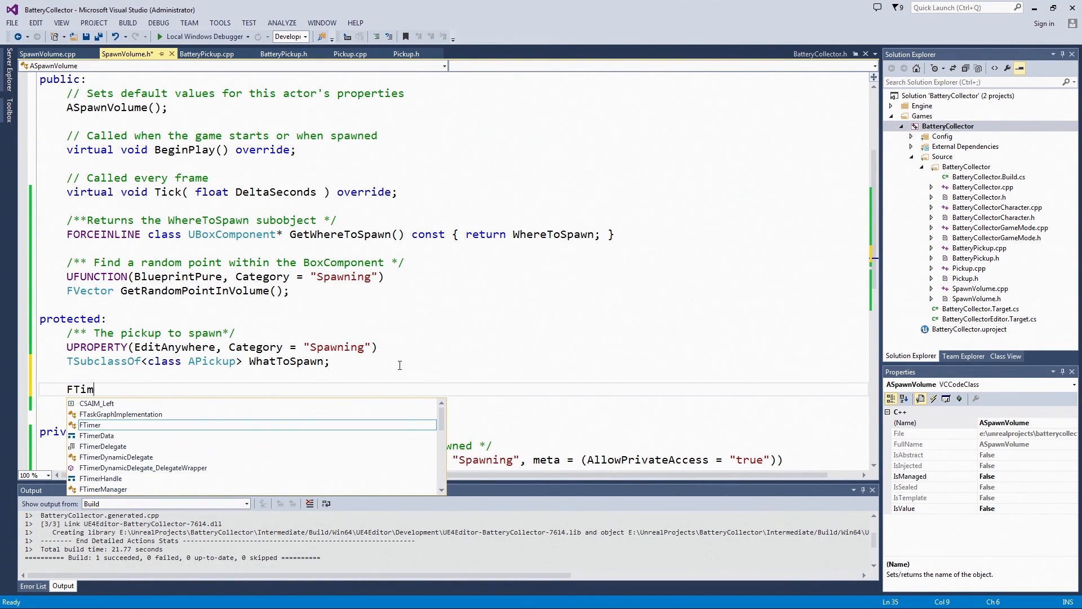
pyautogui.write('erHandle SpawnTi')
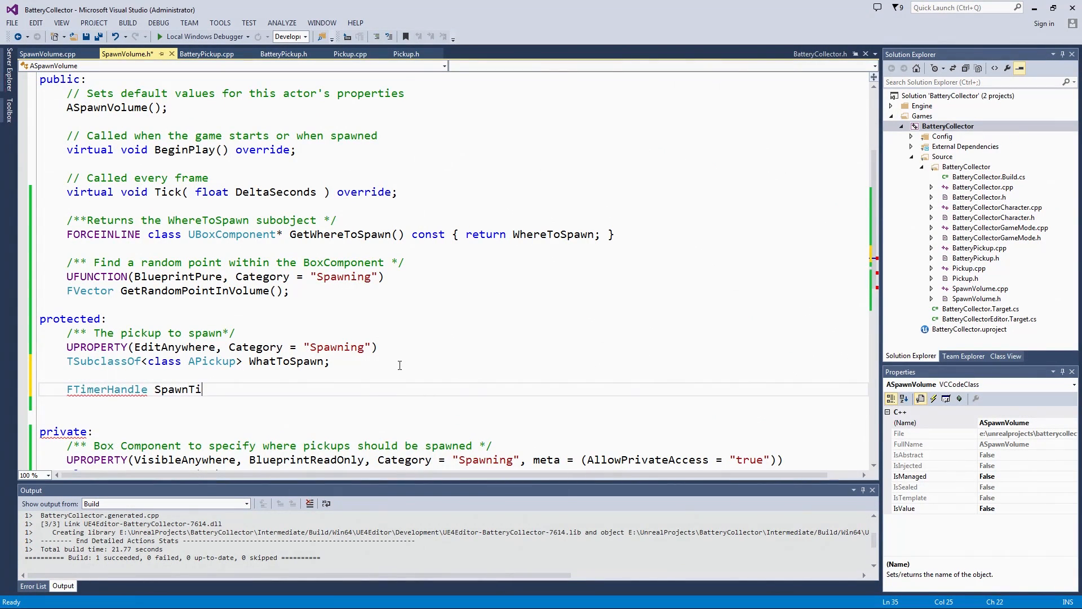
pyautogui.write('mer;')
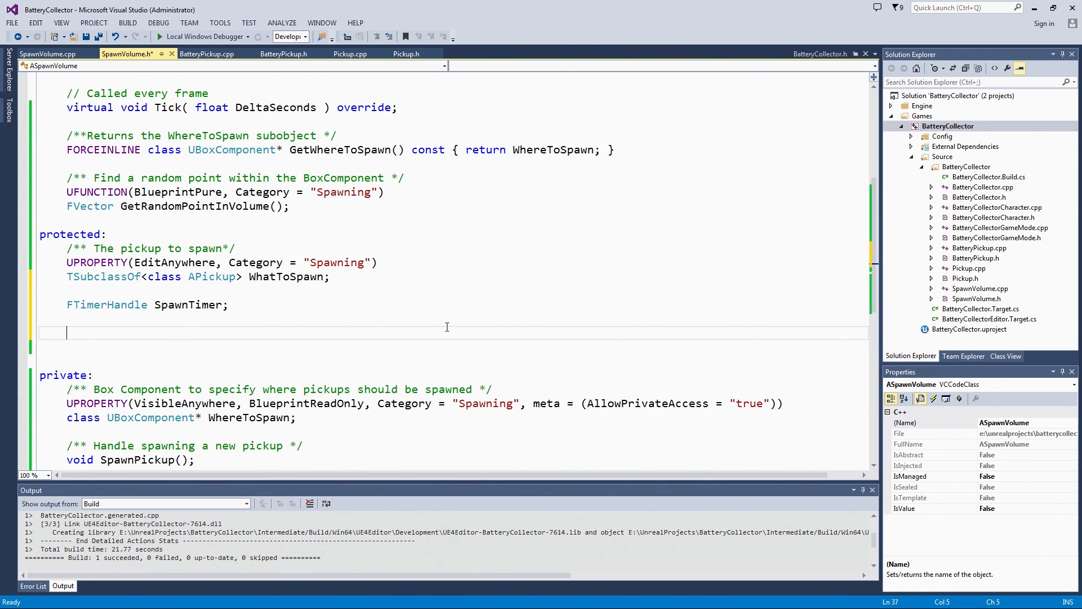
# Add floats SpawnDelayRangeLow and SpawnDelayRangeHigh with 'Minimum/Maximum spawn delay' comments
pyautogui.write('/')
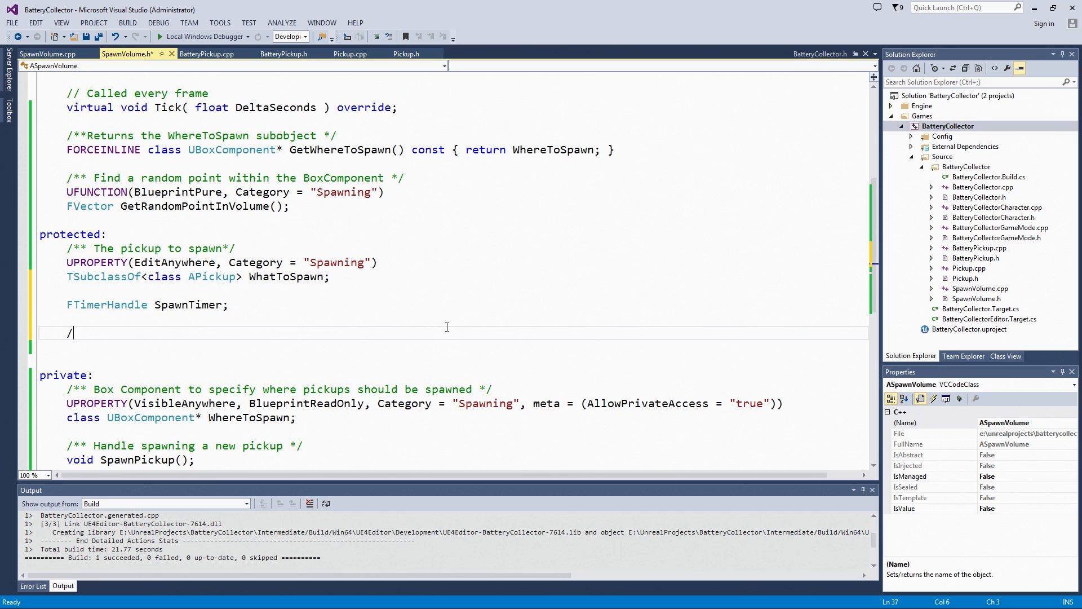
pyautogui.write('**')
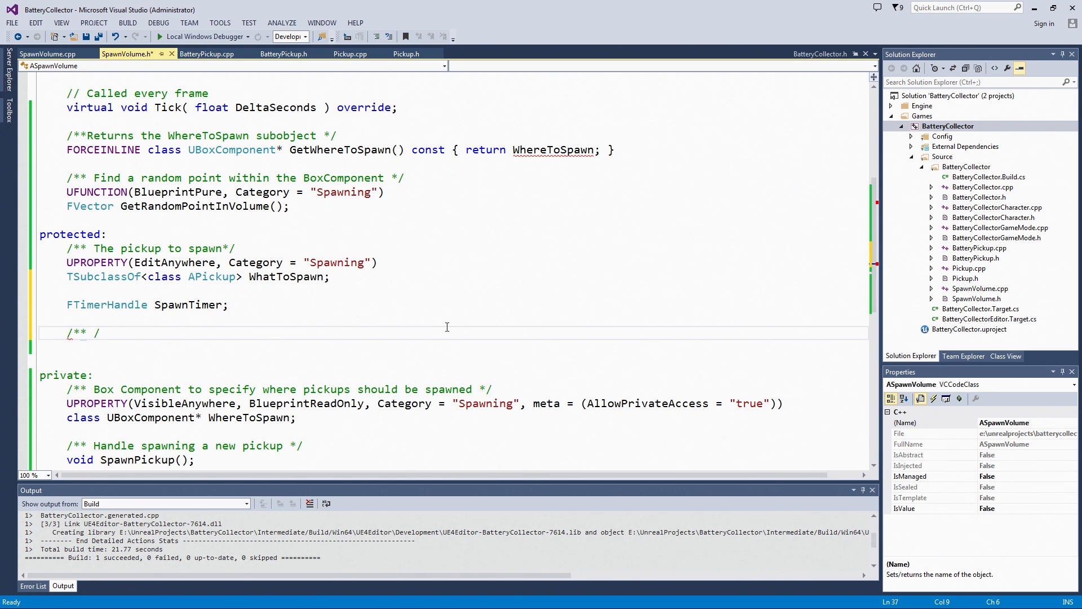
pyautogui.write('Minimum spawn delay')
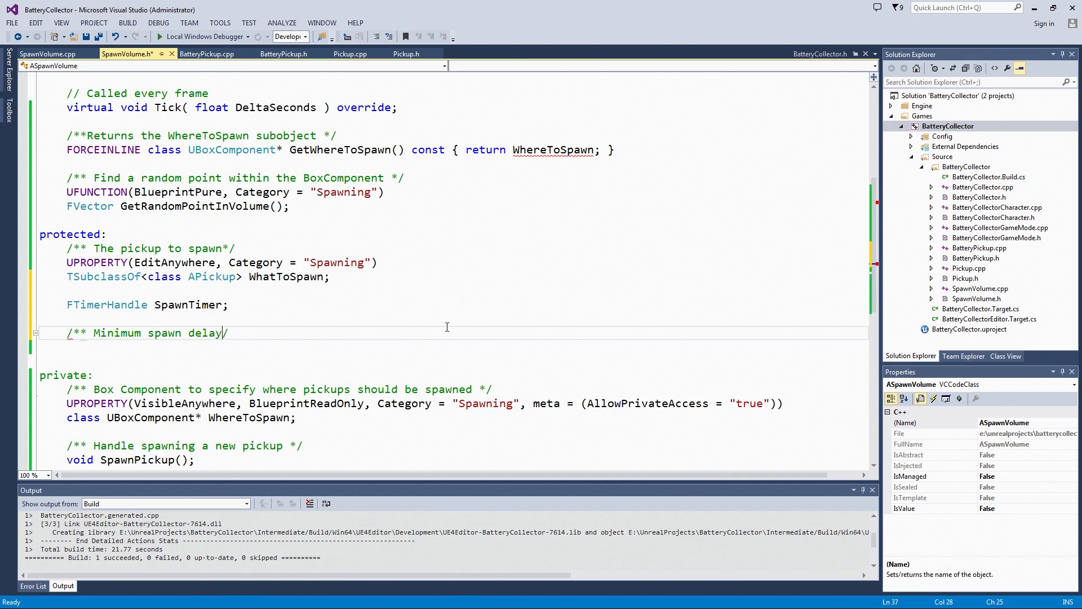
pyautogui.press('Enter')
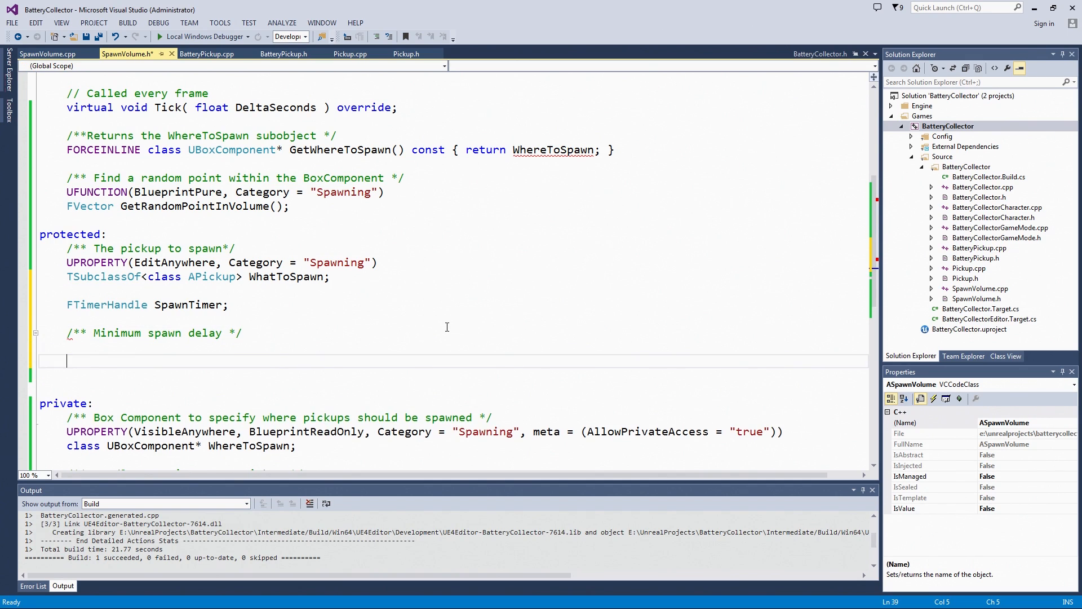
pyautogui.write('/** /')
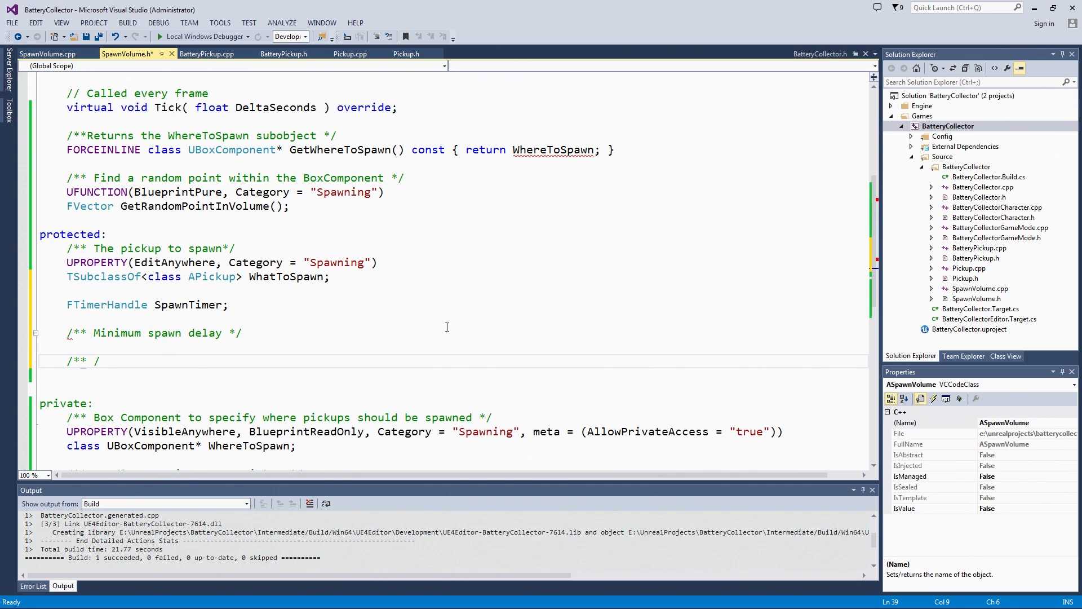
pyautogui.write('Maxiumum spawn delay *')
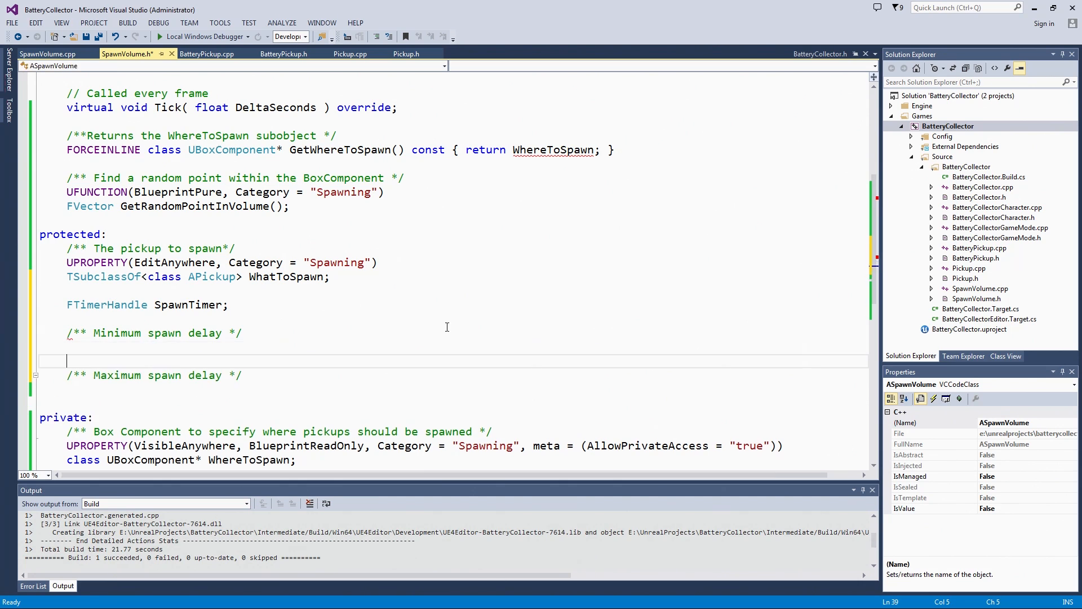
pyautogui.write('fki')
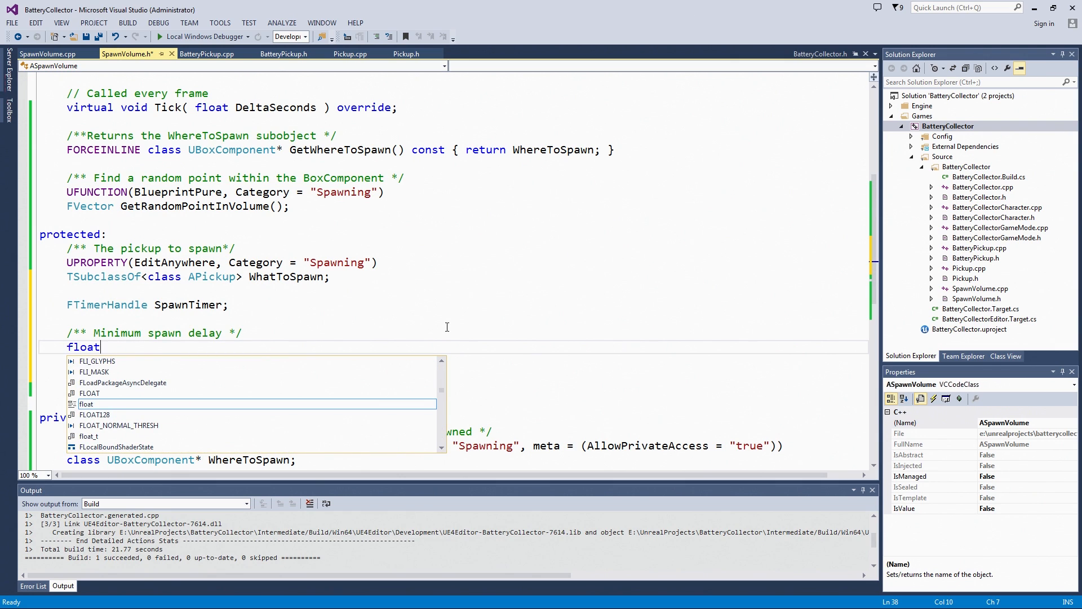
pyautogui.write('SpawnDela')
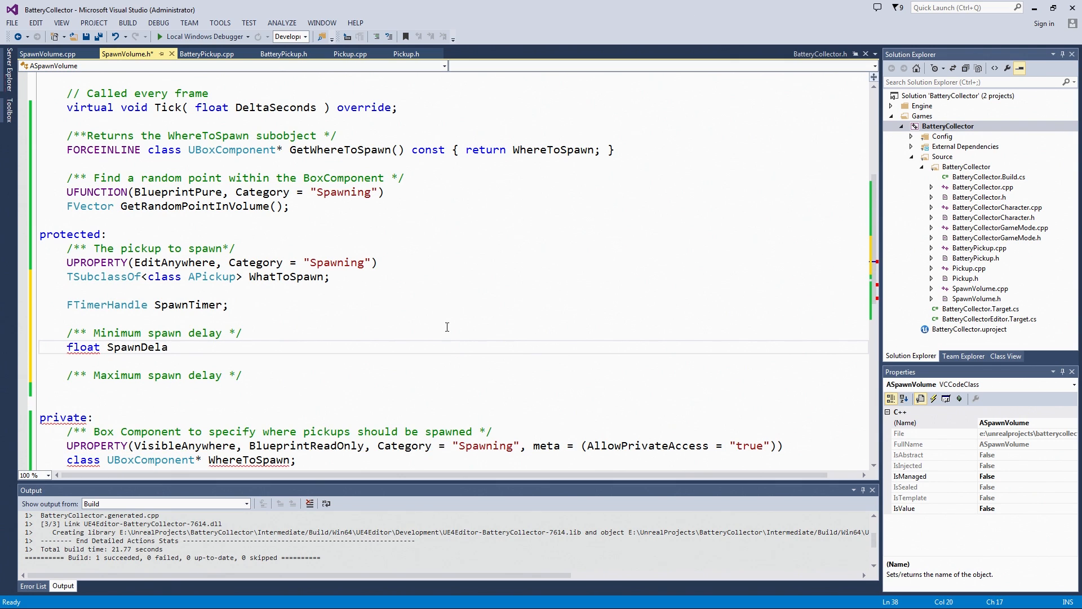
pyautogui.write('yRangeLow;')
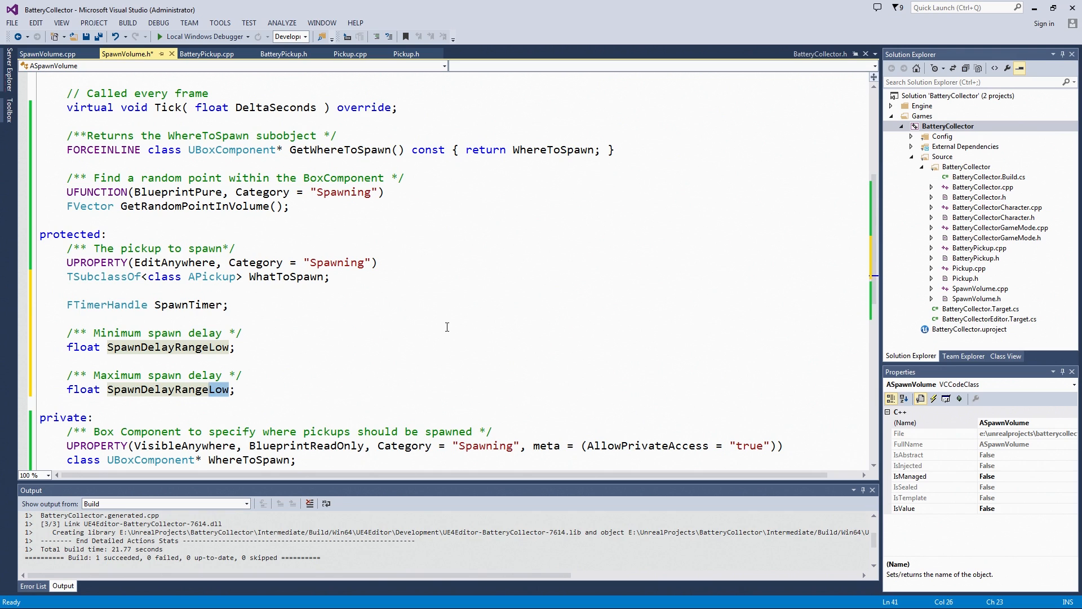
pyautogui.write('High')
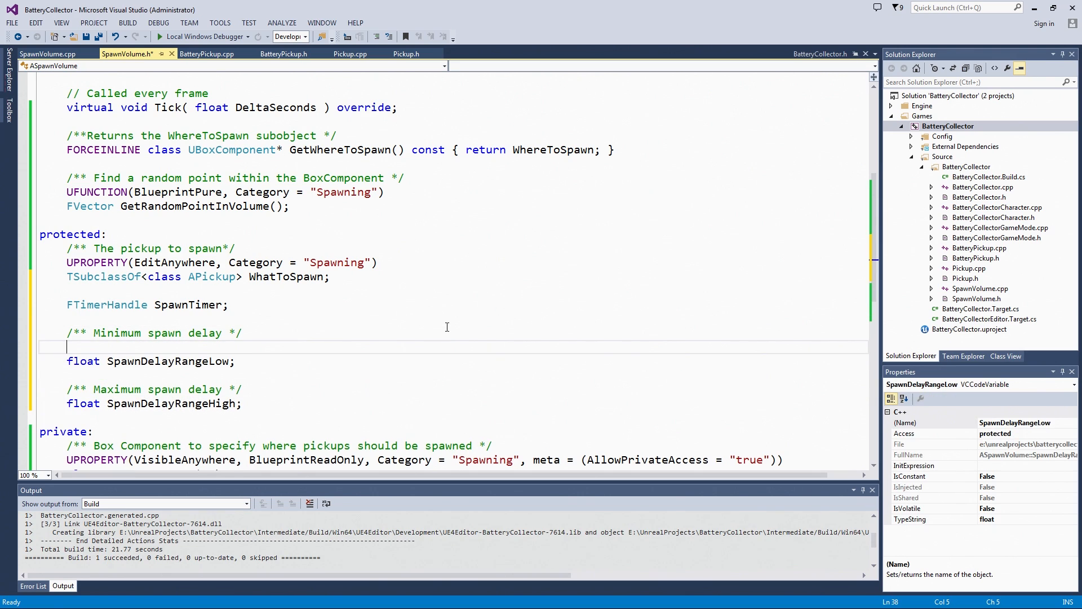
# Put UPROPERTY(EditAnywhere, BlueprintReadWrite, Category = "Spawning") above both delay floats
pyautogui.write('UP')
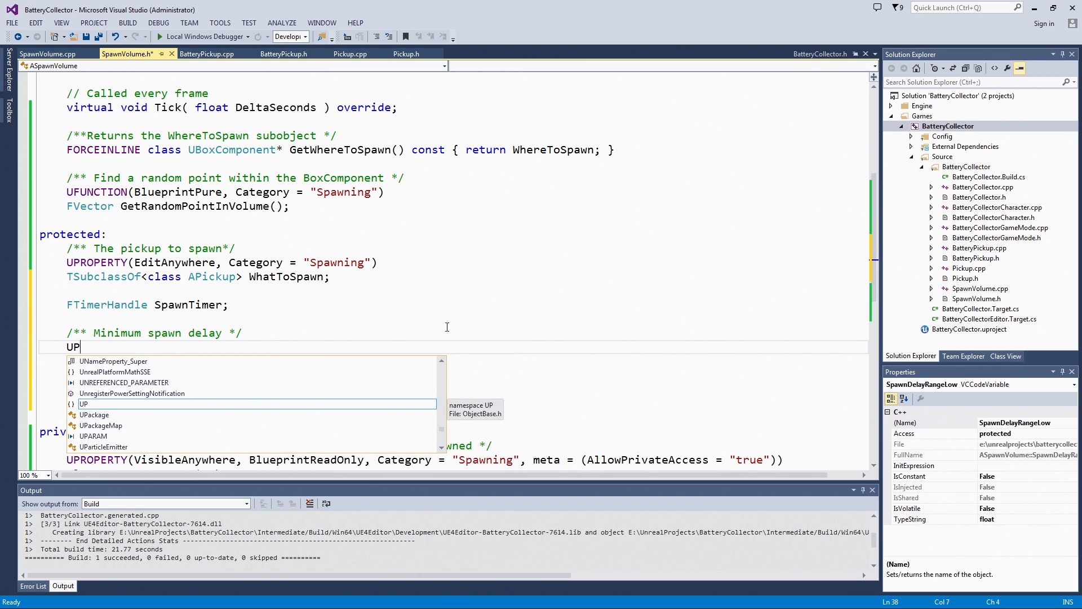
pyautogui.write('ROPE')
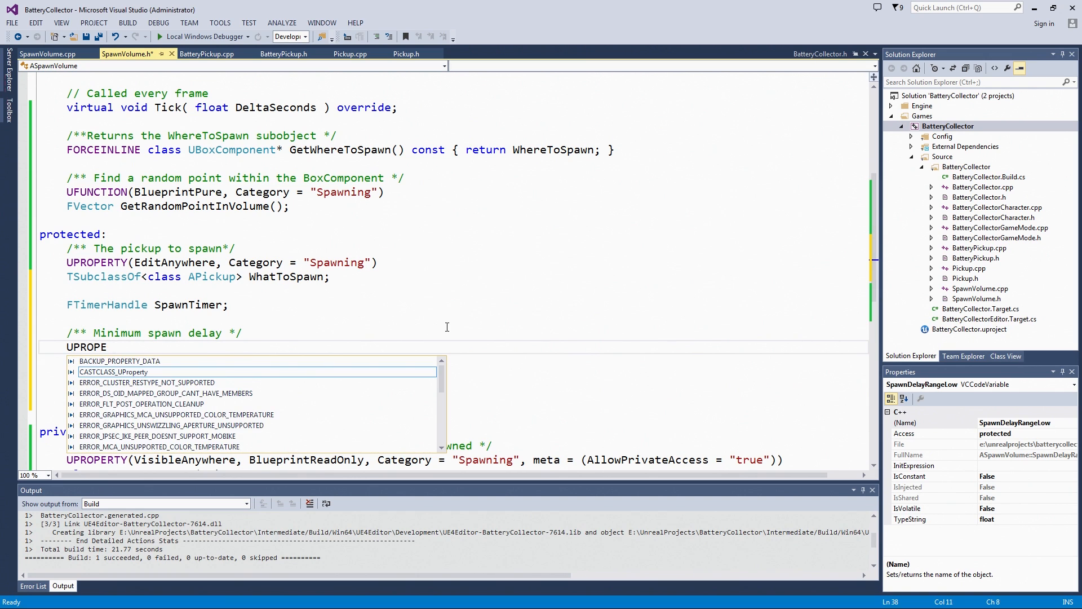
pyautogui.write('()')
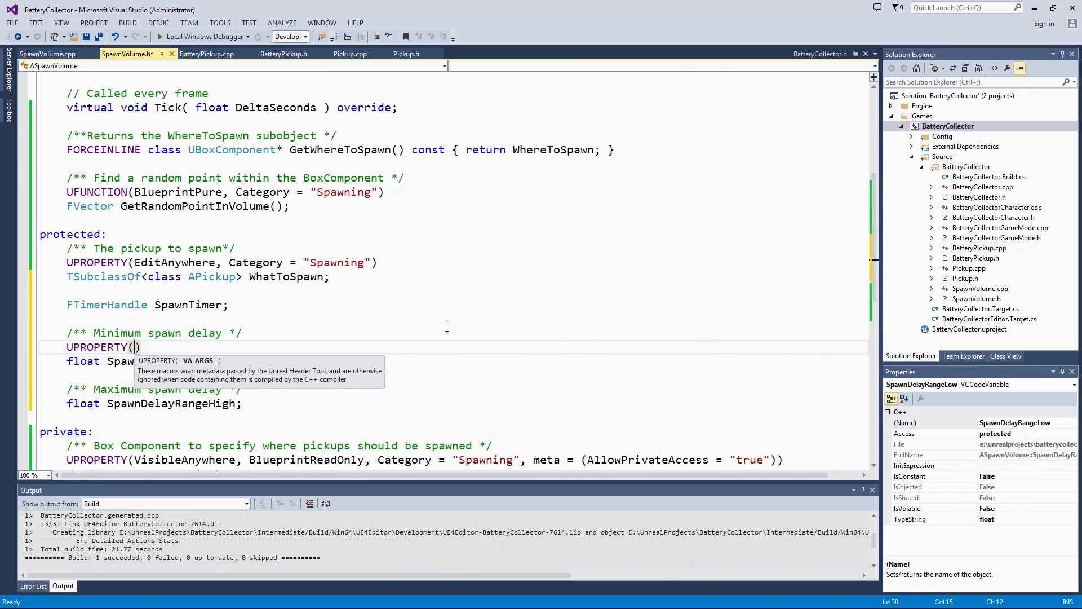
pyautogui.write('EditAnywhere, B')
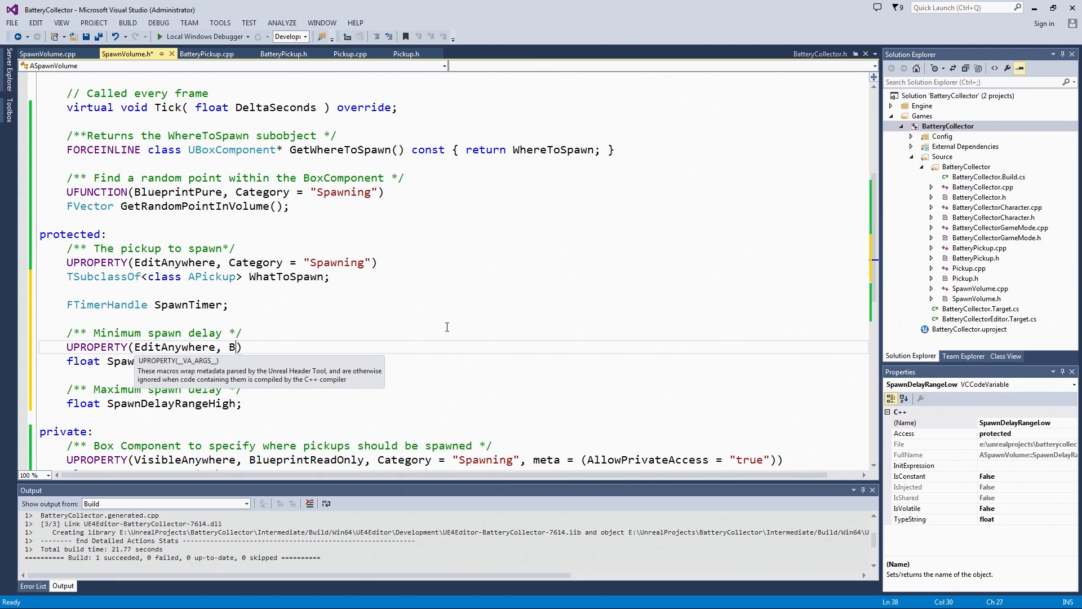
pyautogui.write('lueprint')
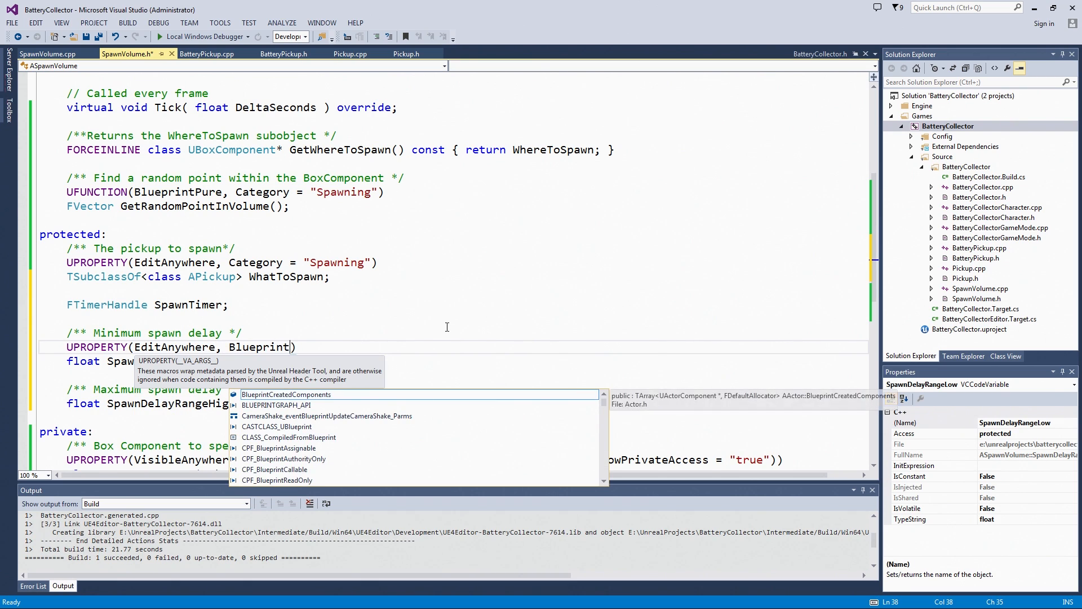
pyautogui.write('Rea')
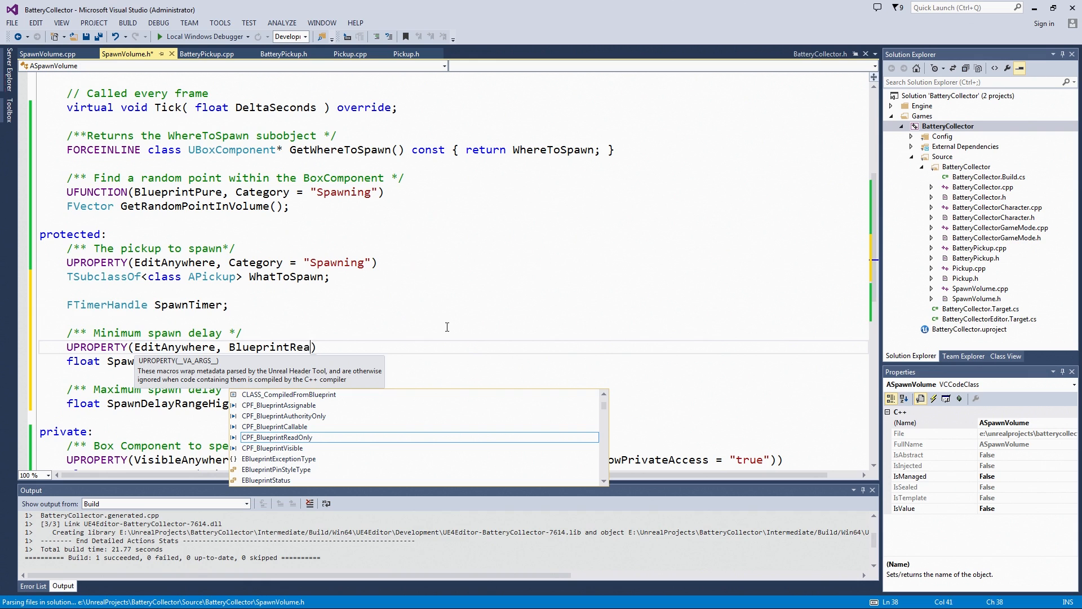
pyautogui.write('d')
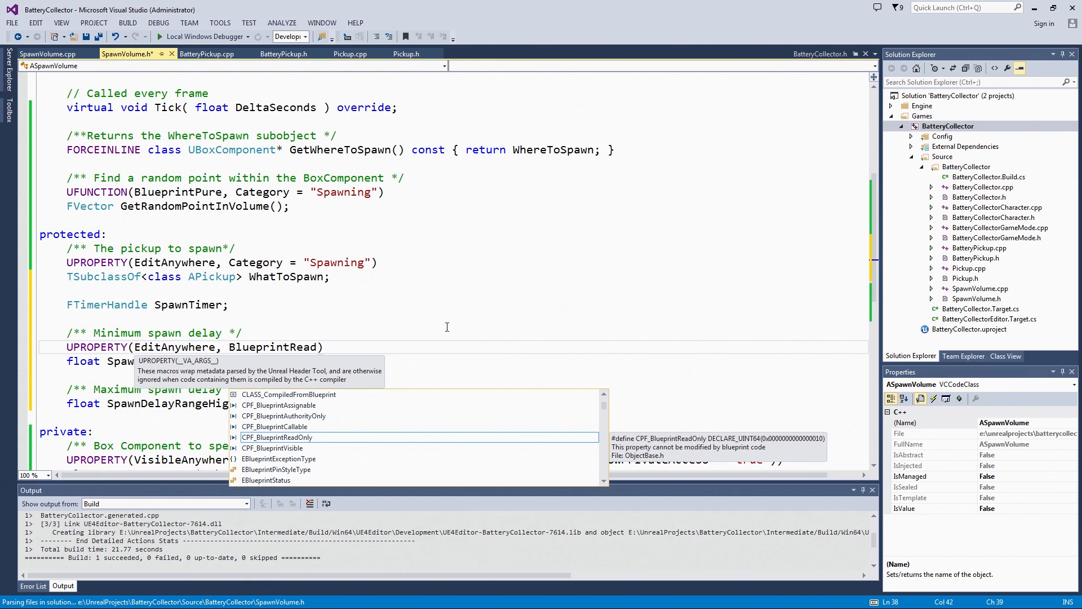
pyautogui.write('Write,')
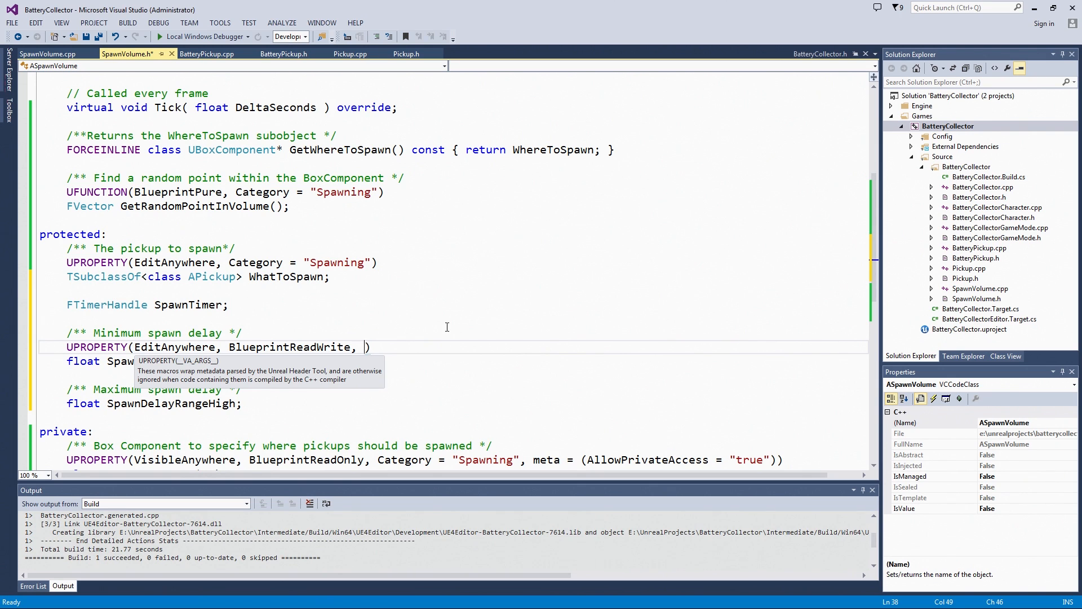
pyautogui.write('Category =')
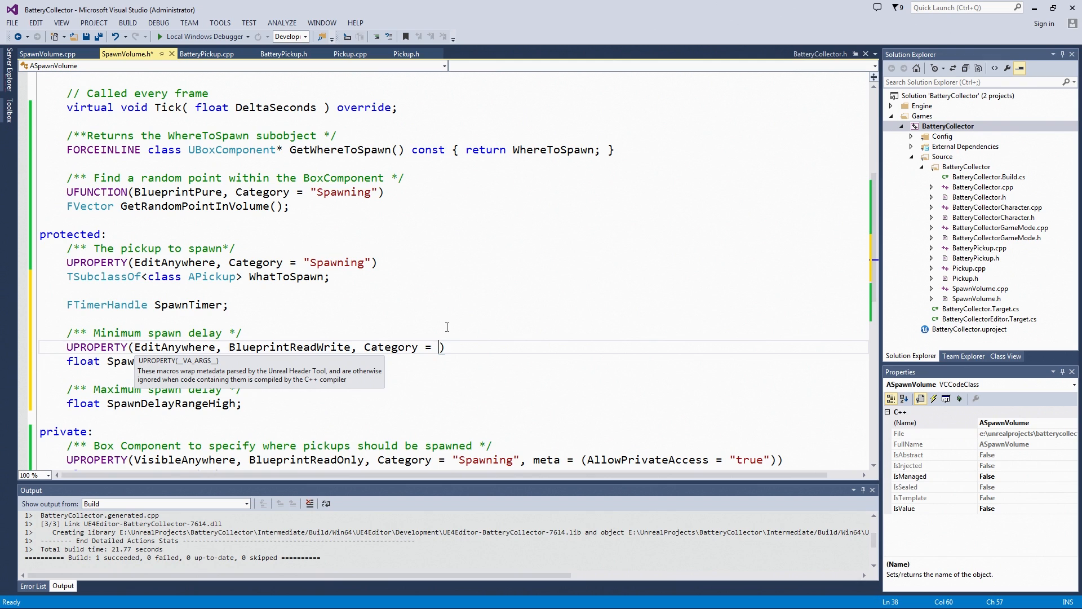
pyautogui.write('"')
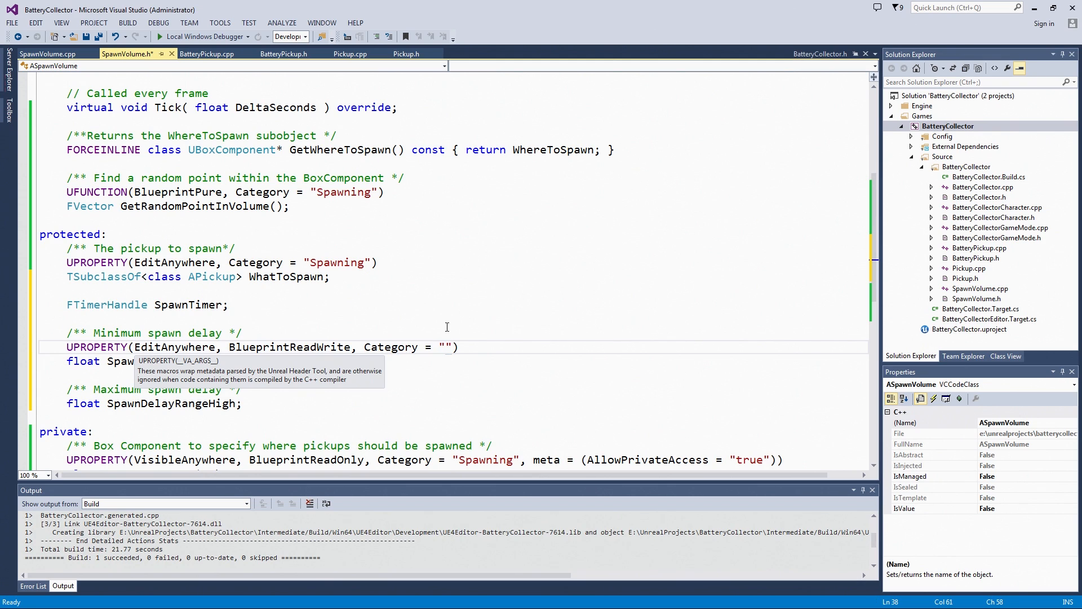
pyautogui.write('Spawning')
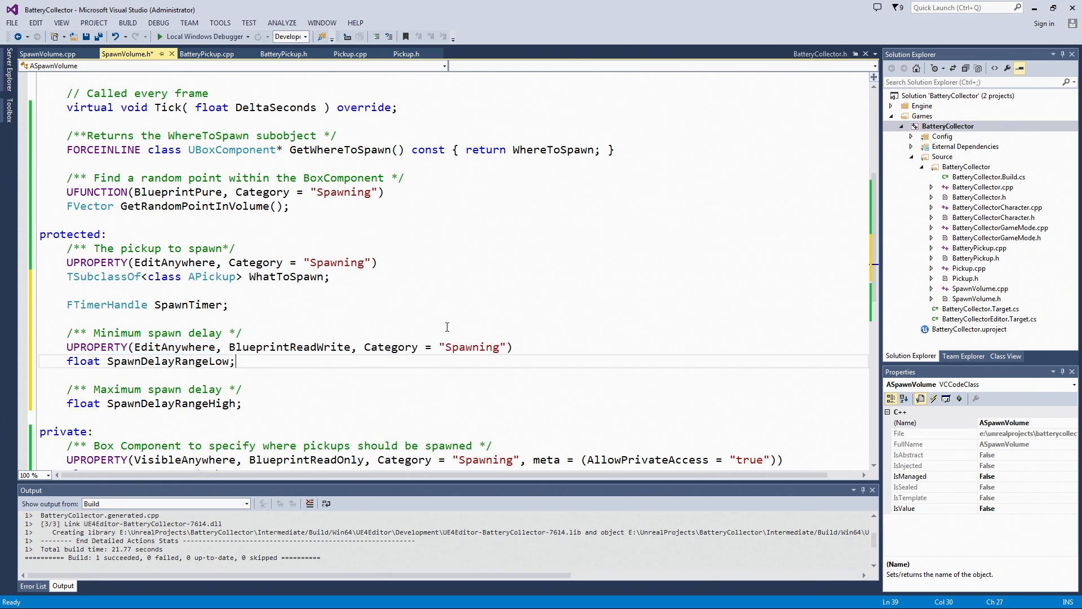
pyautogui.write('UPROPERTY(EditAnywhere, BlueprintReadWrite, Category = "Spawning")')
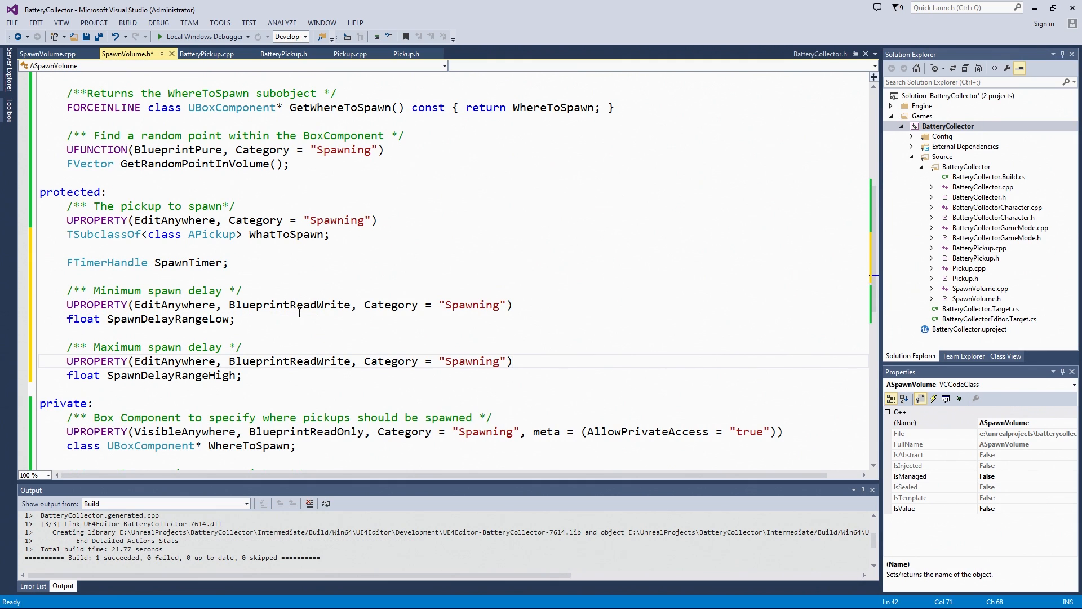
pyautogui.moveTo(327, 279)
pyautogui.write('void SpawnPickup();')
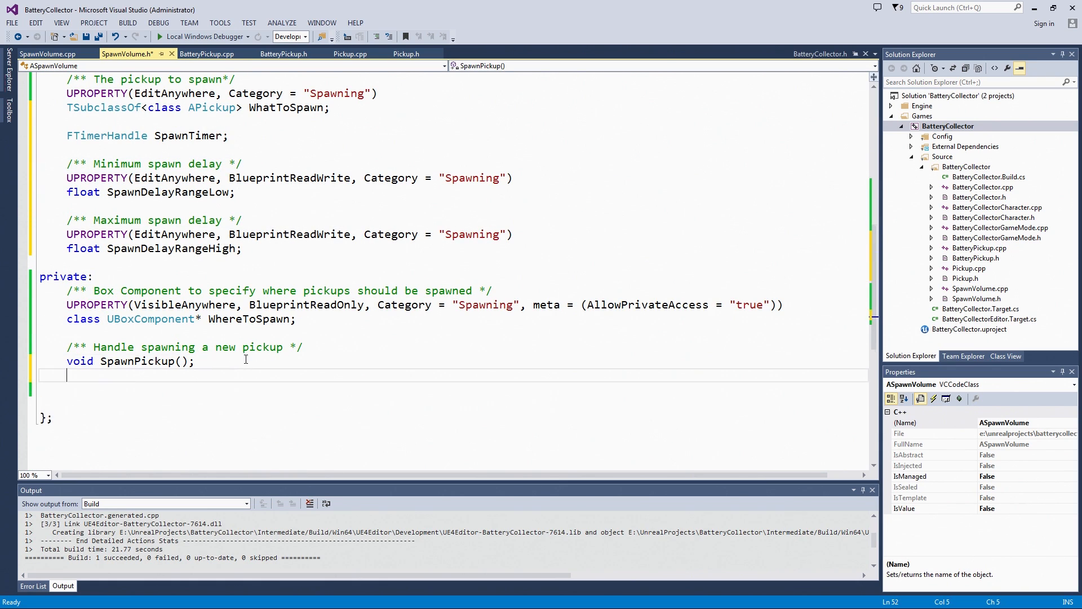
# Declare private 'float SpawnDelay;' with a /** The current spawn delay */ comment
pyautogui.write('float')
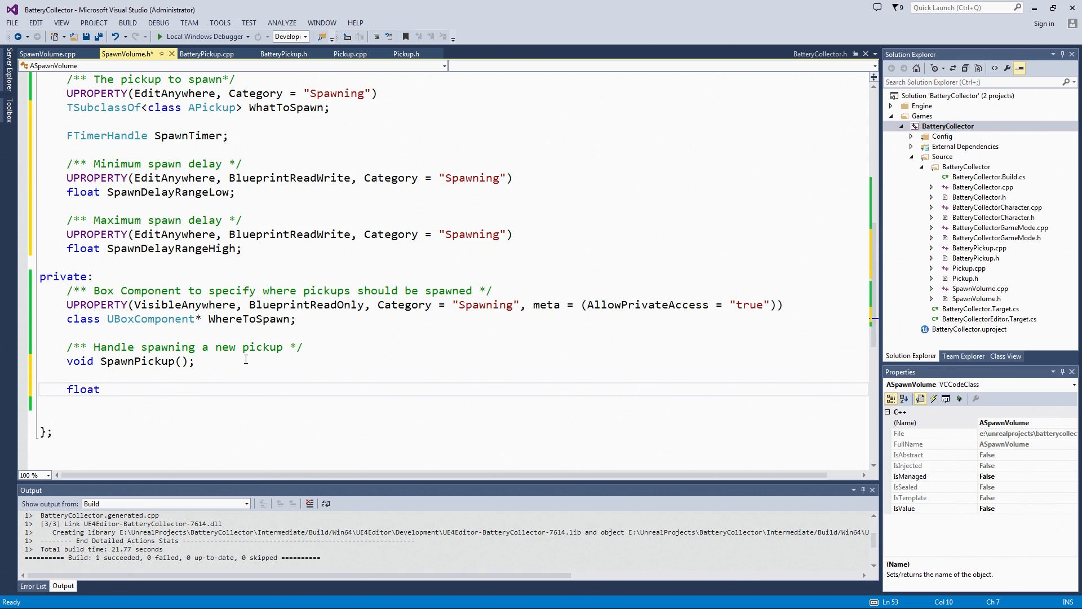
pyautogui.write('Spawn')
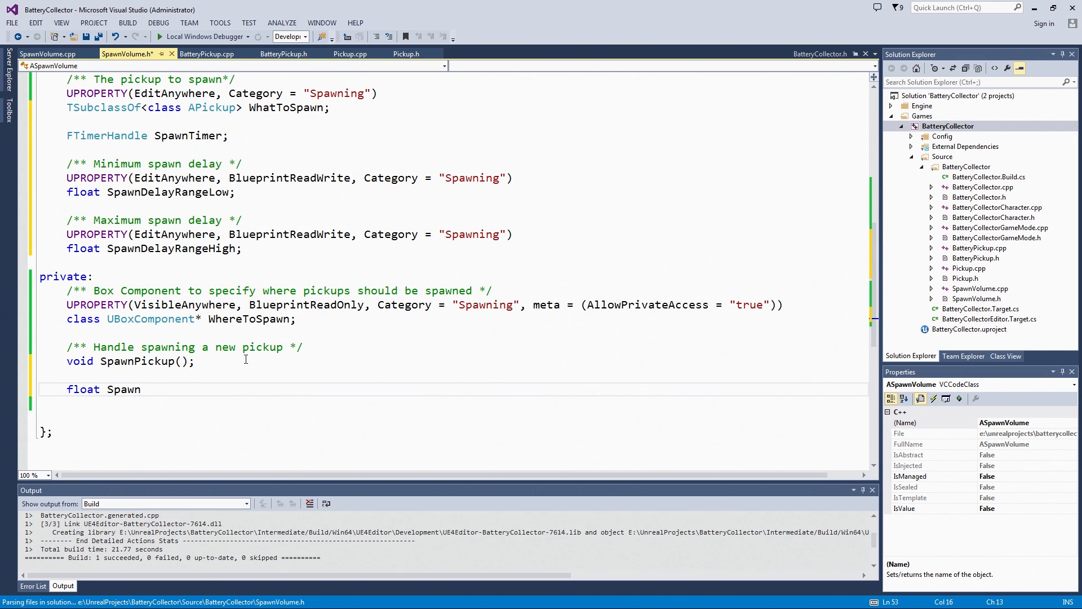
pyautogui.write('Delay;')
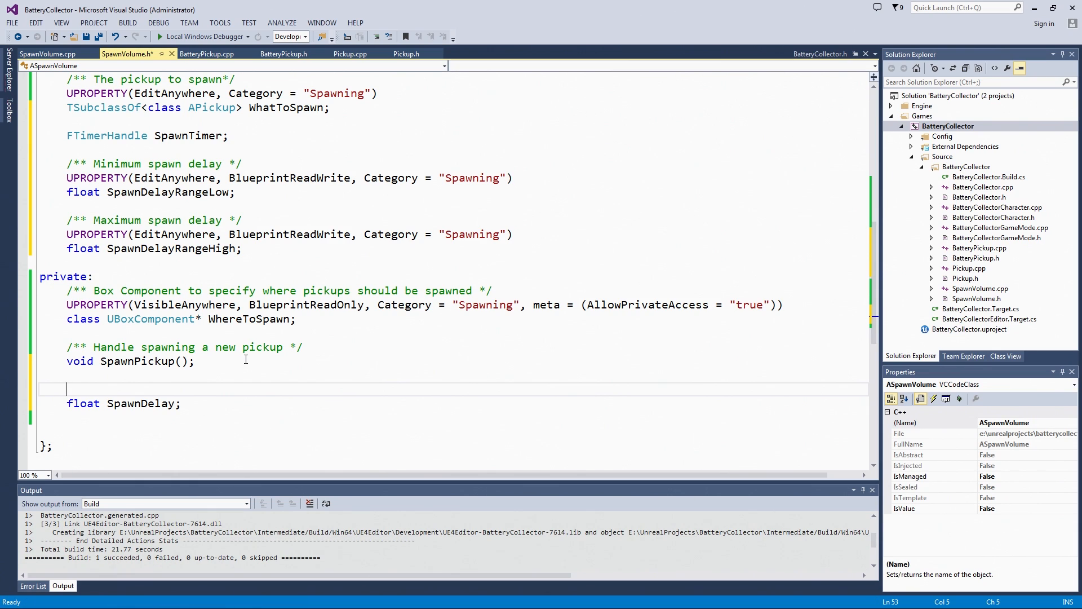
pyautogui.write('/*8 */')
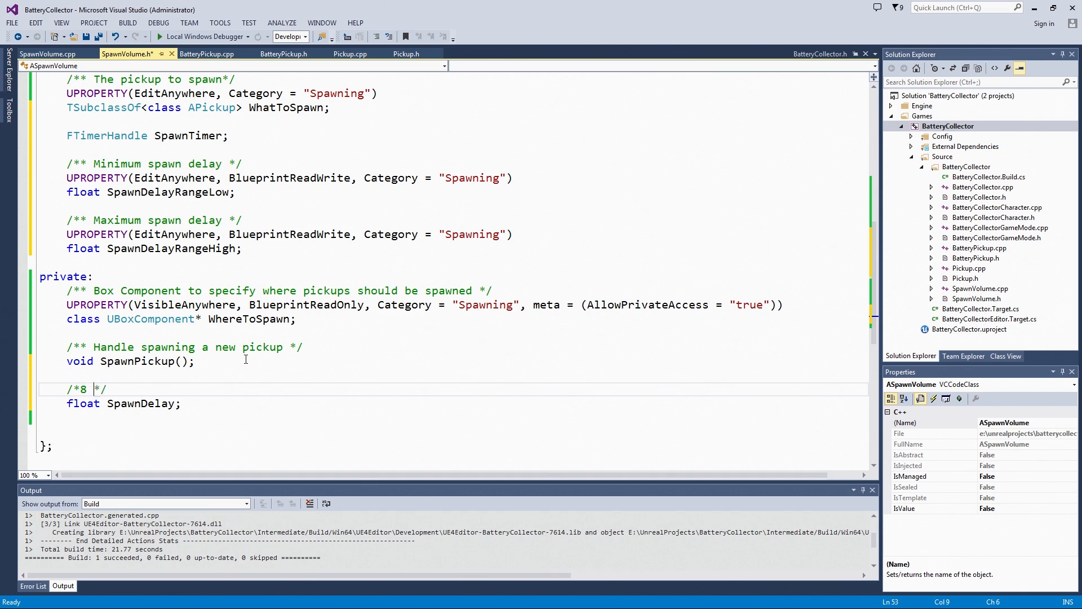
pyautogui.press('Backspace')
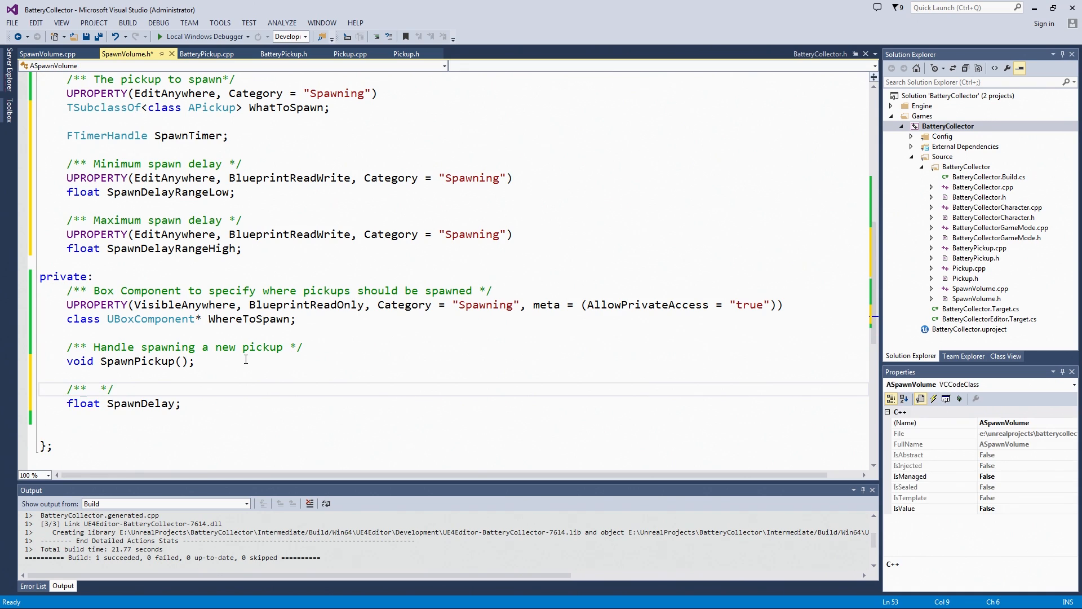
pyautogui.write('The')
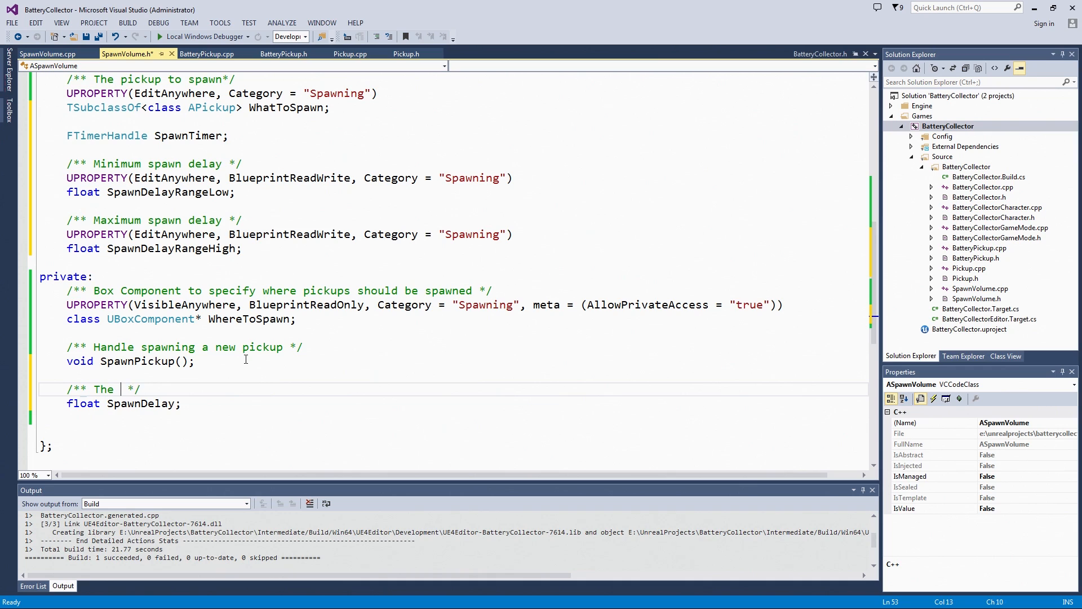
pyautogui.write('current spawn de')
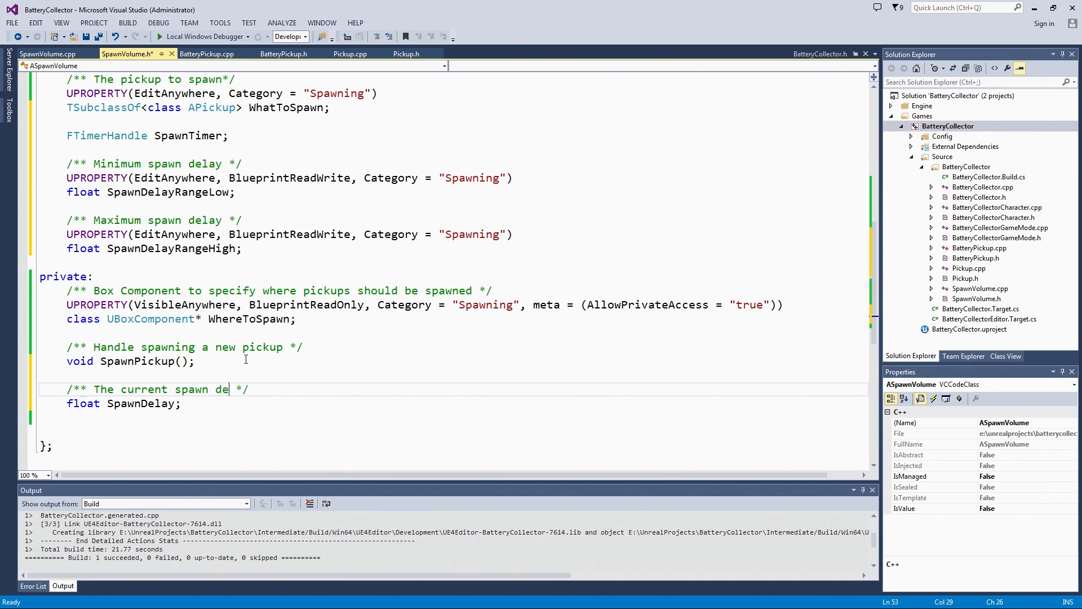
pyautogui.write('lay')
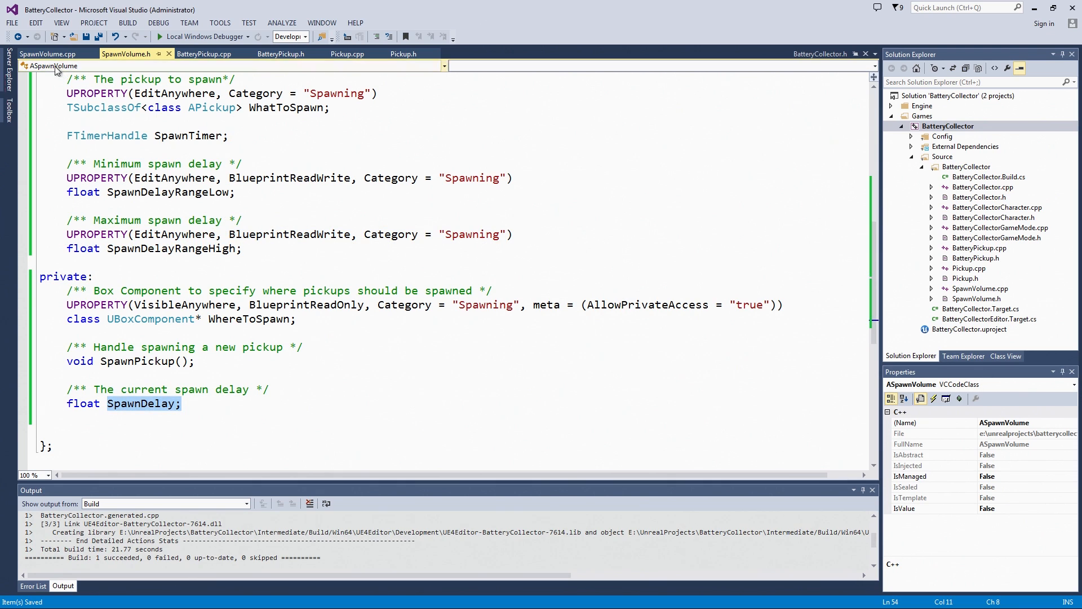
# In the SpawnVolume.cpp constructor, set SpawnDelayRangeLow = 1.0f and SpawnDelayRangeHigh = 4.5f
pyautogui.click(45, 54)
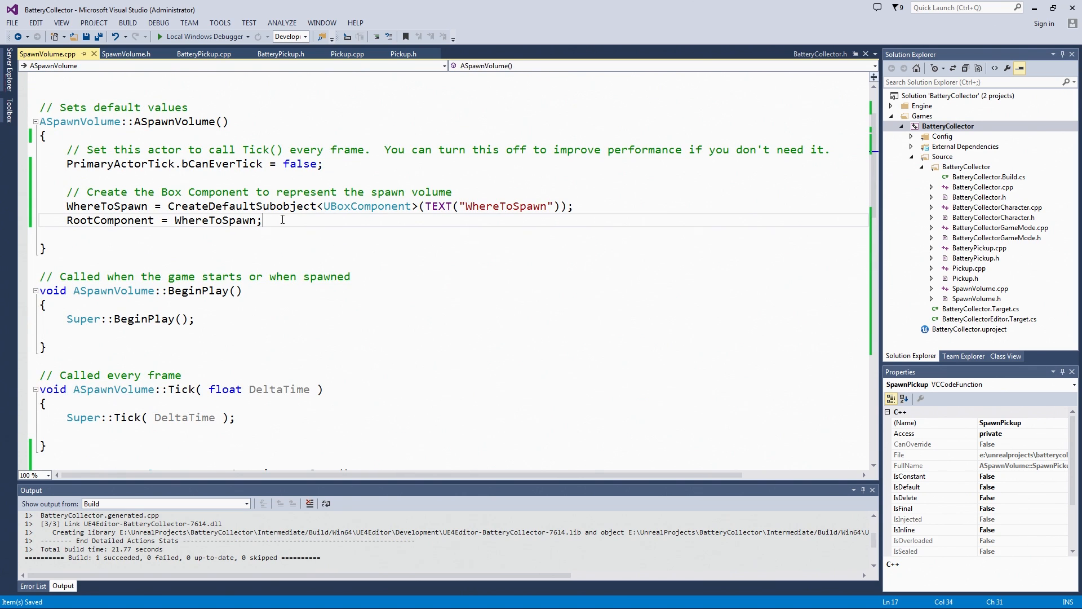
pyautogui.press('Enter')
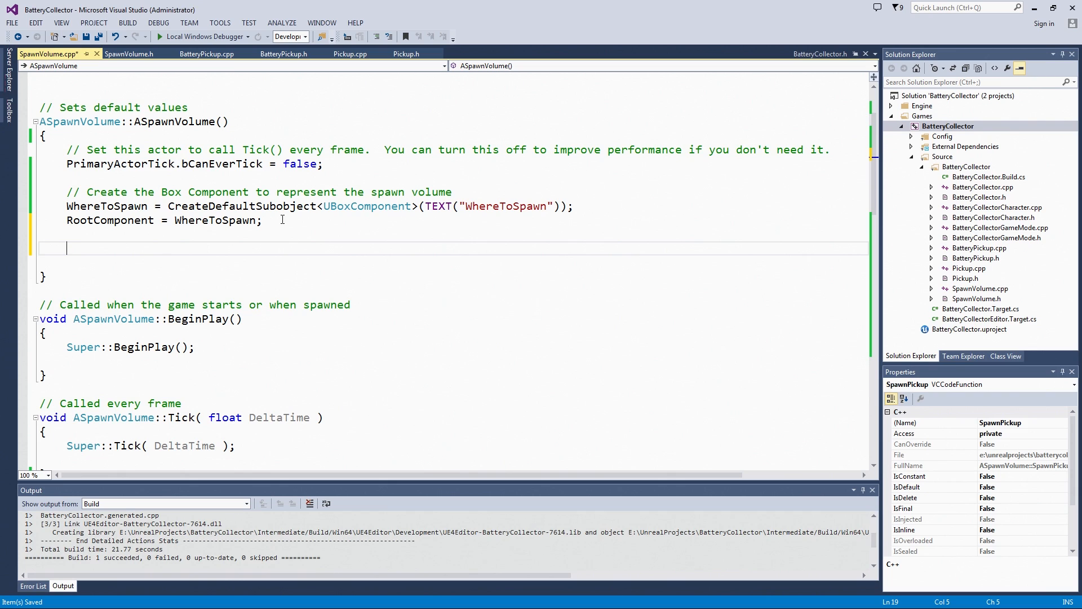
pyautogui.write('//Set')
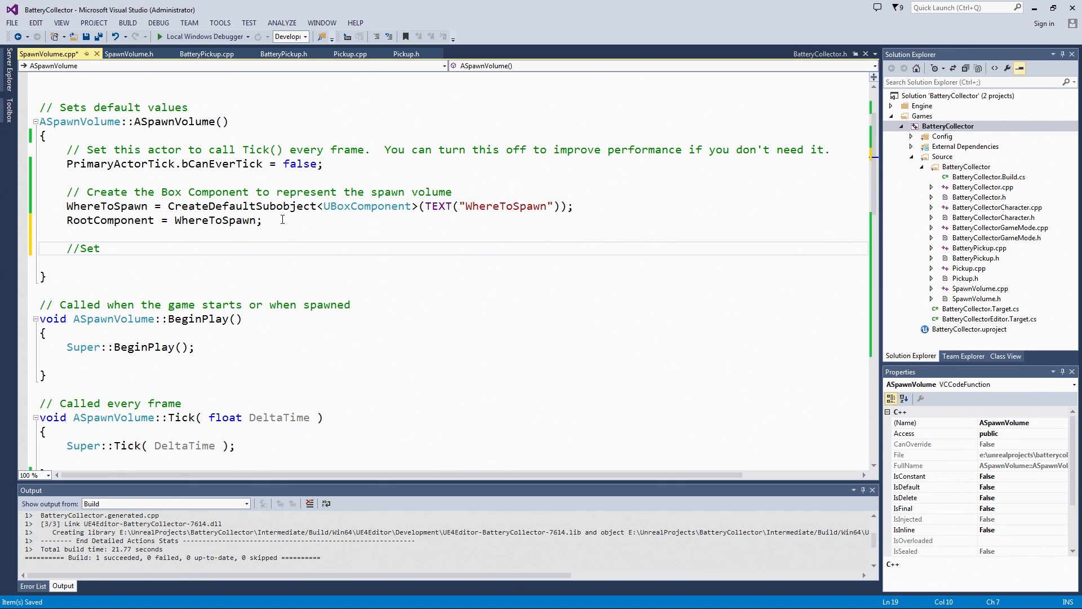
pyautogui.write('the spawn delay s')
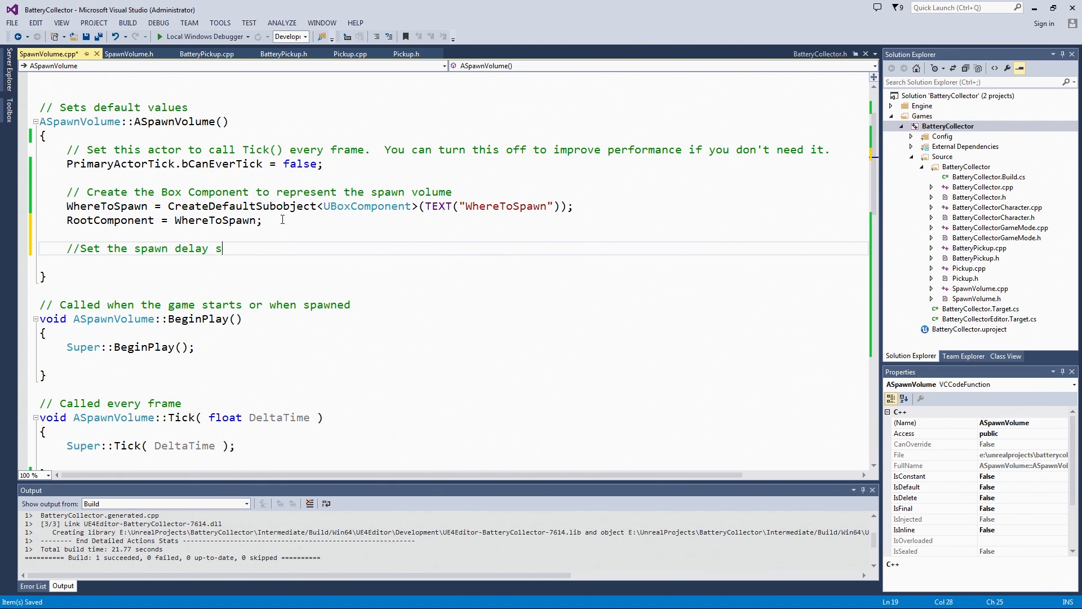
pyautogui.write('range')
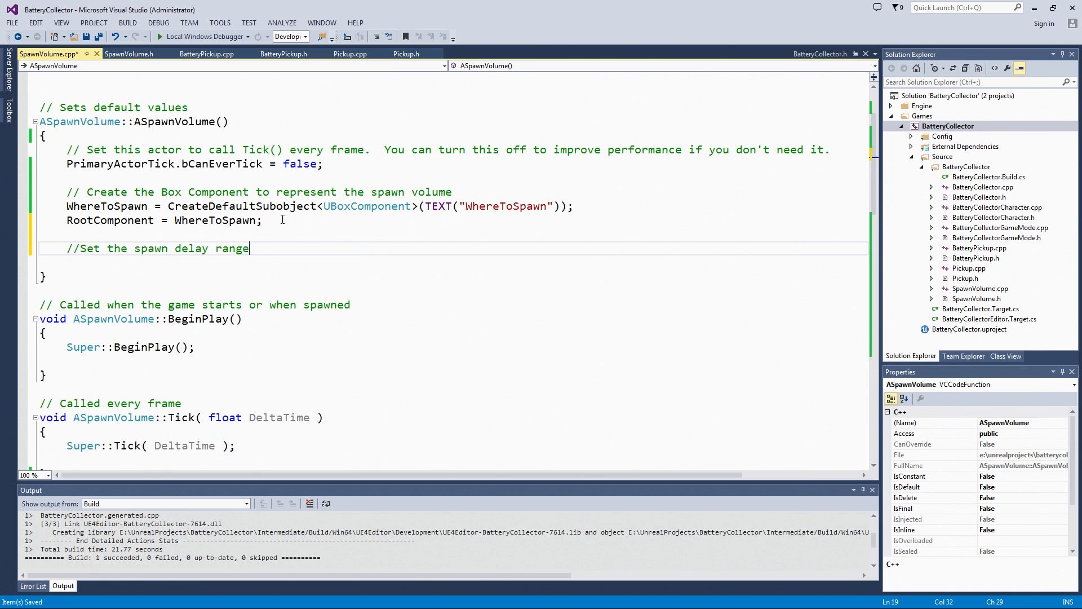
pyautogui.write('Sp')
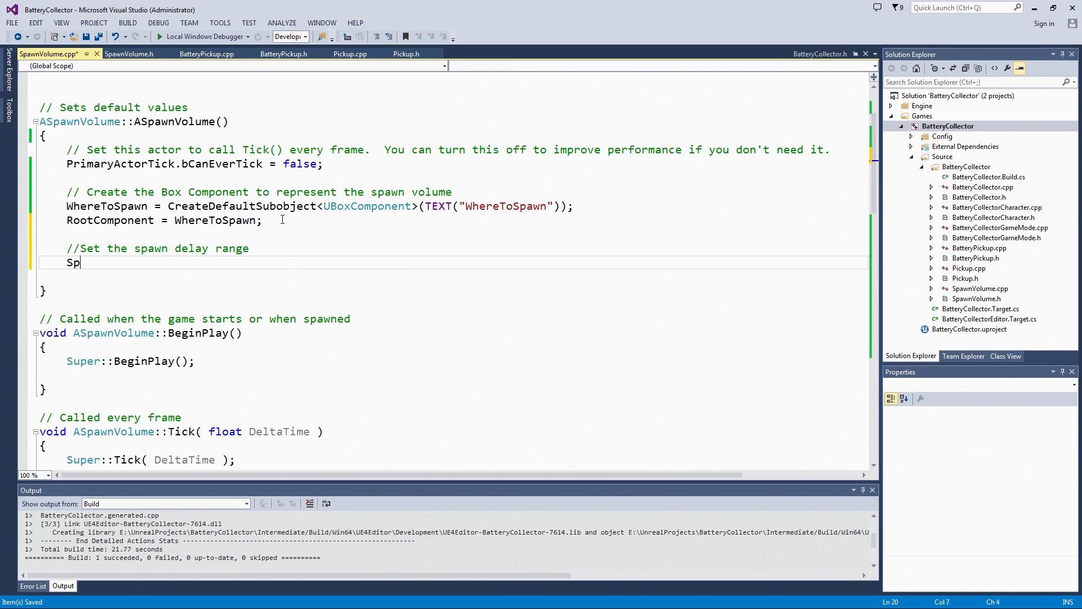
pyautogui.write('awnDelayRangeLow')
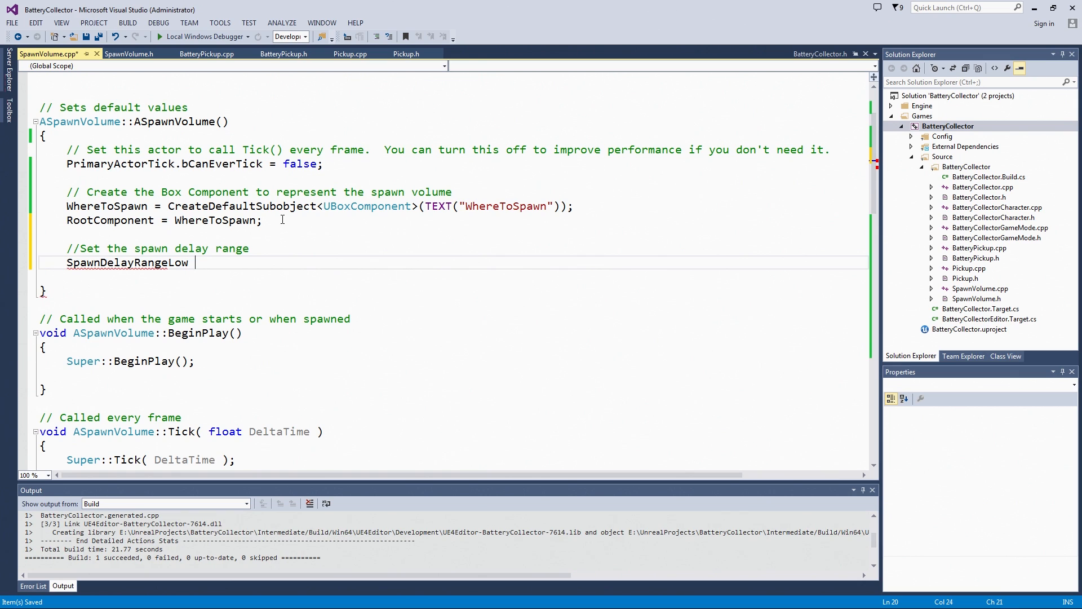
pyautogui.write('= 1.0f;')
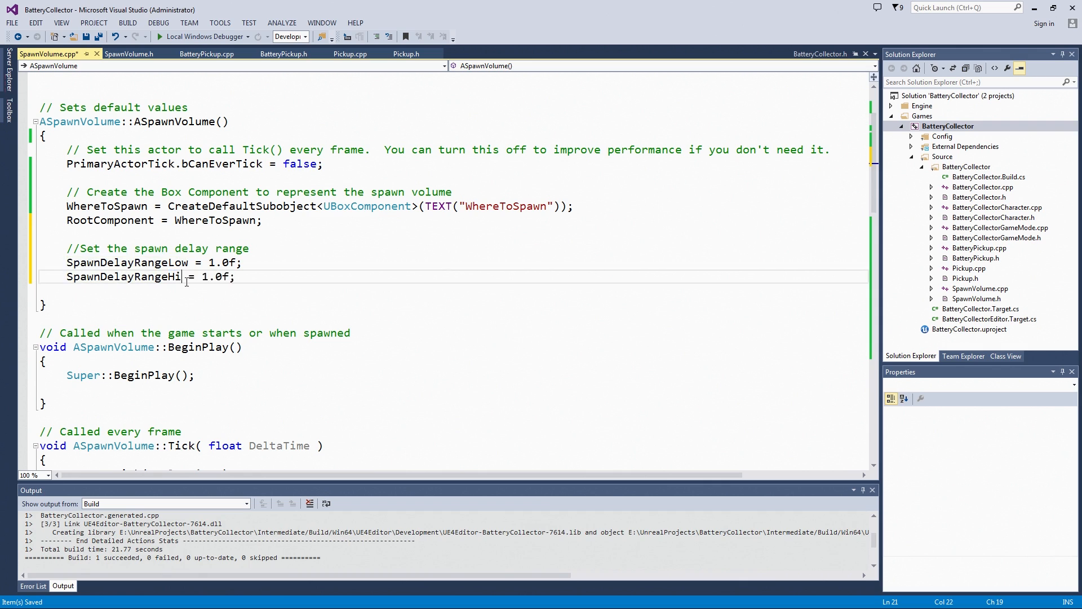
pyautogui.write('gh')
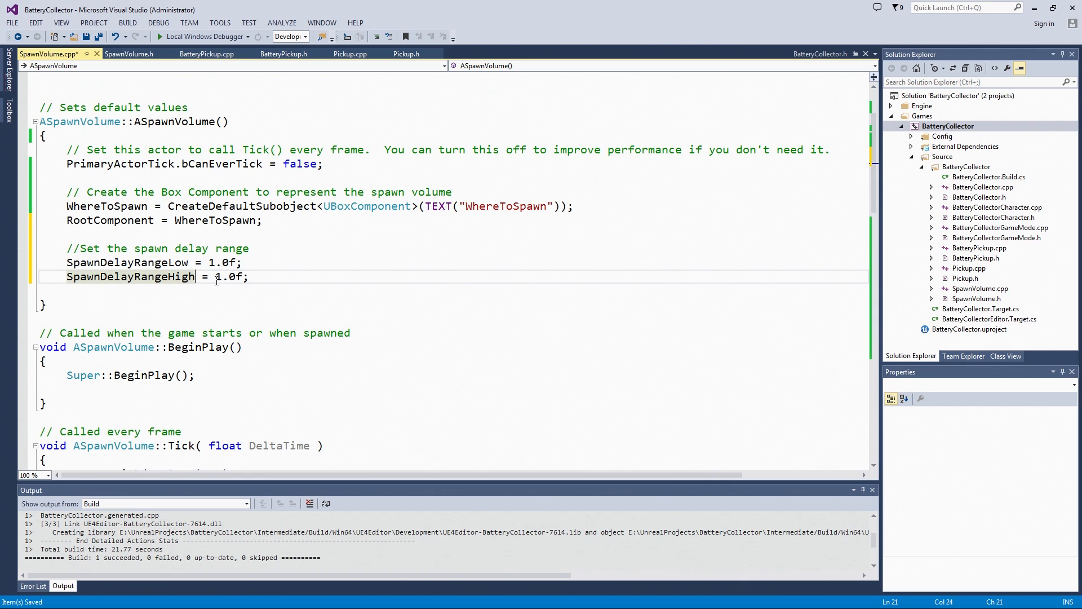
pyautogui.doubleClick(225, 276)
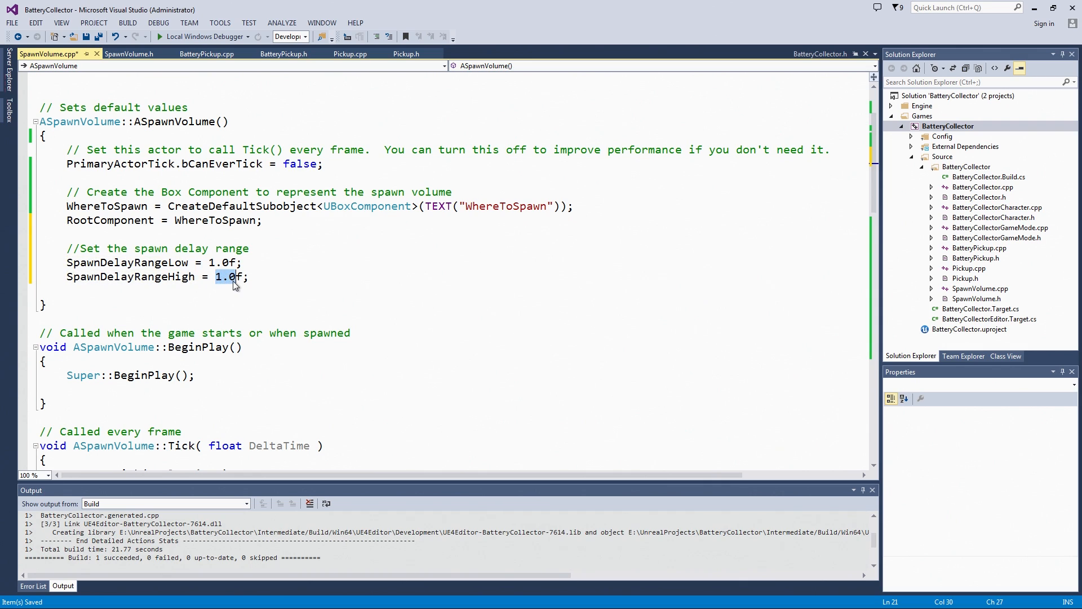
pyautogui.write('4.5')
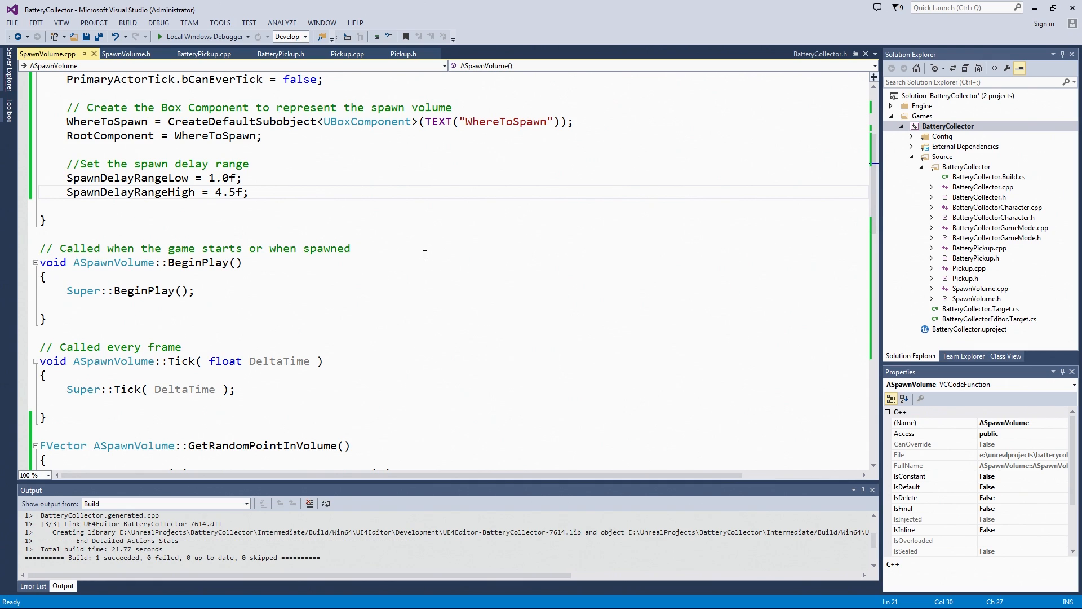
pyautogui.moveTo(288, 213)
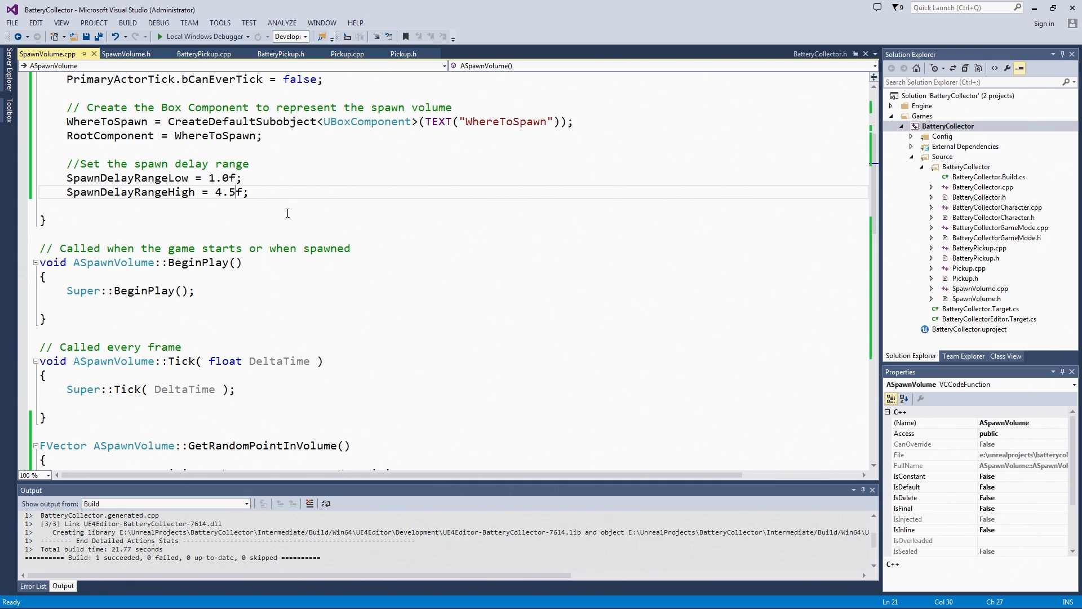
pyautogui.moveTo(426, 308)
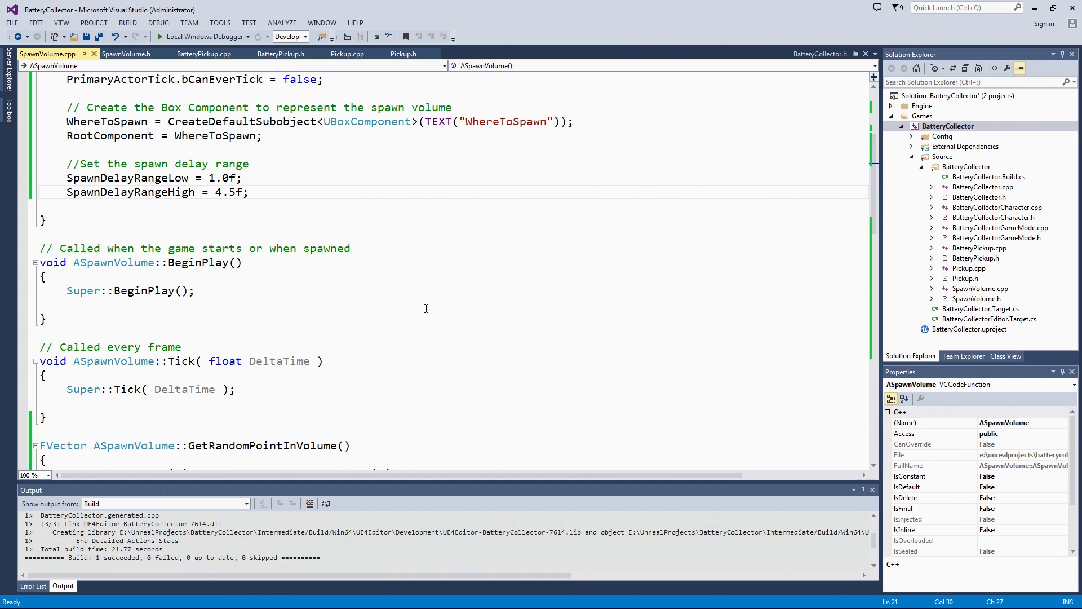
pyautogui.moveTo(440, 300)
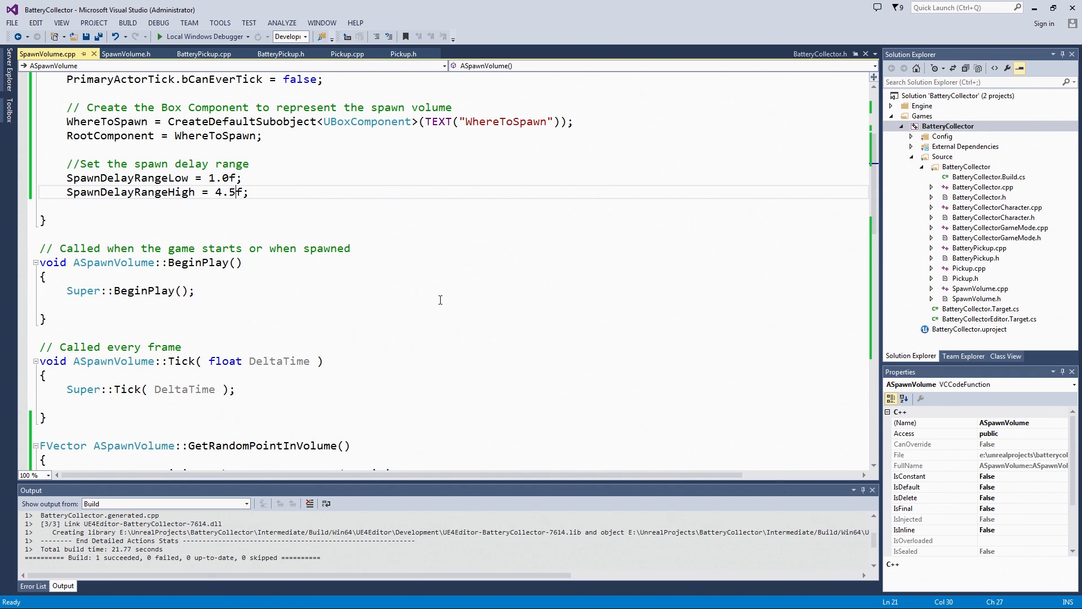
pyautogui.moveTo(374, 290)
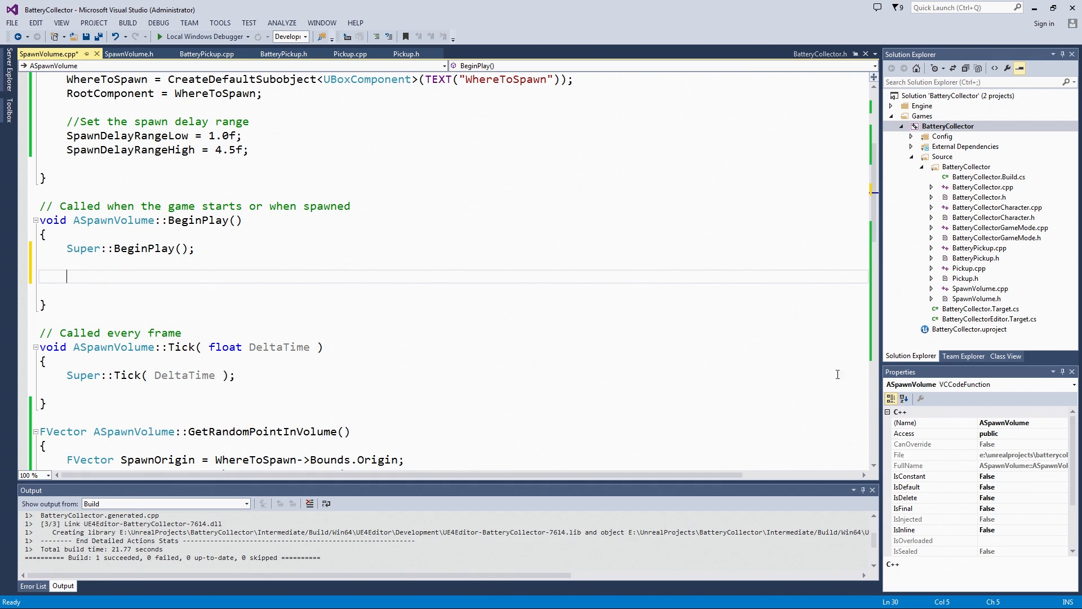
pyautogui.moveTo(314, 395)
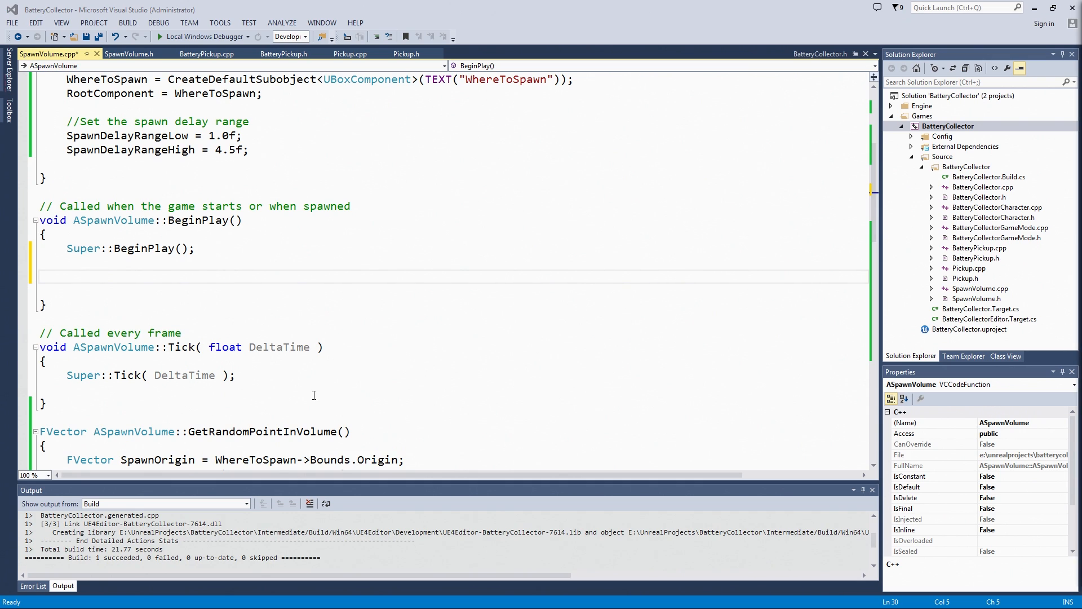
# In BeginPlay, write SpawnDelay = FMath::FRandRange(SpawnDelayRangeLow, SpawnDelayRangeHigh);
pyautogui.click(68, 277)
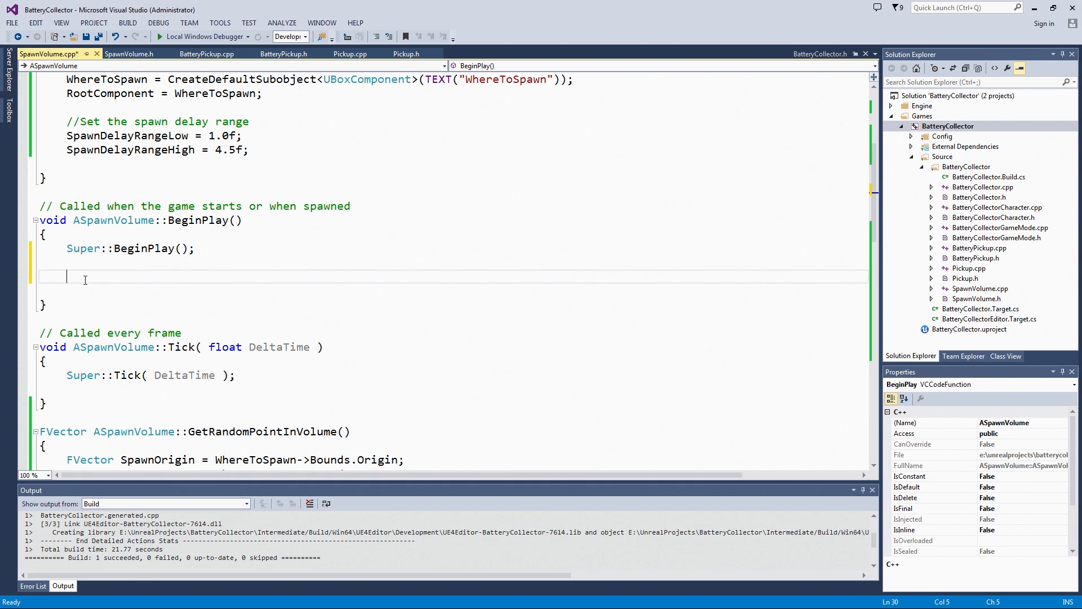
pyautogui.write('SpawnDelay = F')
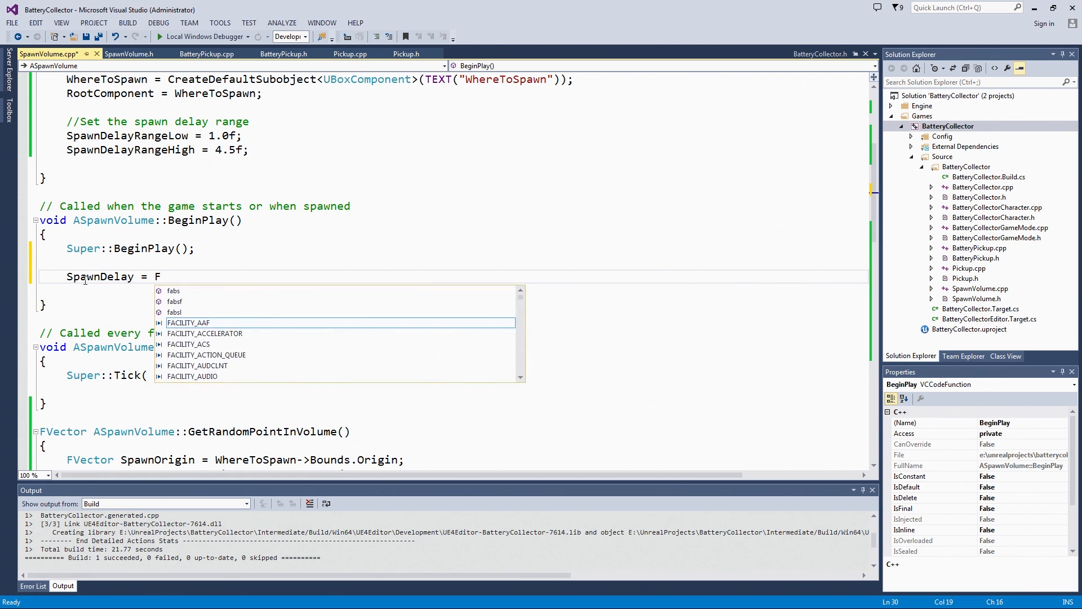
pyautogui.write('Math::')
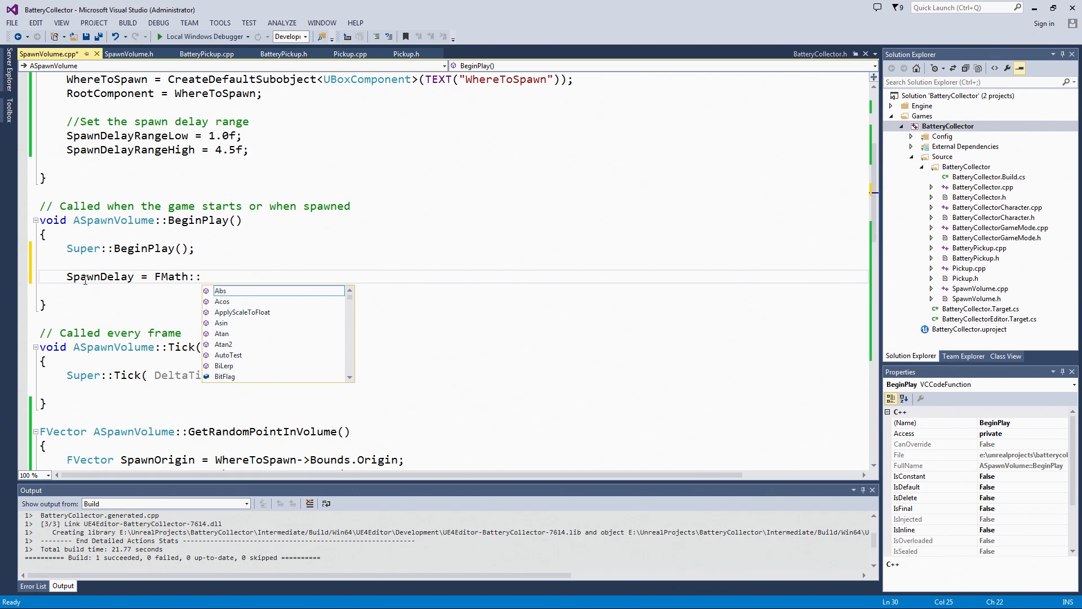
pyautogui.write('F')
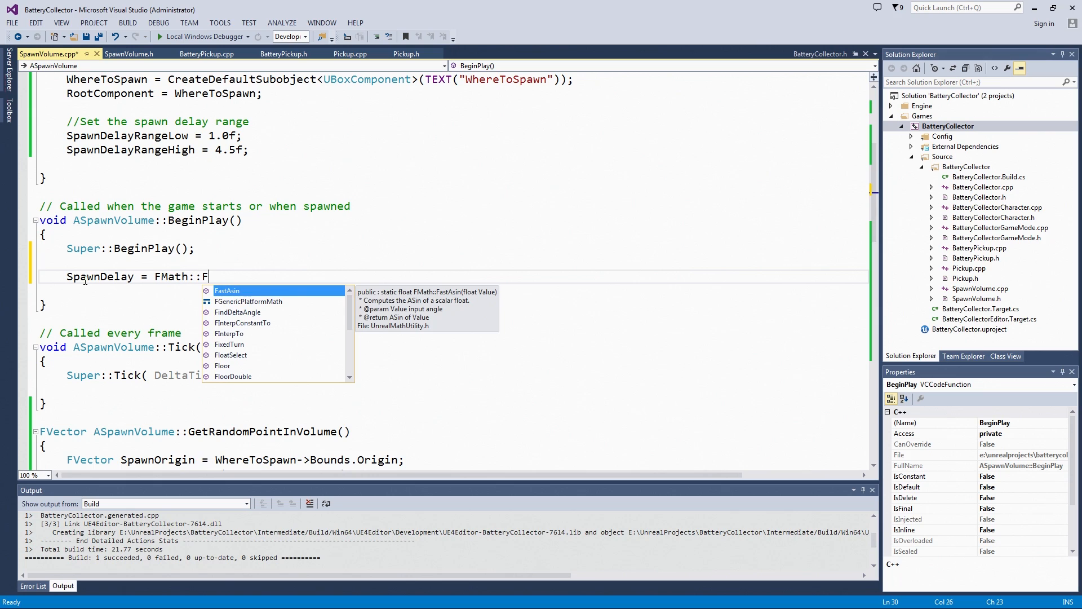
pyautogui.write('RandRange')
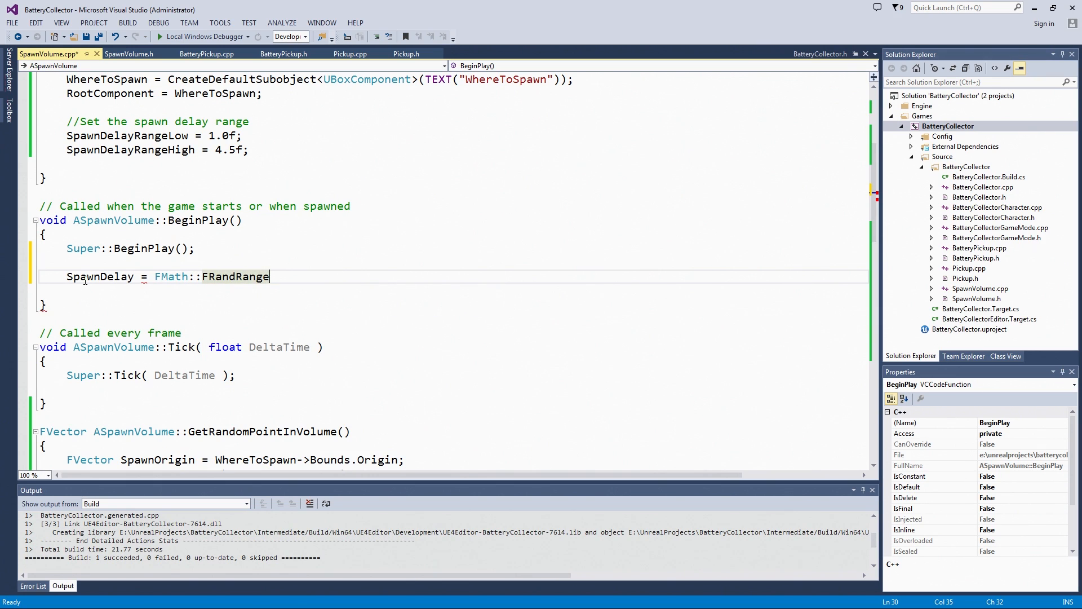
pyautogui.write('()')
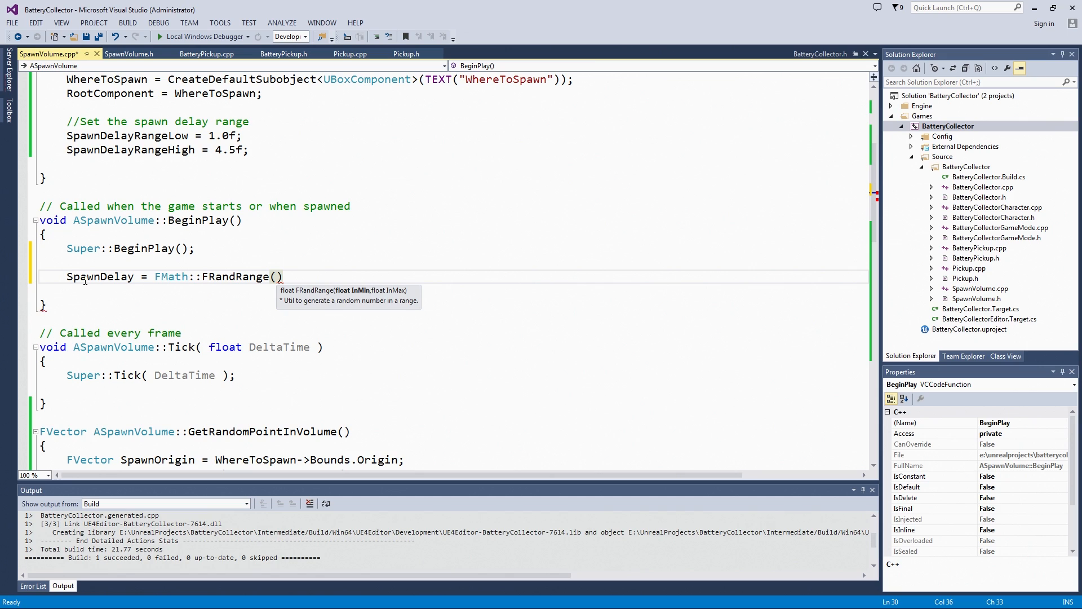
pyautogui.moveTo(356, 300)
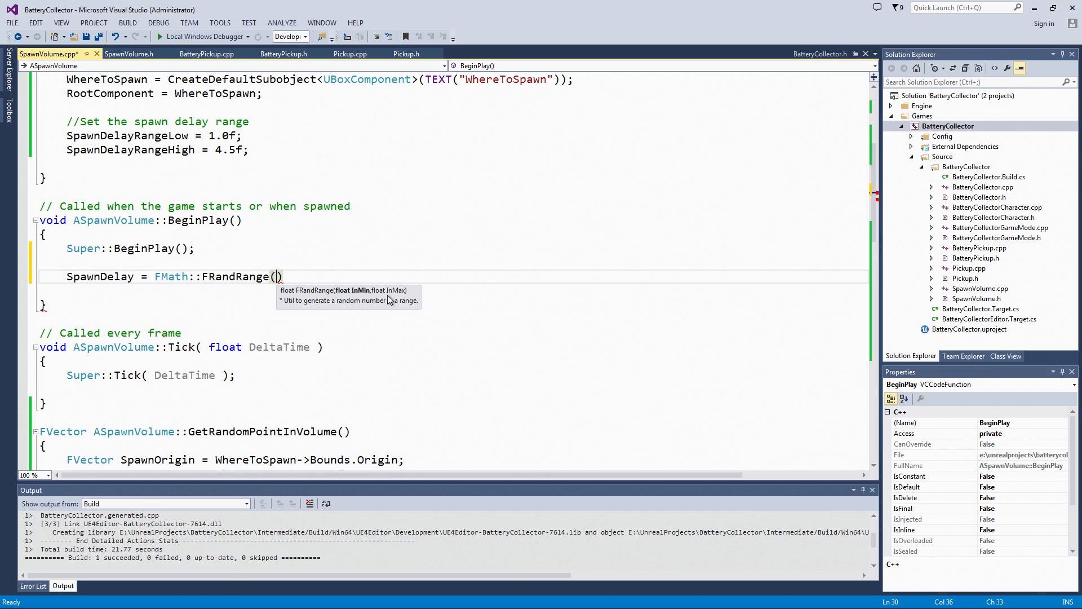
pyautogui.write('SpawnDelayRangeLow, SpawnDelayRange')
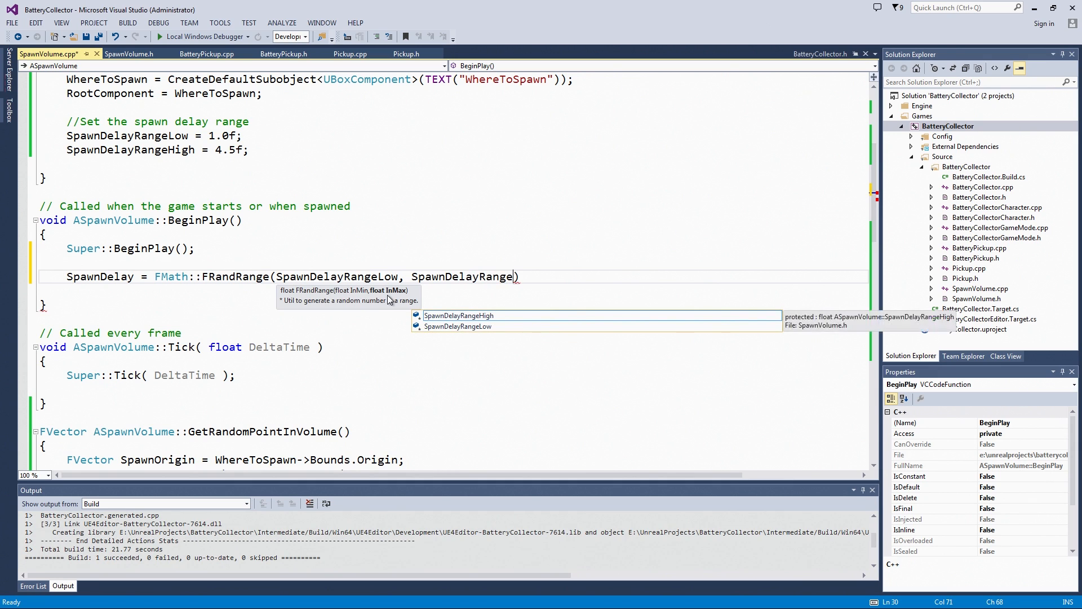
pyautogui.write('High')
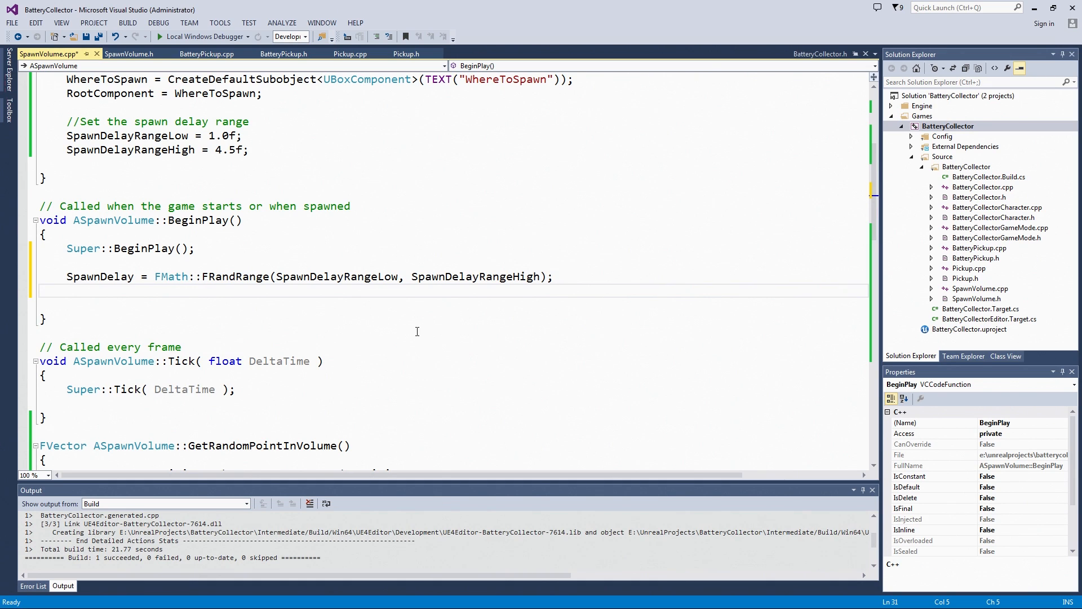
pyautogui.moveTo(282, 243)
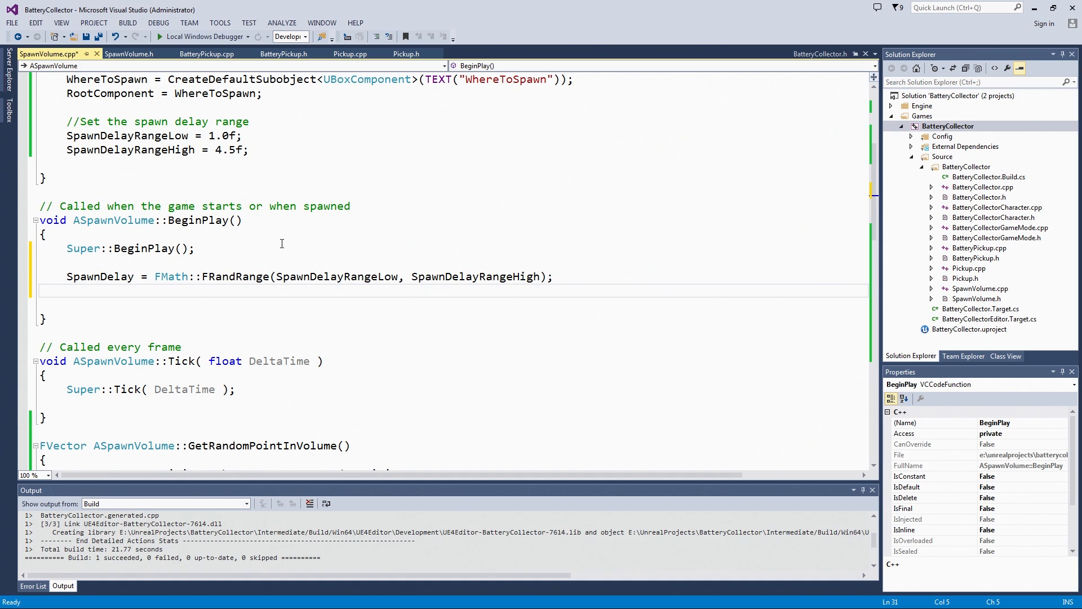
pyautogui.moveTo(528, 300)
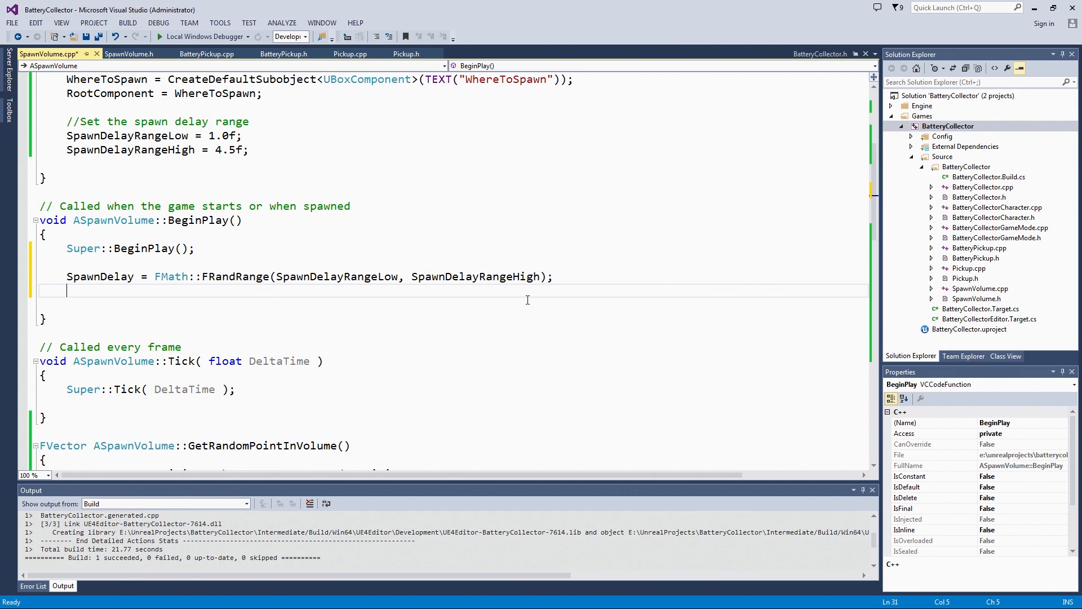
# Start a GetWorldTimerManager().SetTimer call in BeginPlay with SpawnTimer as the handle
pyautogui.write('G')
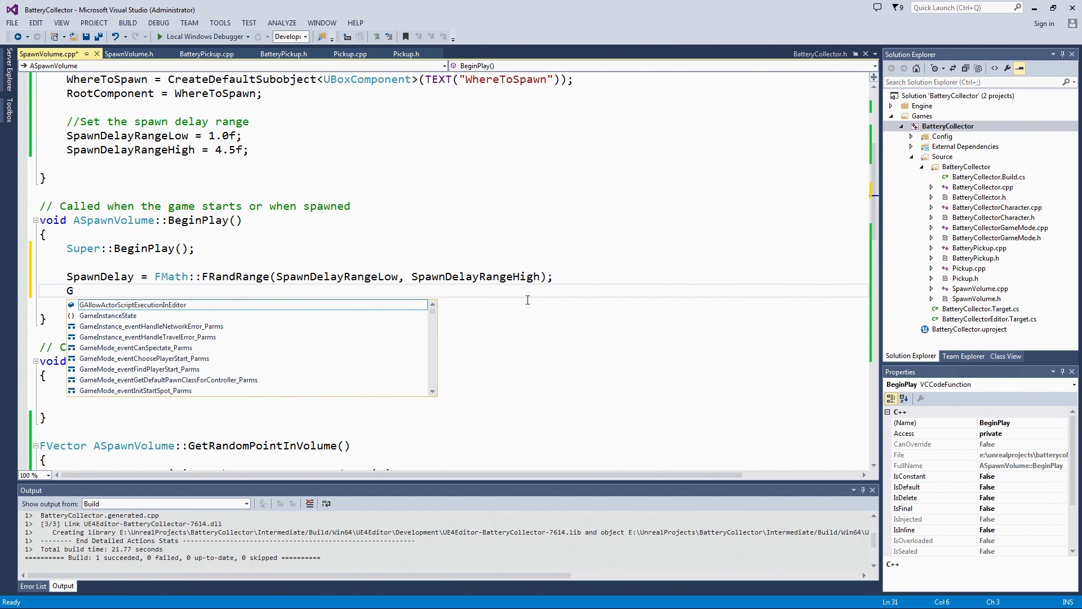
pyautogui.write('etW')
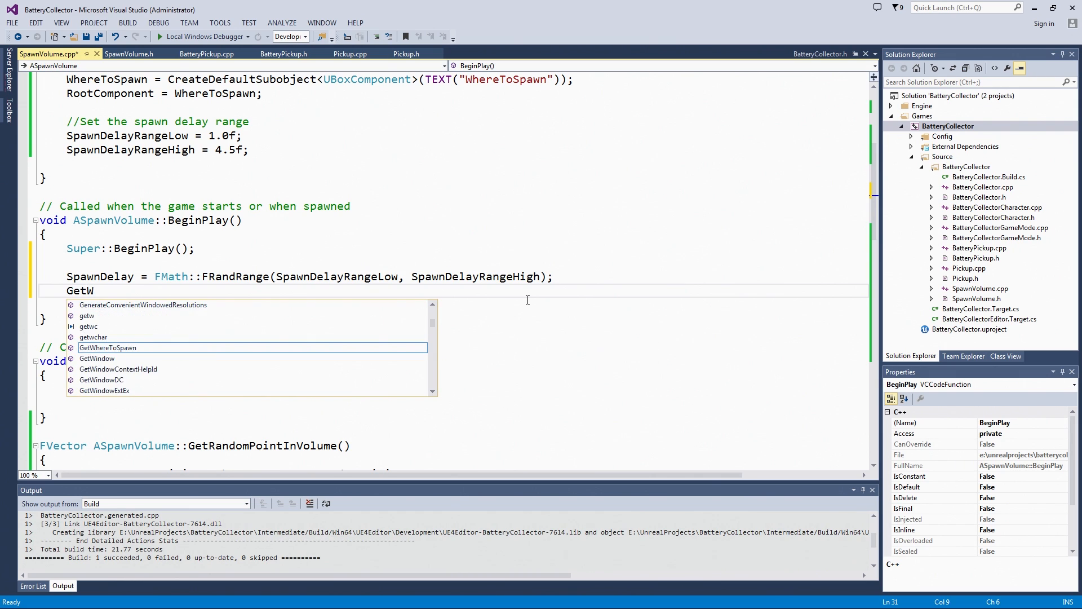
pyautogui.write('orld')
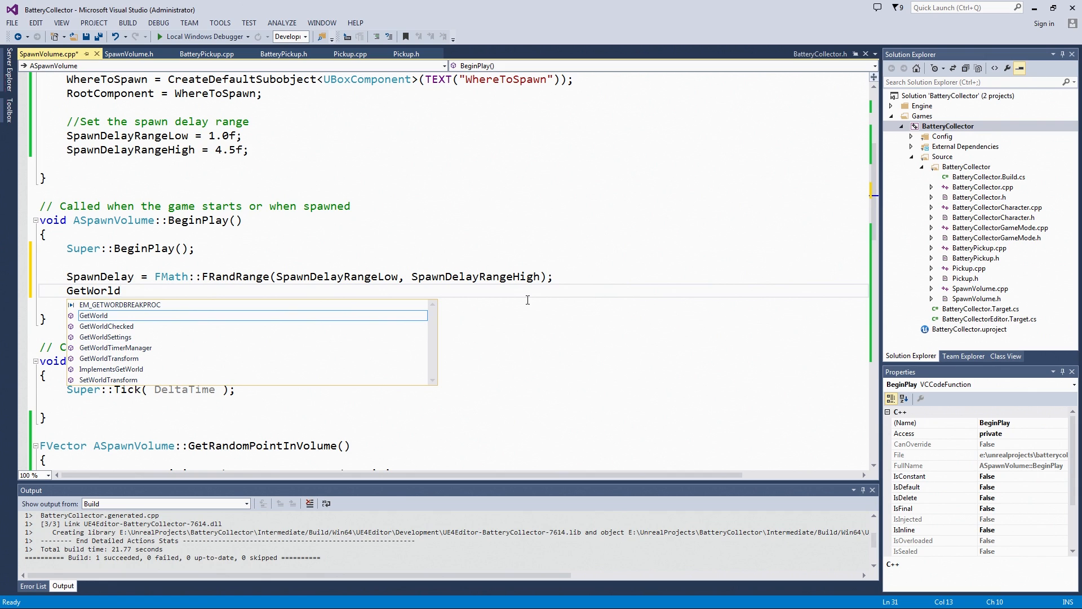
pyautogui.write('TimerManager(')
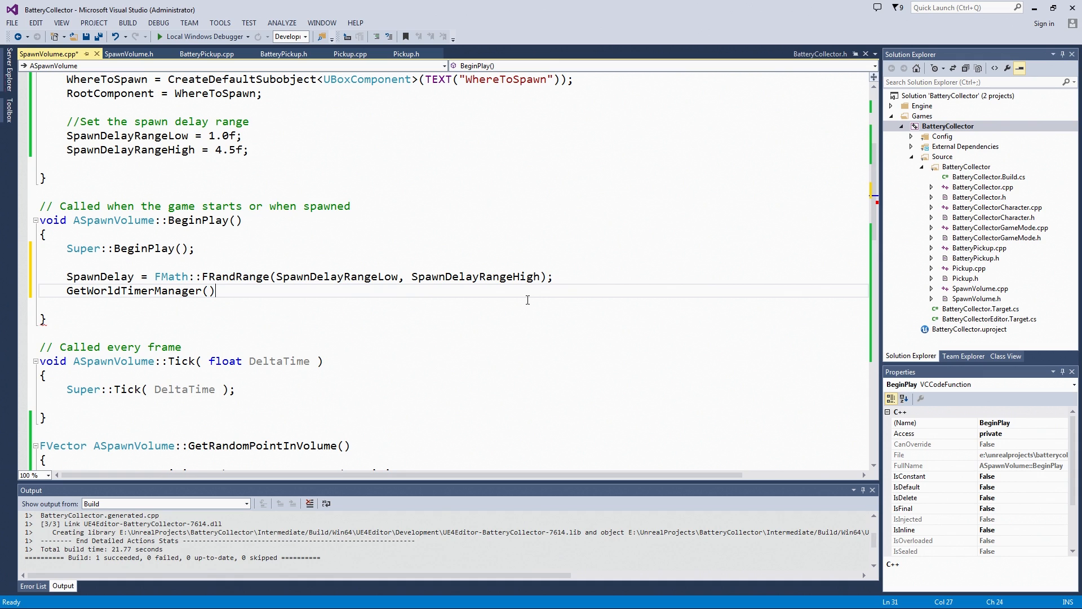
pyautogui.write('.')
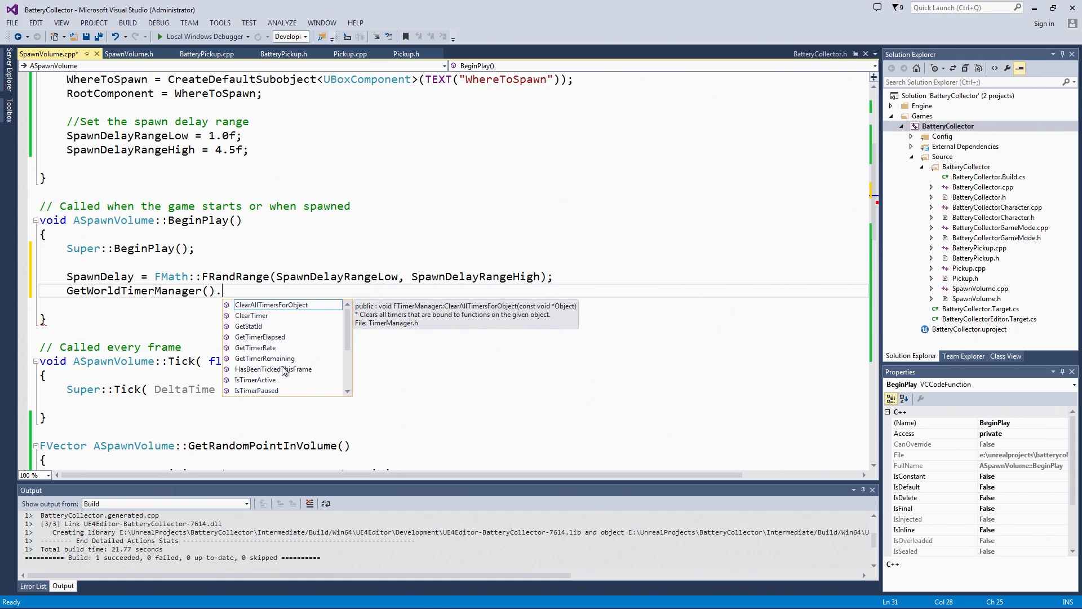
pyautogui.moveTo(256, 347)
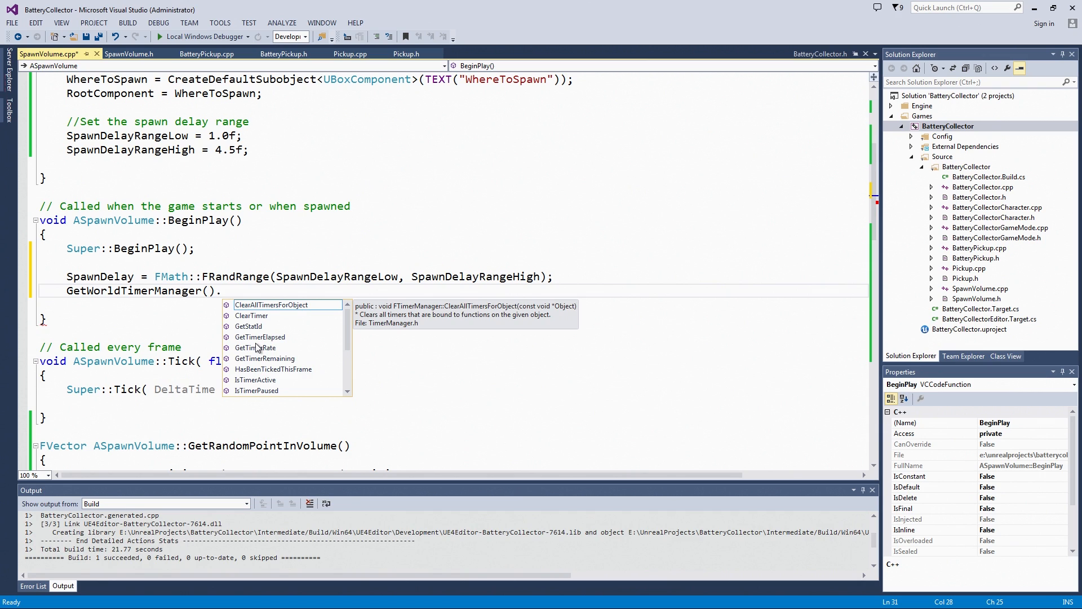
pyautogui.moveTo(289, 361)
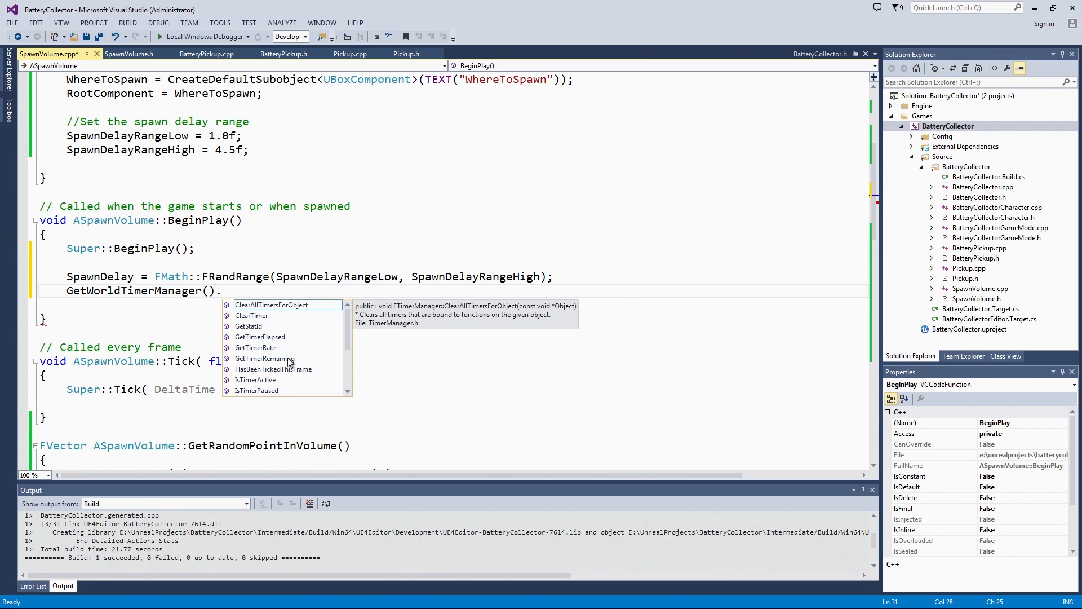
pyautogui.press('Escape')
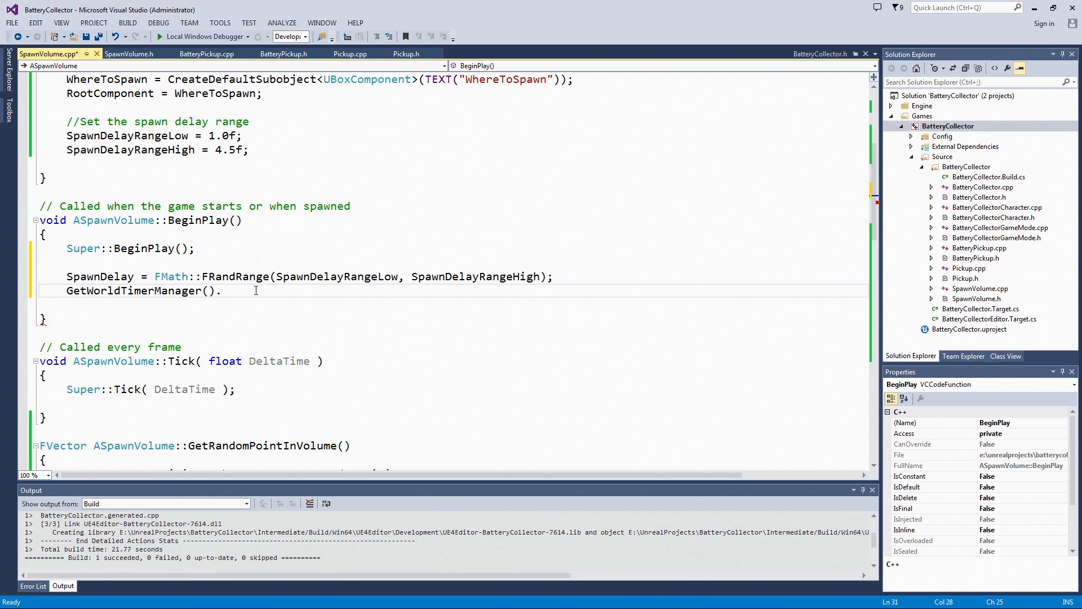
pyautogui.moveTo(243, 298)
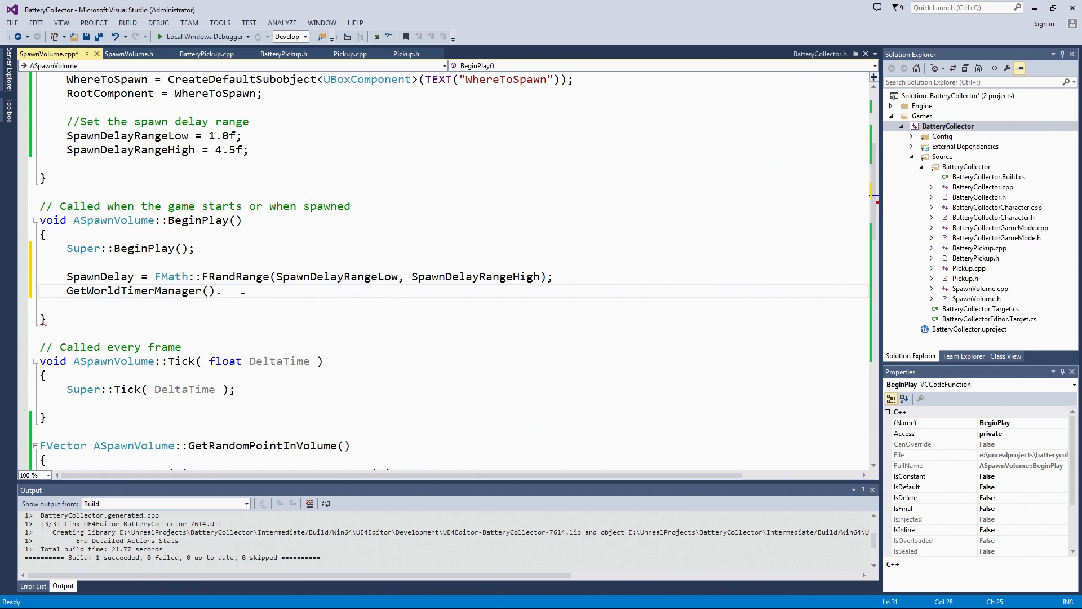
pyautogui.write('.SetTimer')
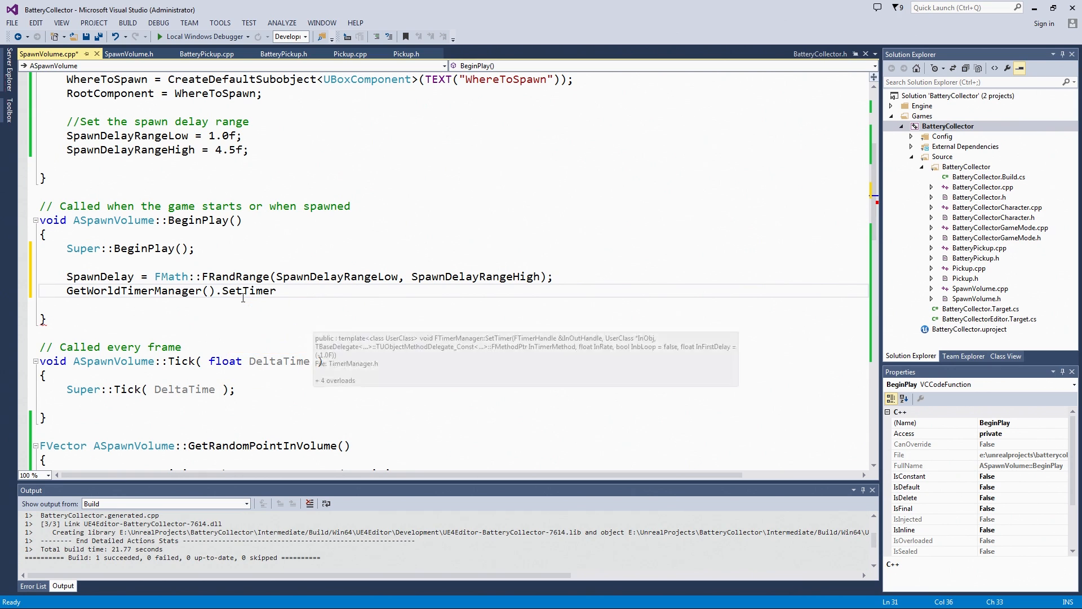
pyautogui.write('()')
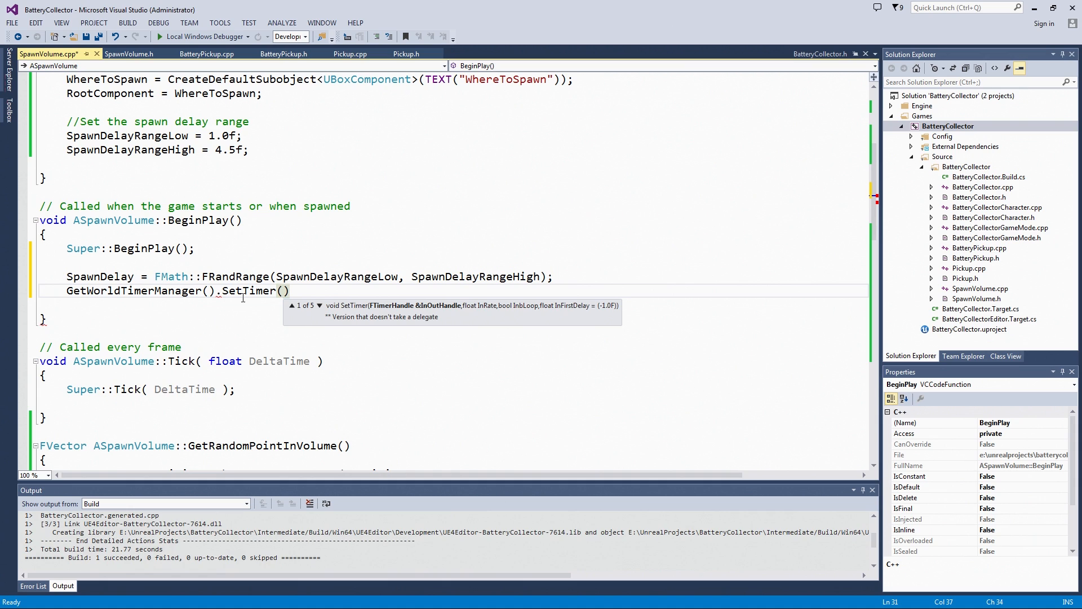
pyautogui.write('Sp')
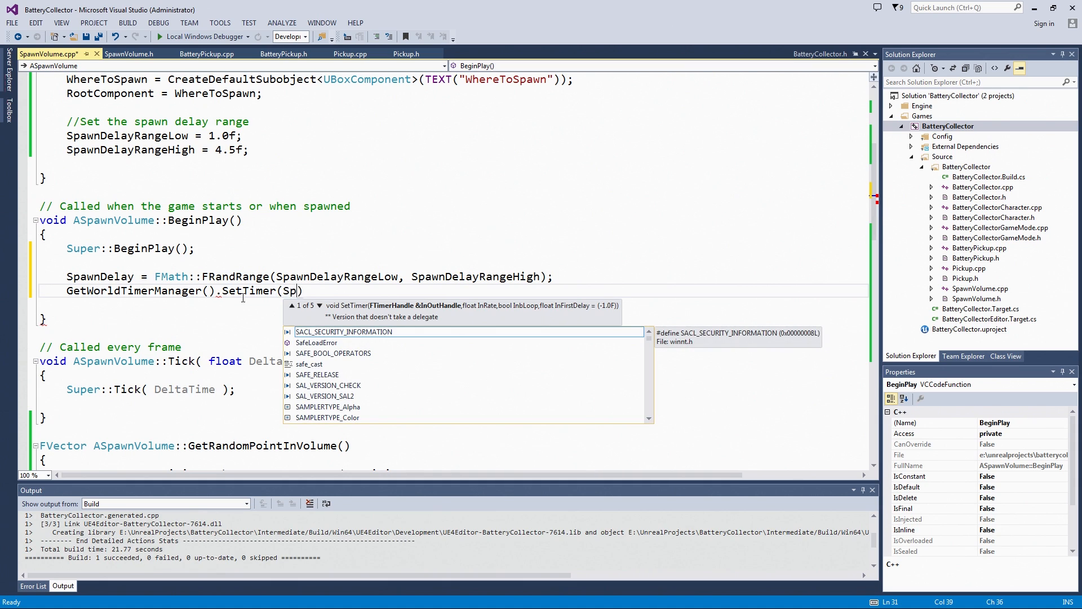
pyautogui.write('awnTime')
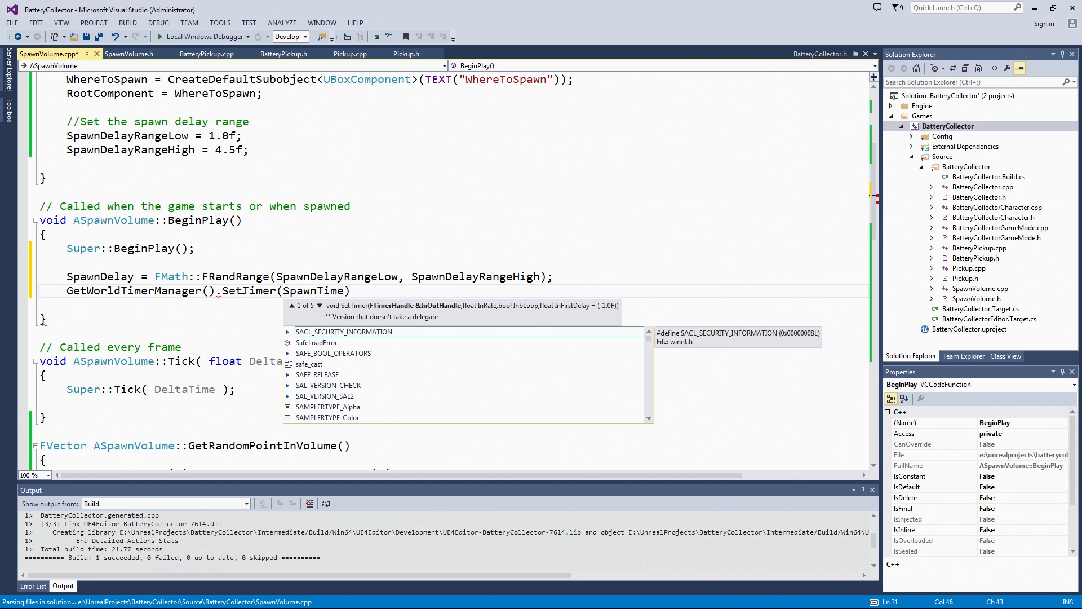
pyautogui.write(')')
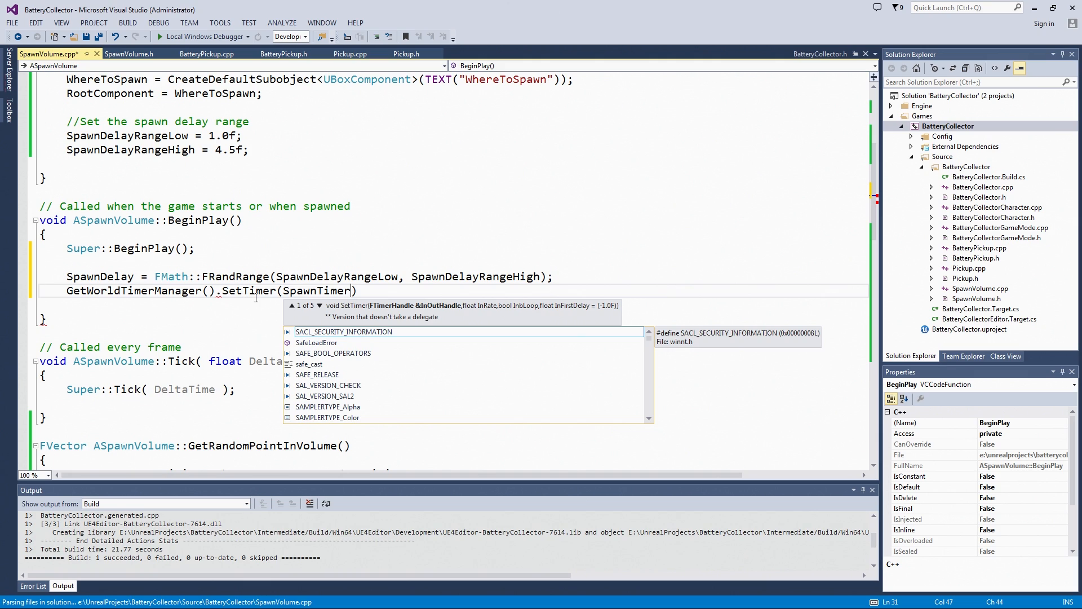
pyautogui.moveTo(447, 326)
pyautogui.write(', ')
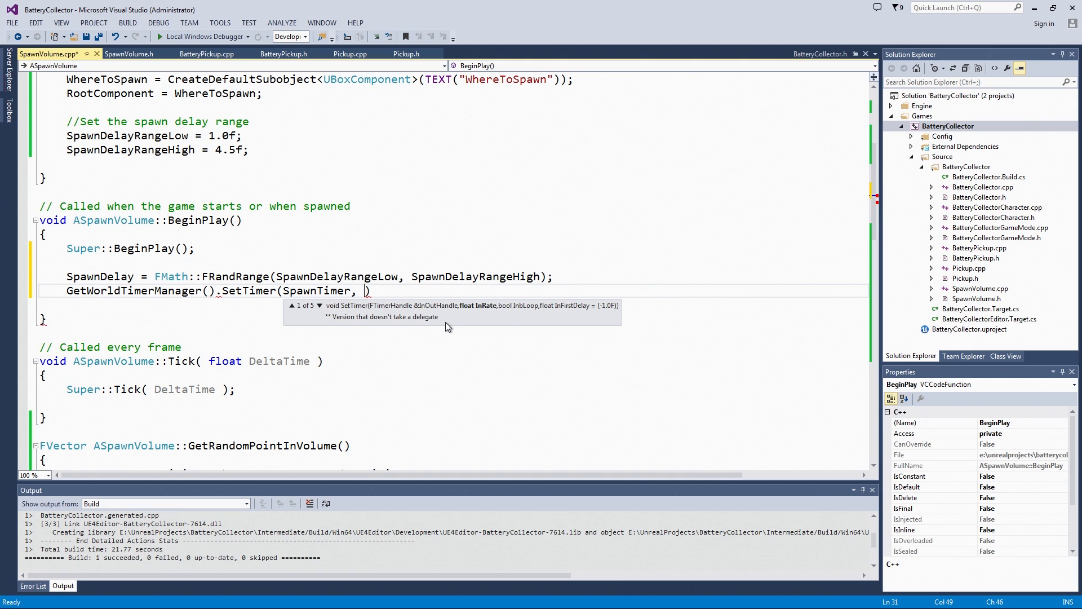
# Finish SetTimer with this, &ASpawnVolume::SpawnPickup, SpawnDelay, false, and select the new lines
pyautogui.write('this')
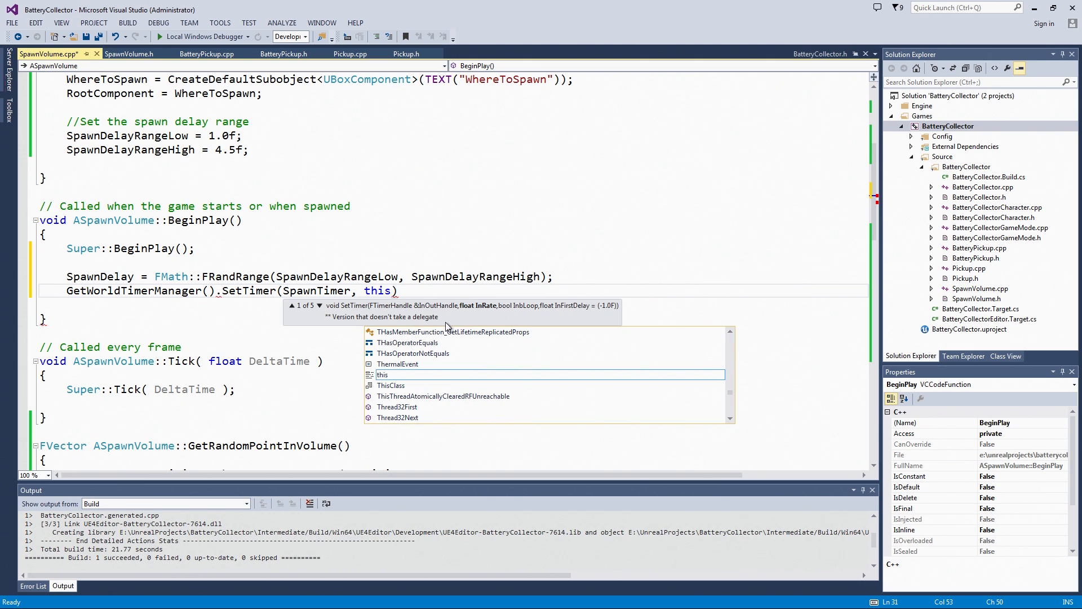
pyautogui.write(',')
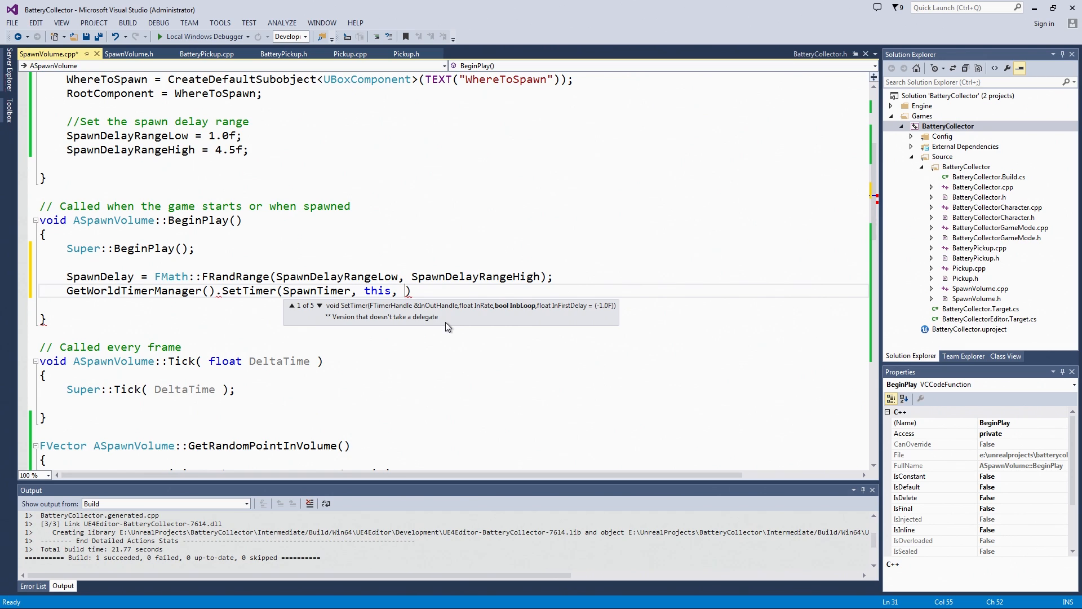
pyautogui.write('&')
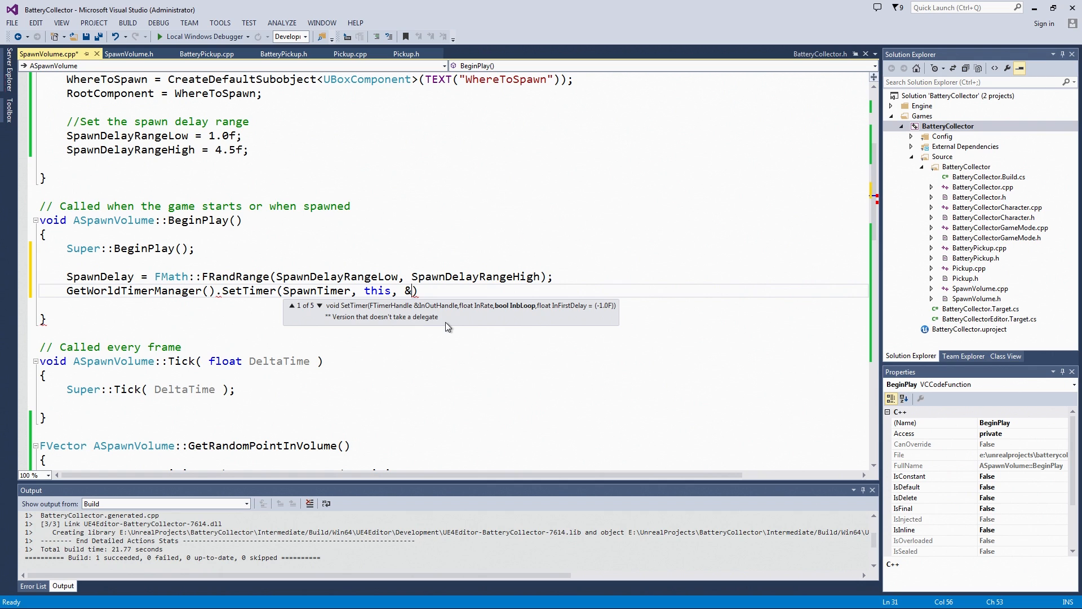
pyautogui.write('As')
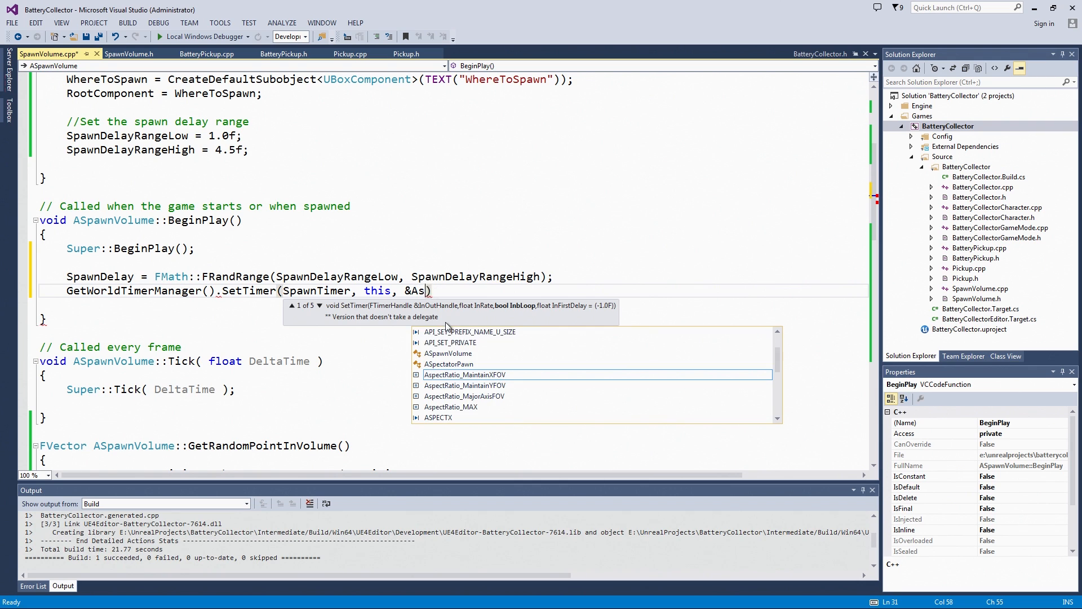
pyautogui.write('pawnVolume::')
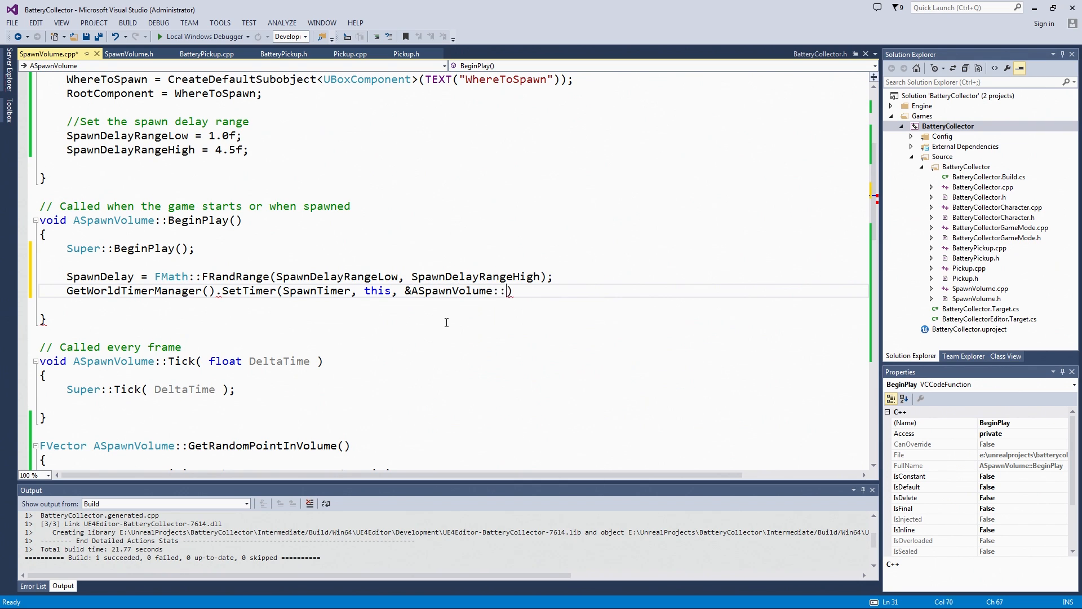
pyautogui.write('SpawnPik')
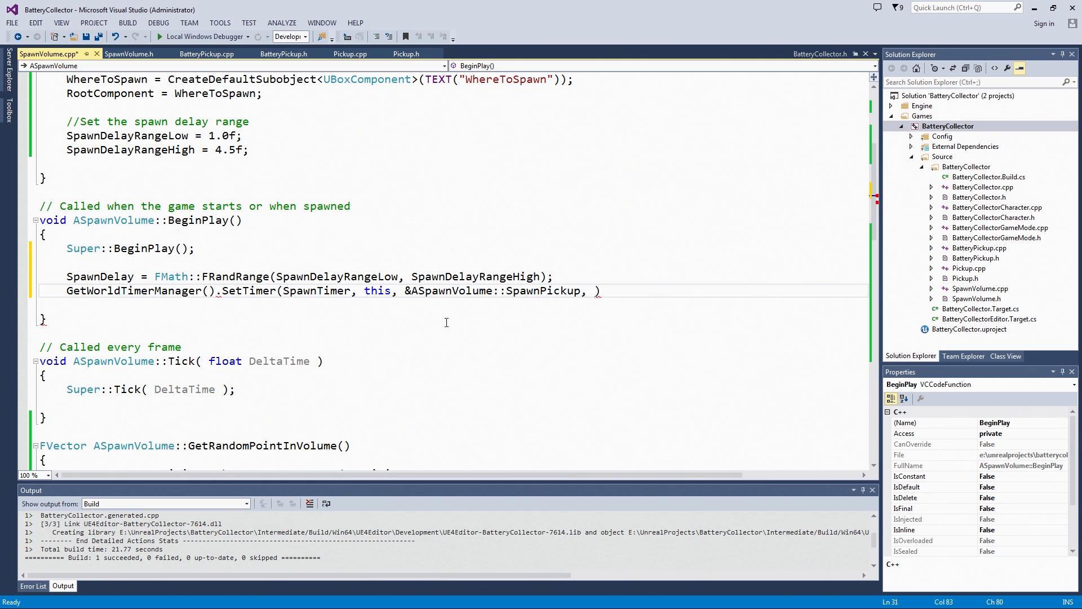
pyautogui.write('Spa')
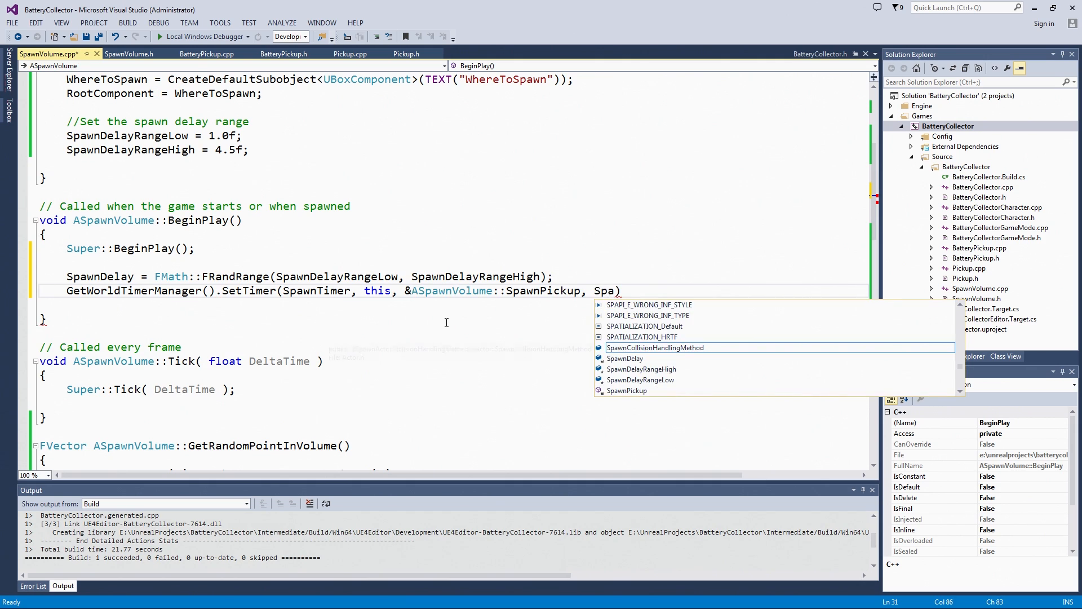
pyautogui.write('nDelay,')
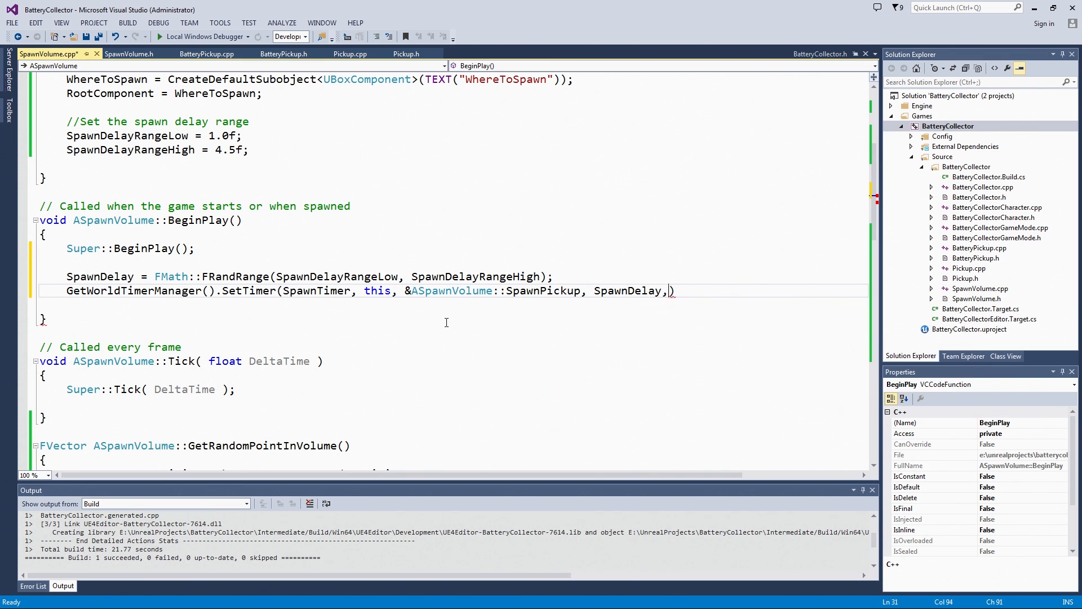
pyautogui.write('false')
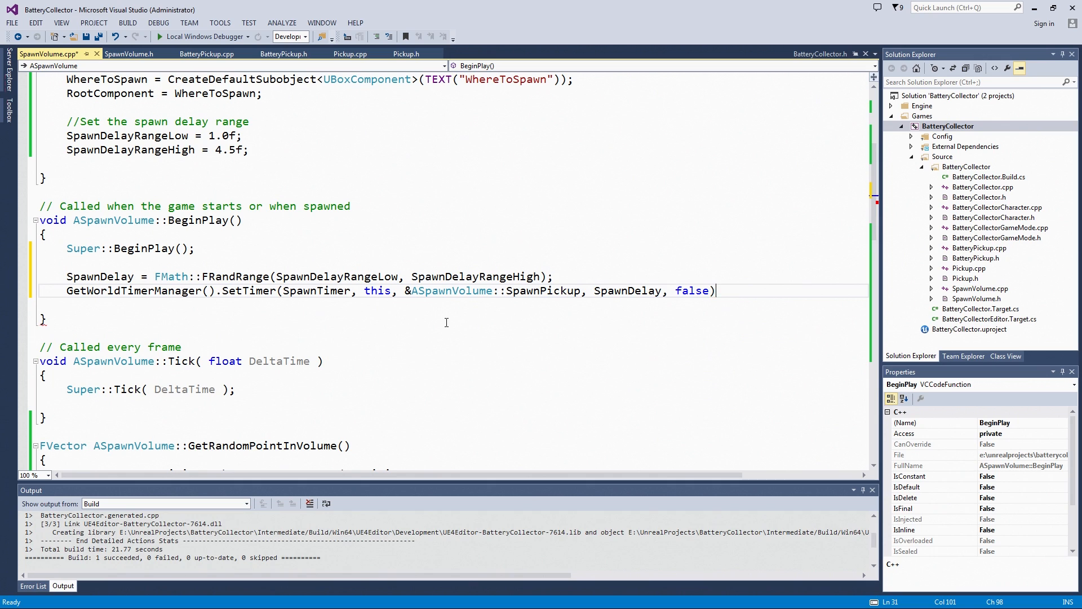
pyautogui.write(';')
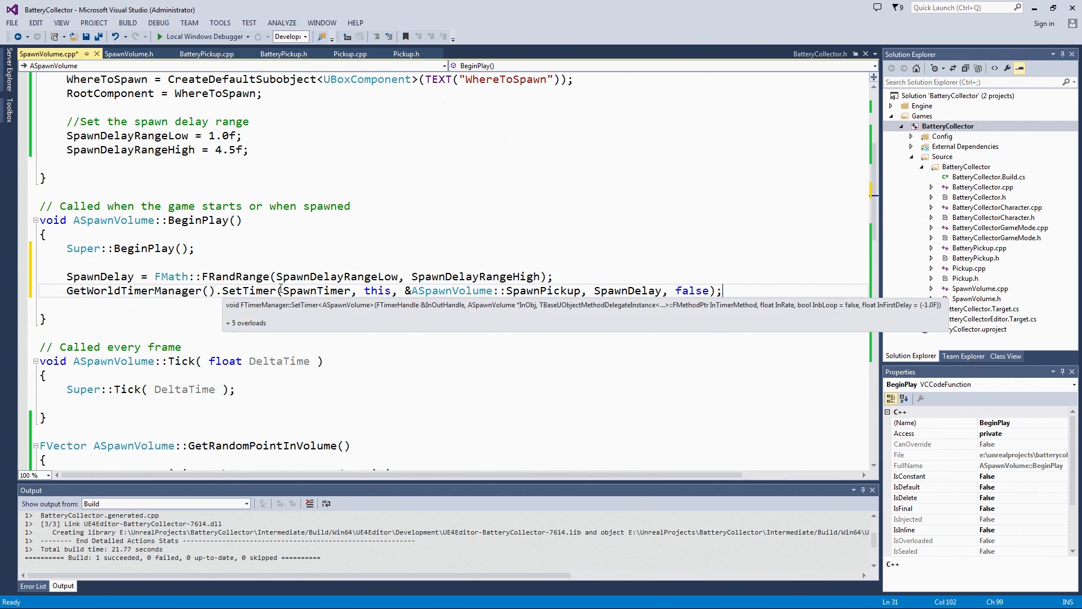
pyautogui.doubleClick(376, 290)
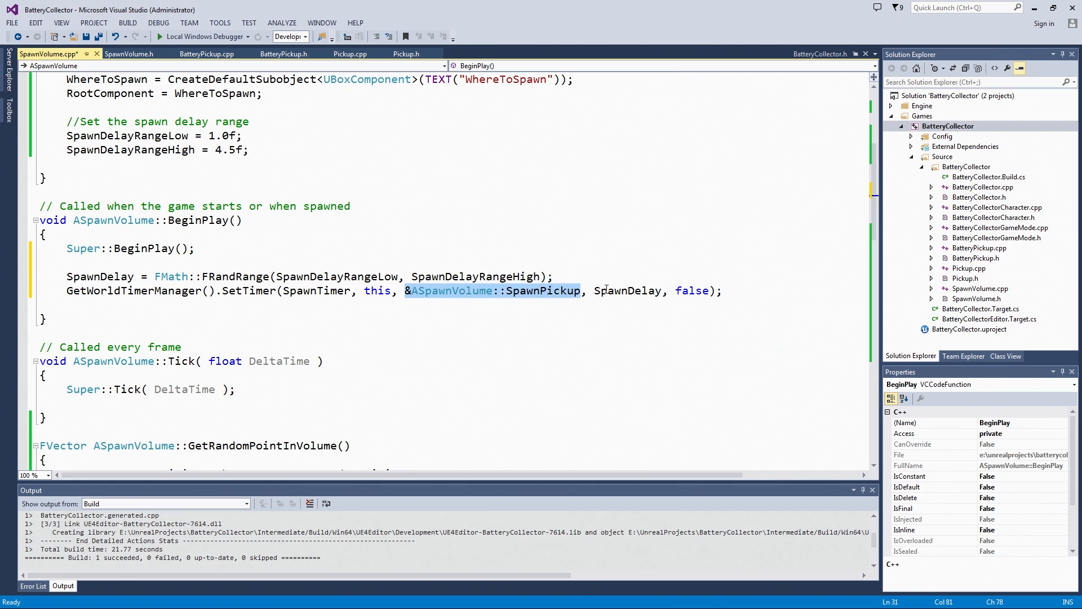
pyautogui.moveTo(610, 289)
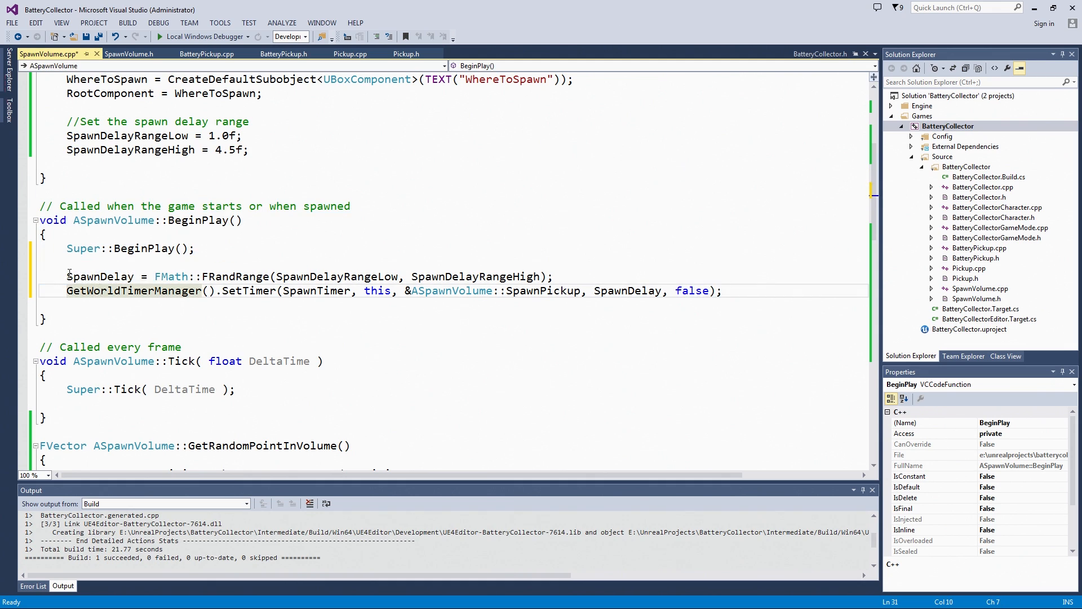
pyautogui.moveTo(67, 276); pyautogui.dragTo(721, 291)
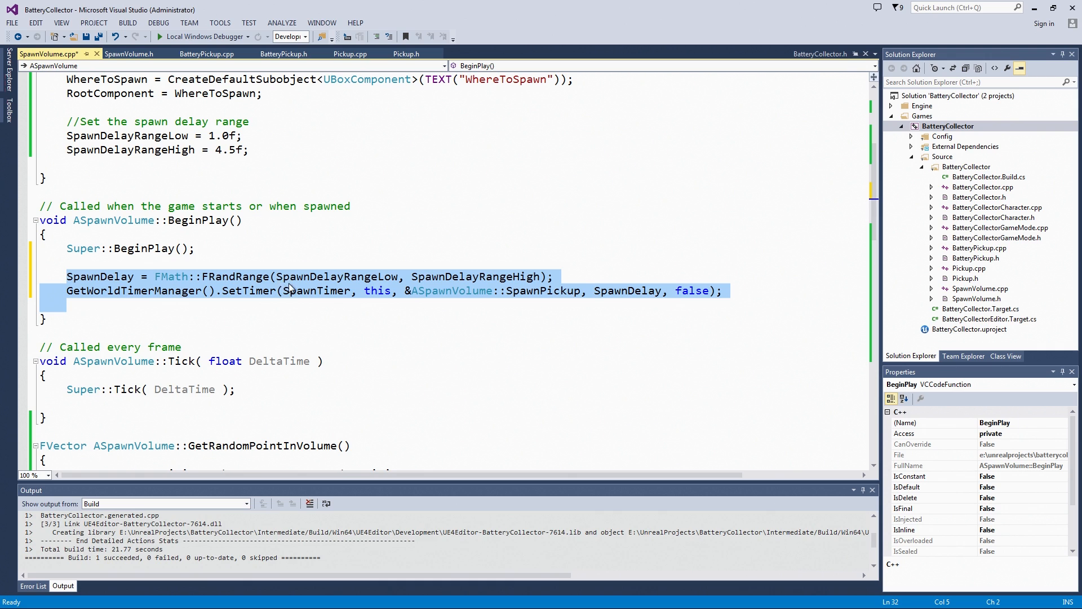
pyautogui.moveTo(416, 250)
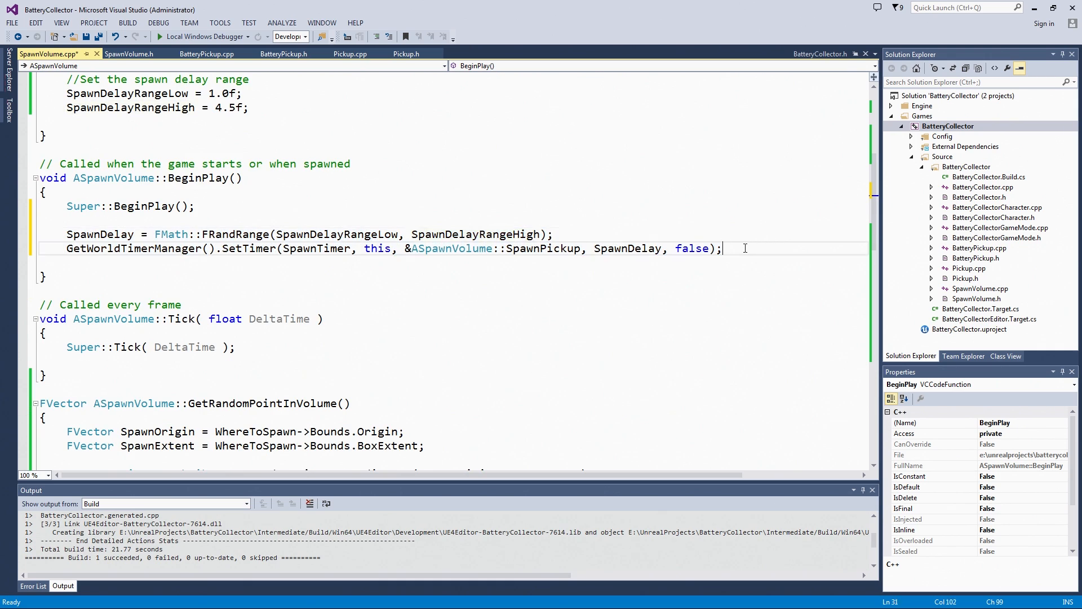
# Copy the SpawnDelay and SetTimer lines down to SpawnPickup after the SpawnActor call
pyautogui.moveTo(722, 248); pyautogui.dragTo(66, 234)
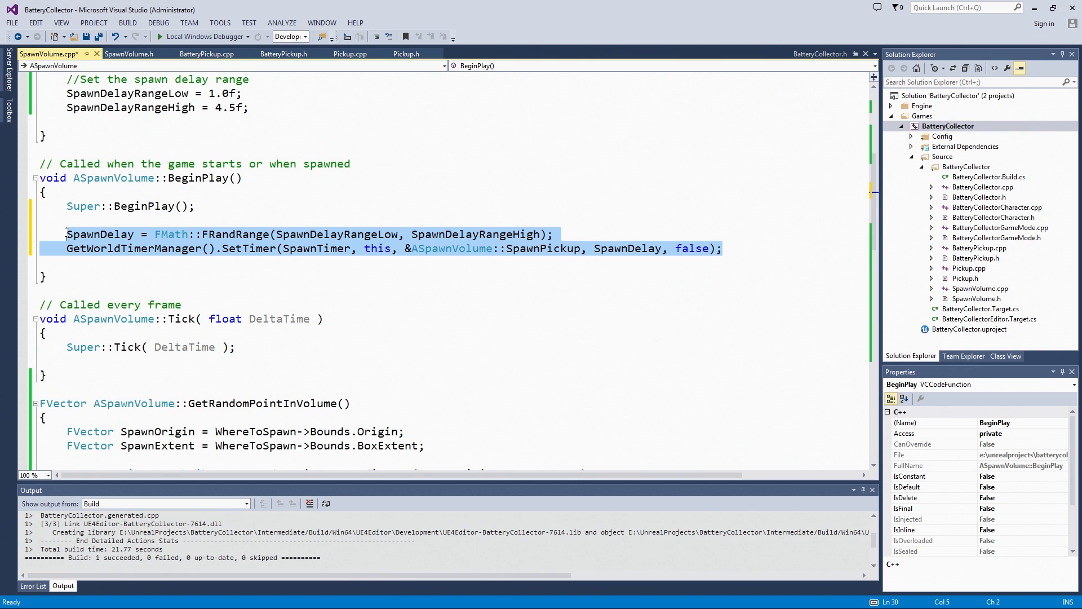
pyautogui.scroll(-3)
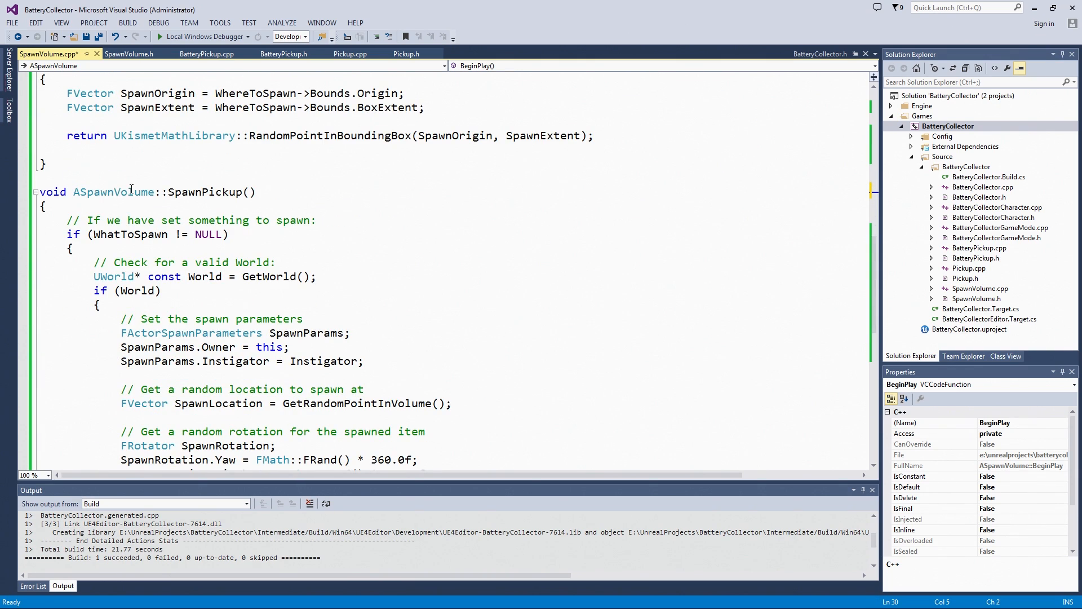
pyautogui.scroll(-3)
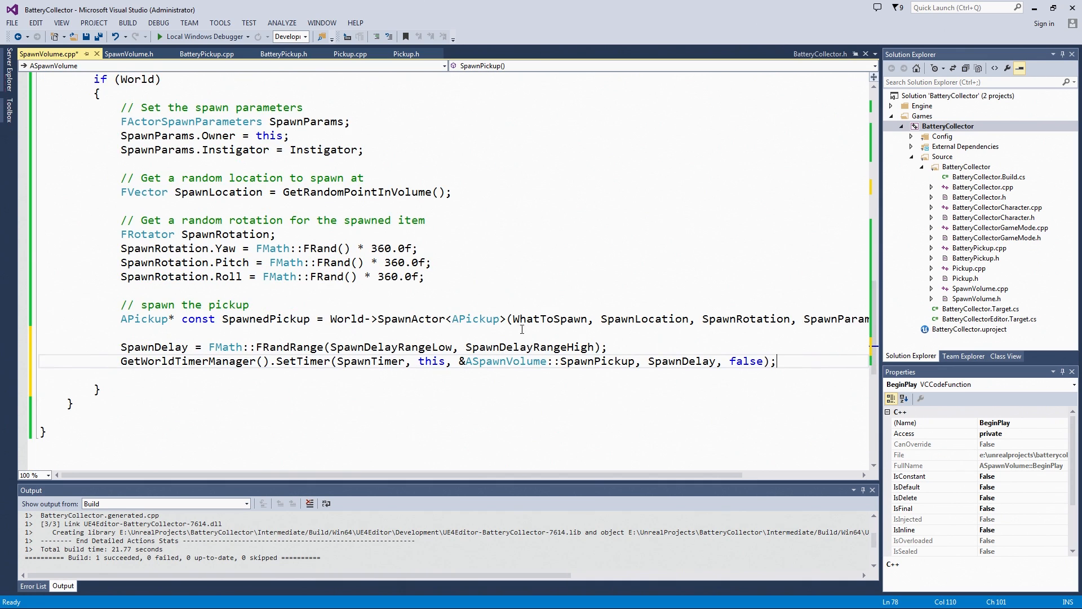
pyautogui.moveTo(368, 300)
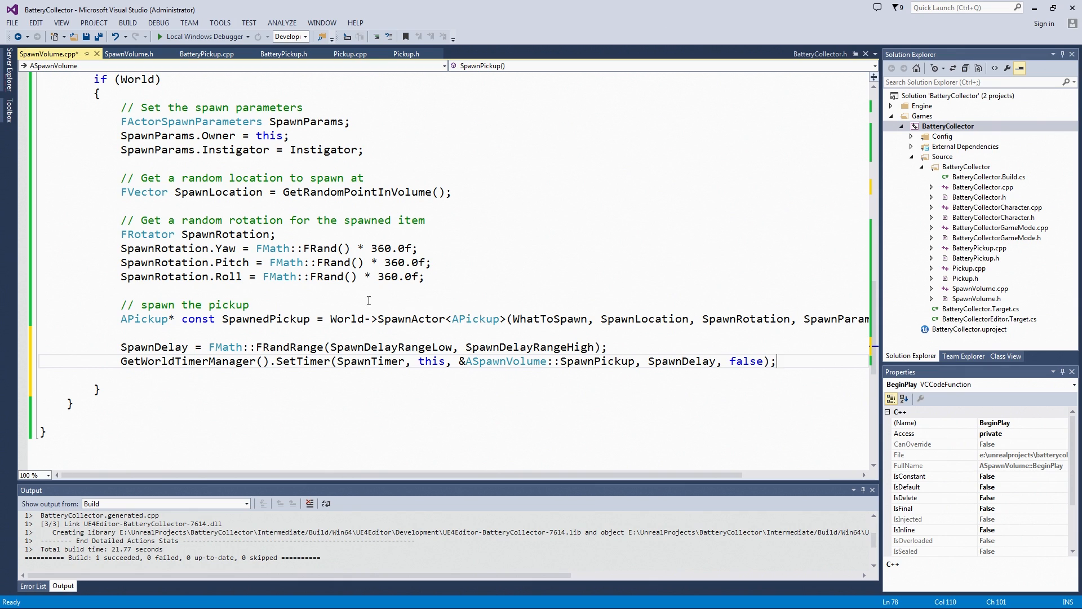
pyautogui.moveTo(170, 355)
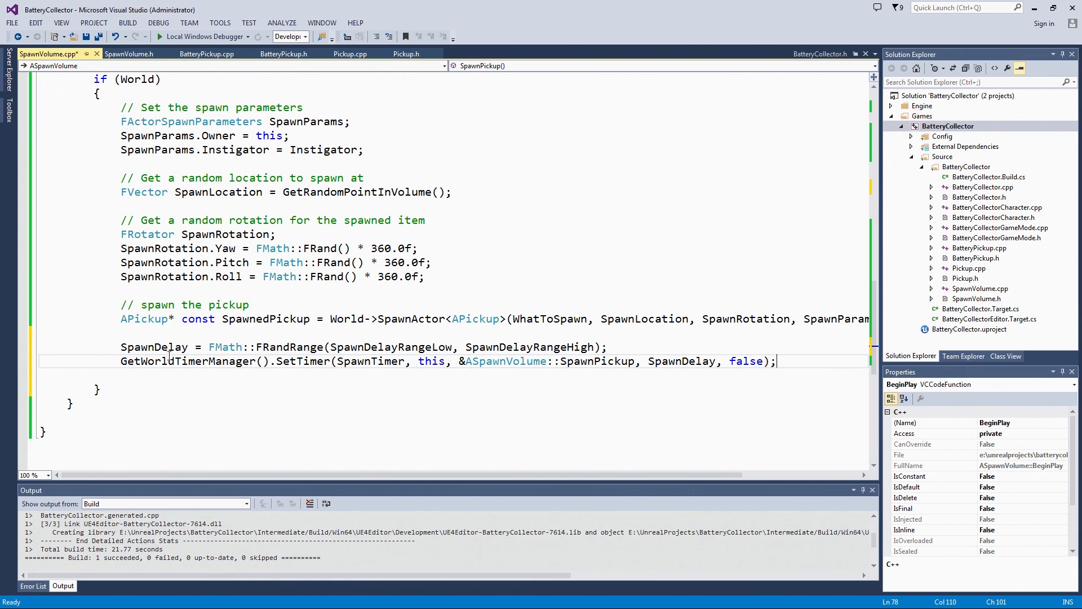
pyautogui.moveTo(388, 343)
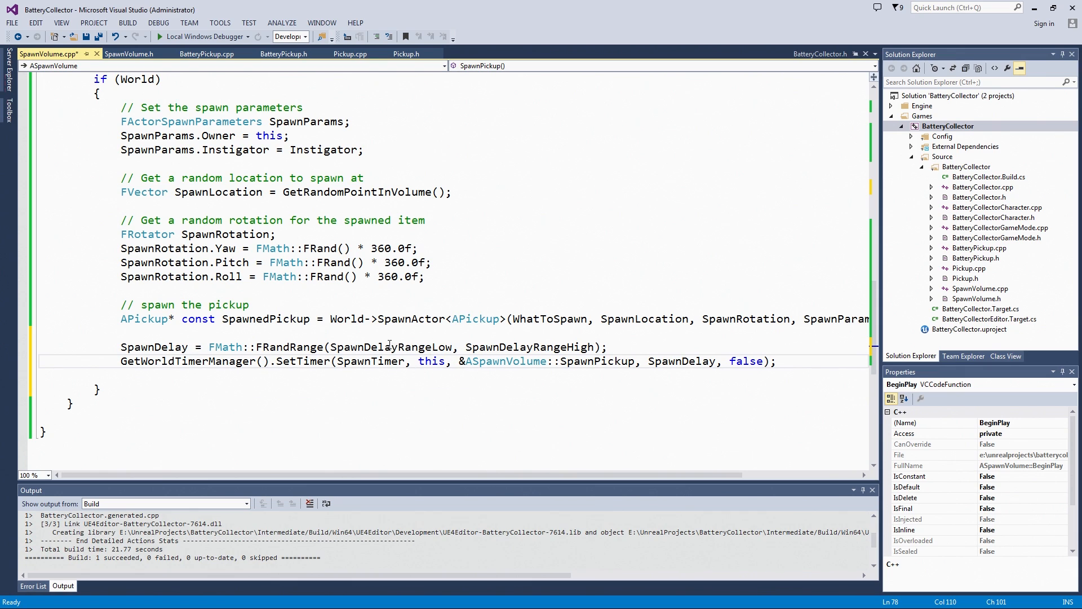
pyautogui.moveTo(525, 421)
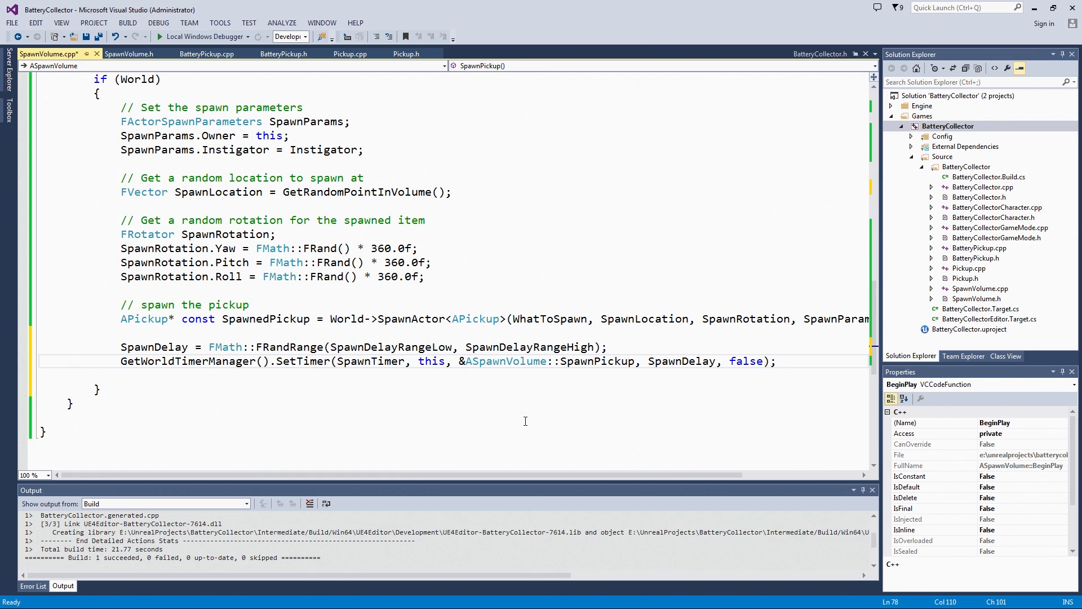
pyautogui.moveTo(559, 398)
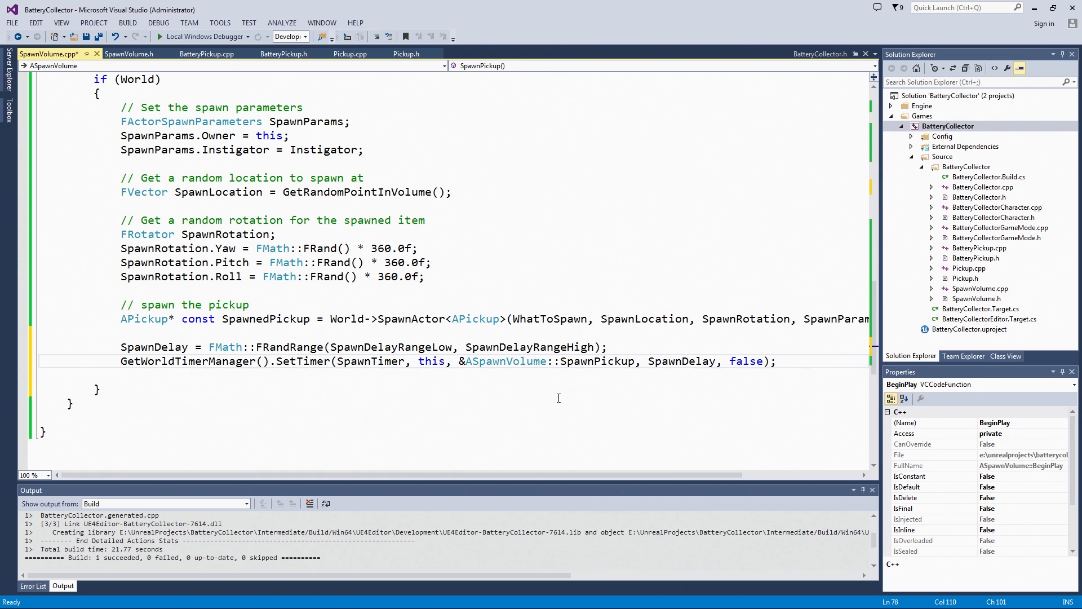
# Build BatteryCollector, Compile in Unreal Editor, and drag a SpawnVolume into CollectionLevel
pyautogui.click(949, 126)
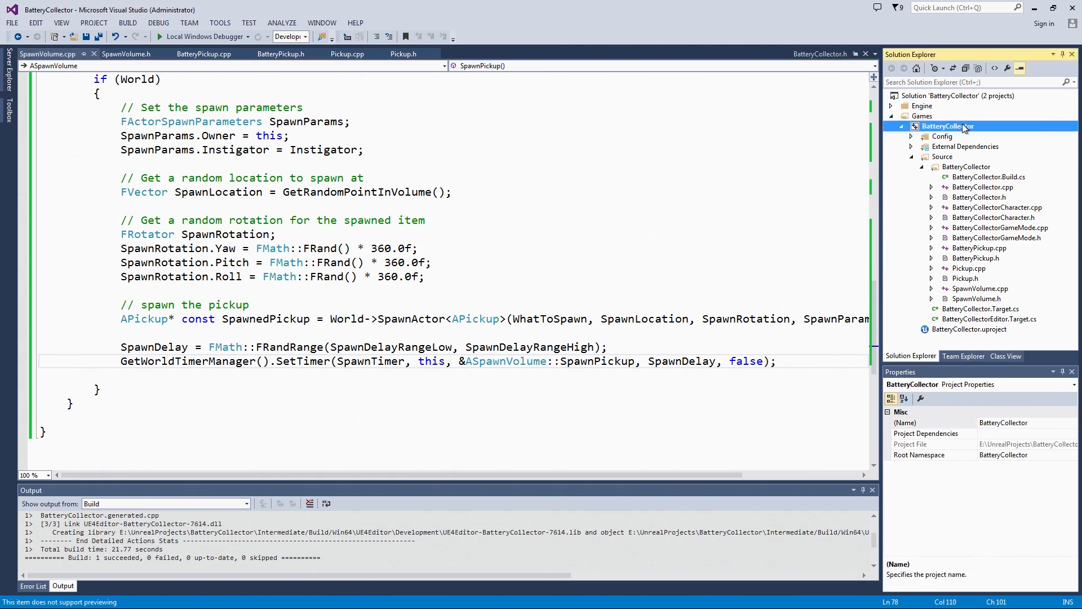
pyautogui.rightClick(963, 126)
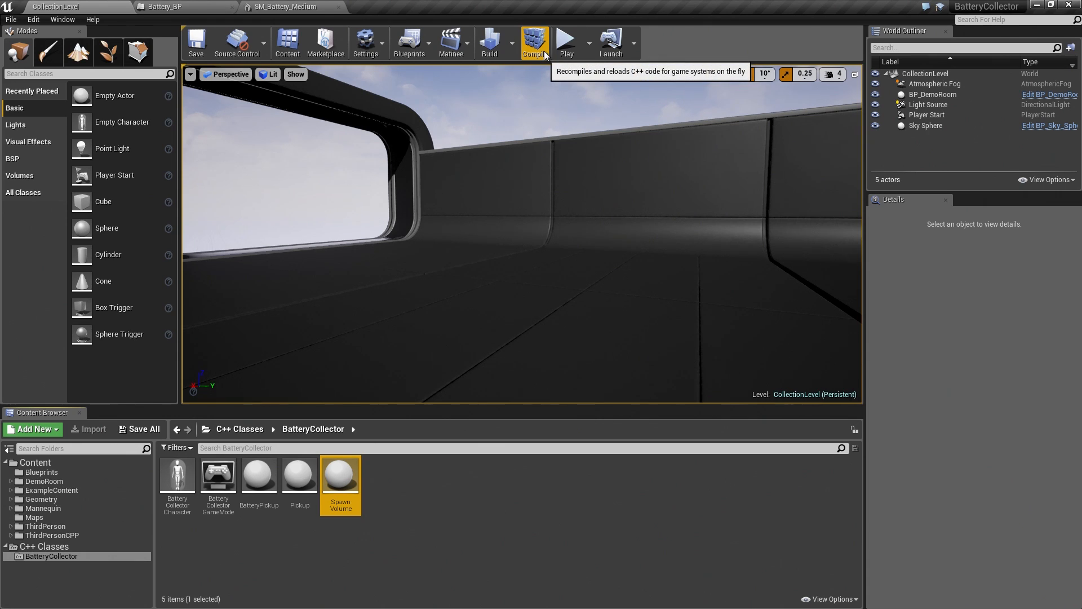
pyautogui.click(533, 41)
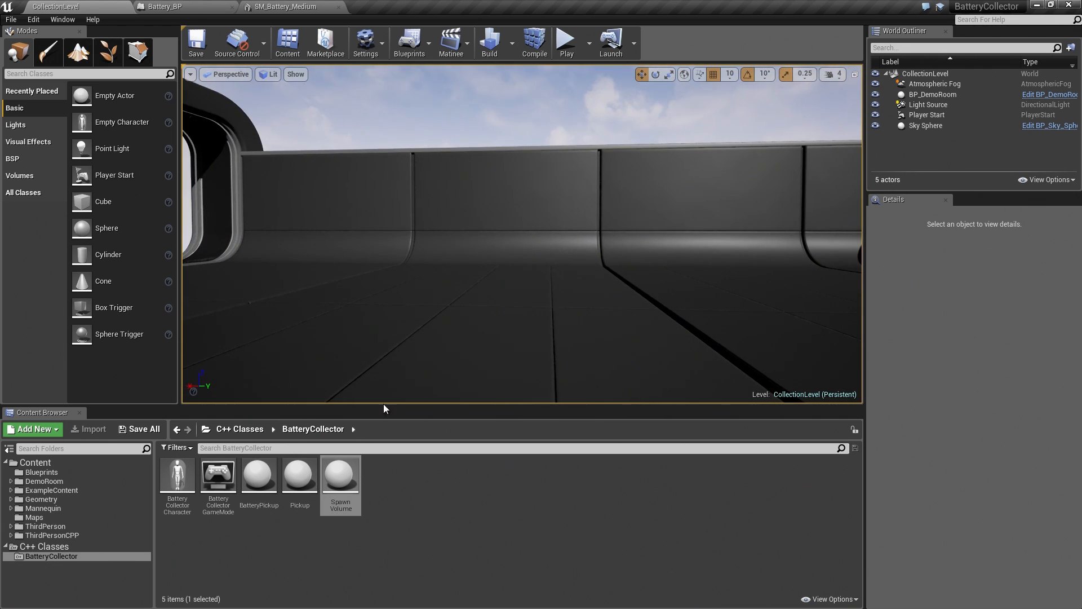
pyautogui.moveTo(346, 474)
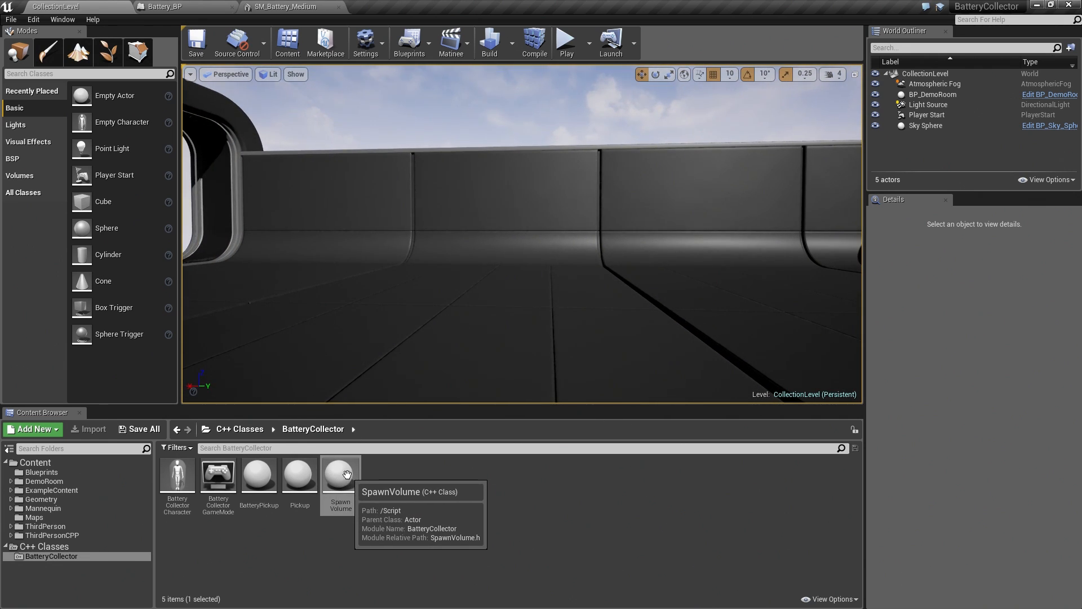
pyautogui.moveTo(333, 484)
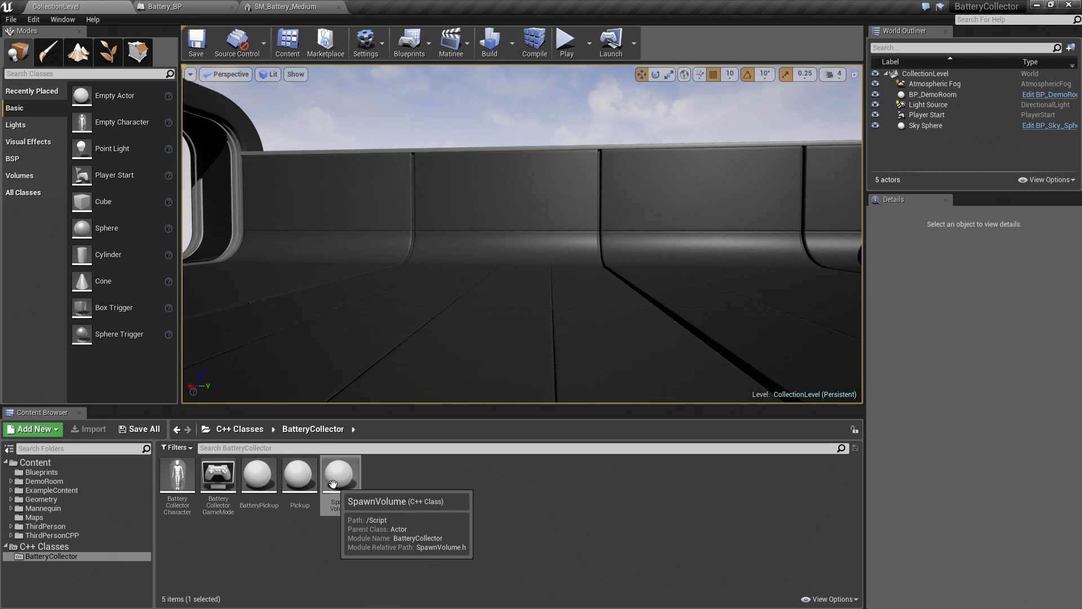
pyautogui.moveTo(318, 481)
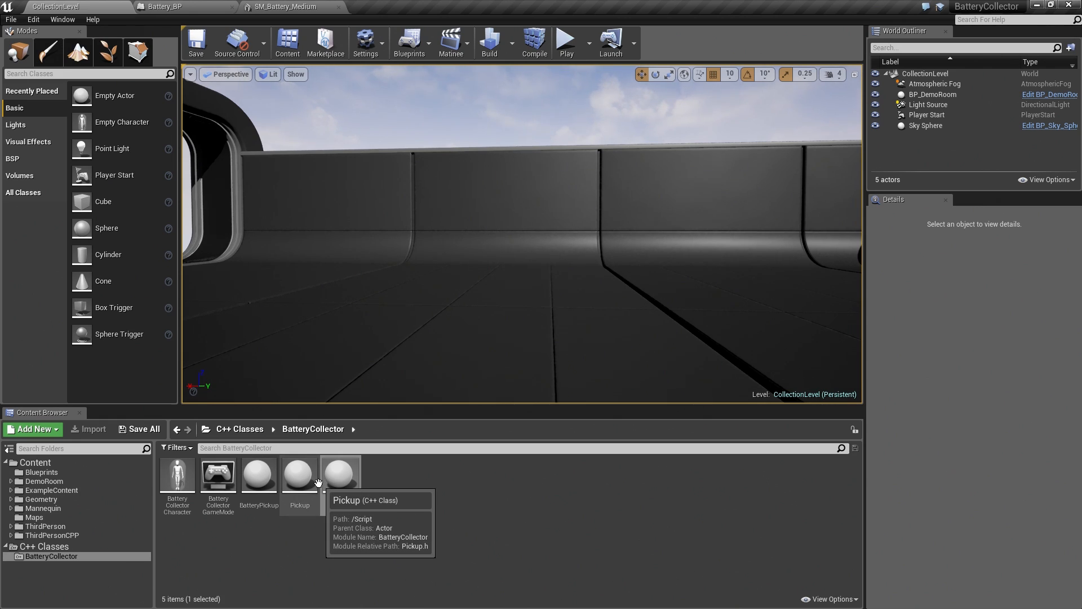
pyautogui.moveTo(343, 489)
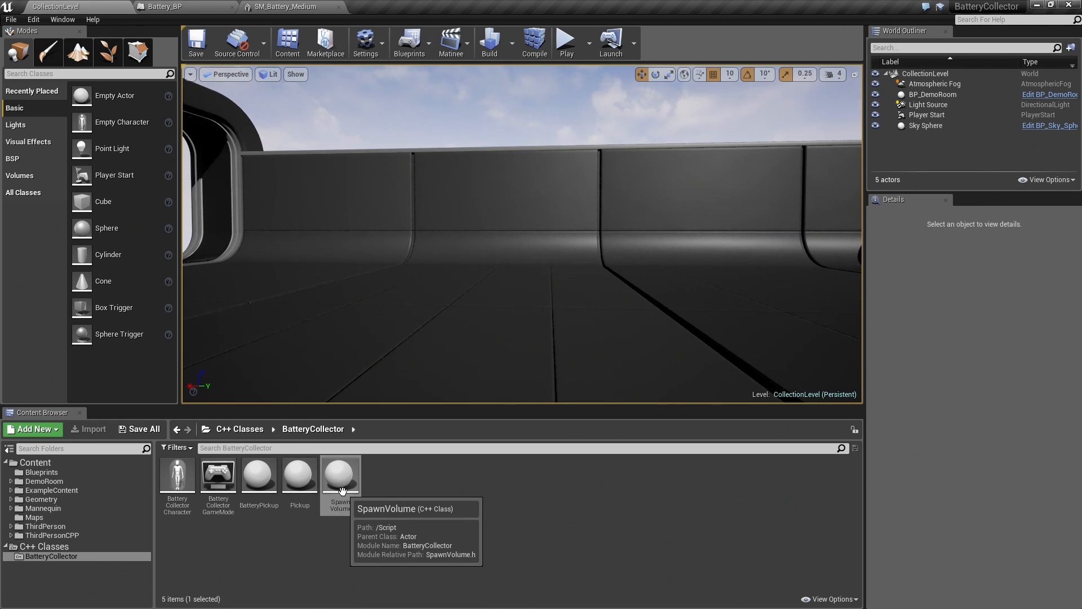
pyautogui.moveTo(339, 475); pyautogui.dragTo(431, 321)
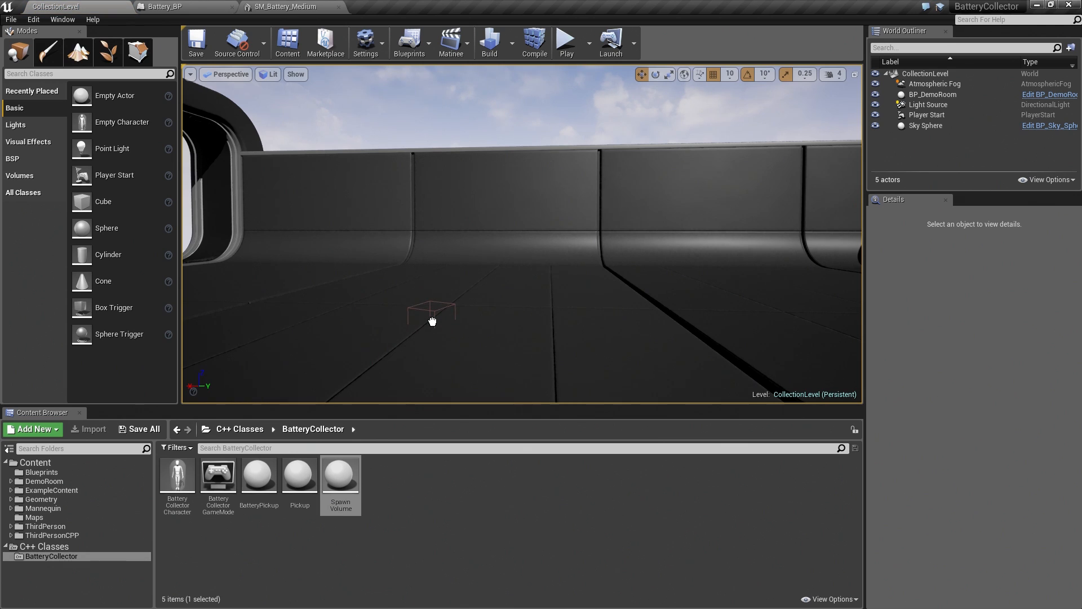
# Drop the SpawnVolume onto the floor and pick its What to Spawn class
pyautogui.click(429, 316)
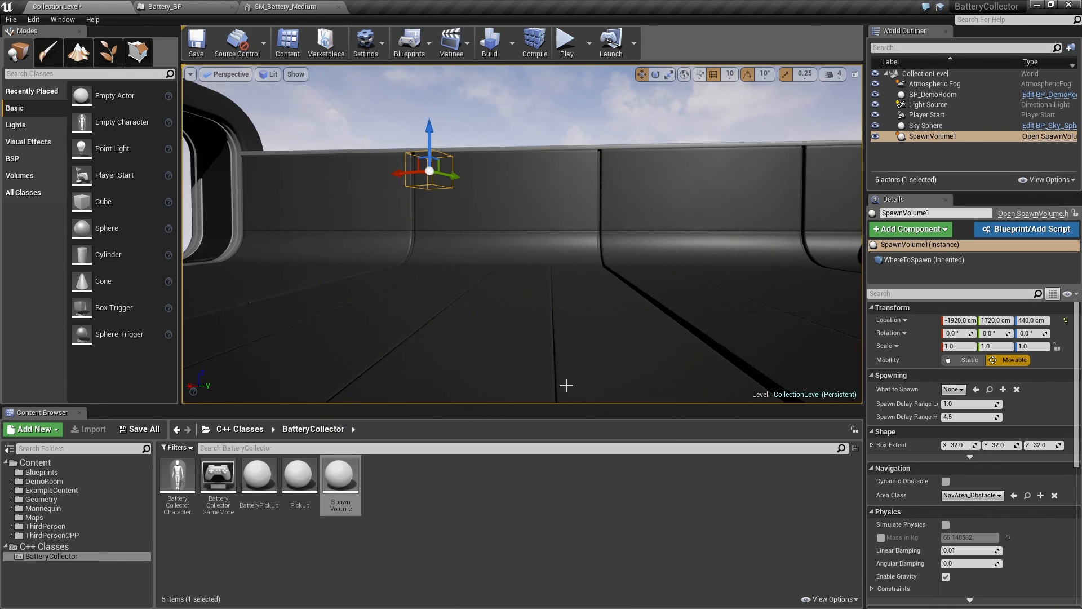
pyautogui.moveTo(553, 278)
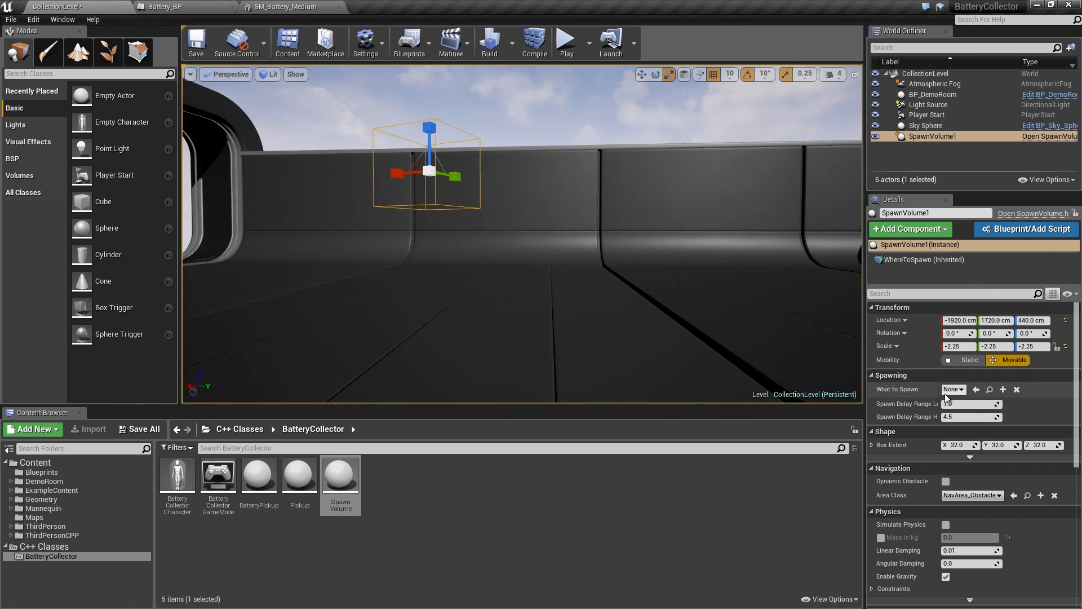
pyautogui.click(953, 389)
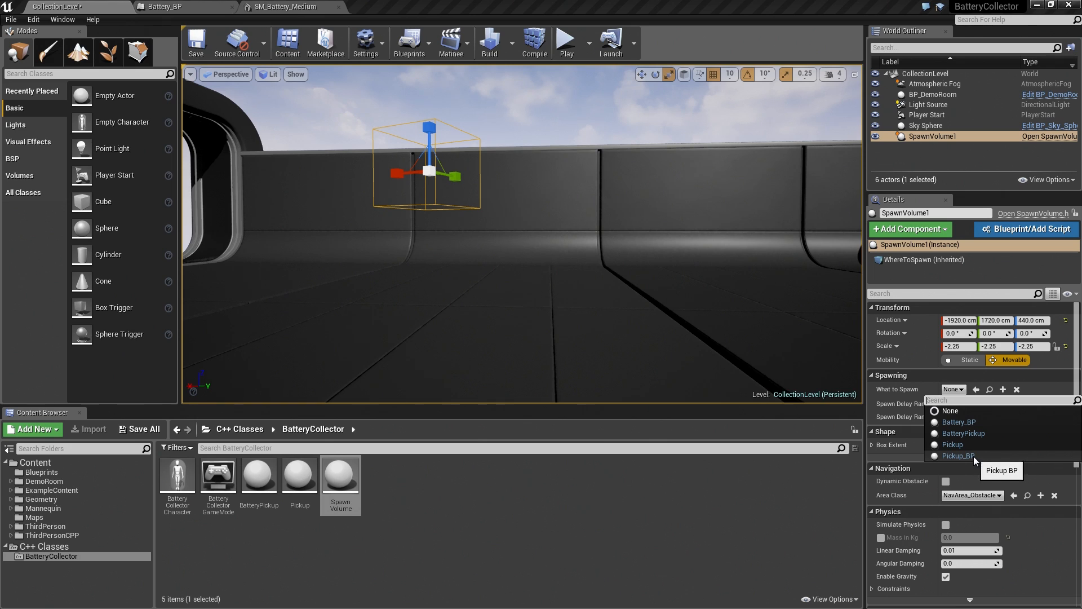
pyautogui.click(958, 455)
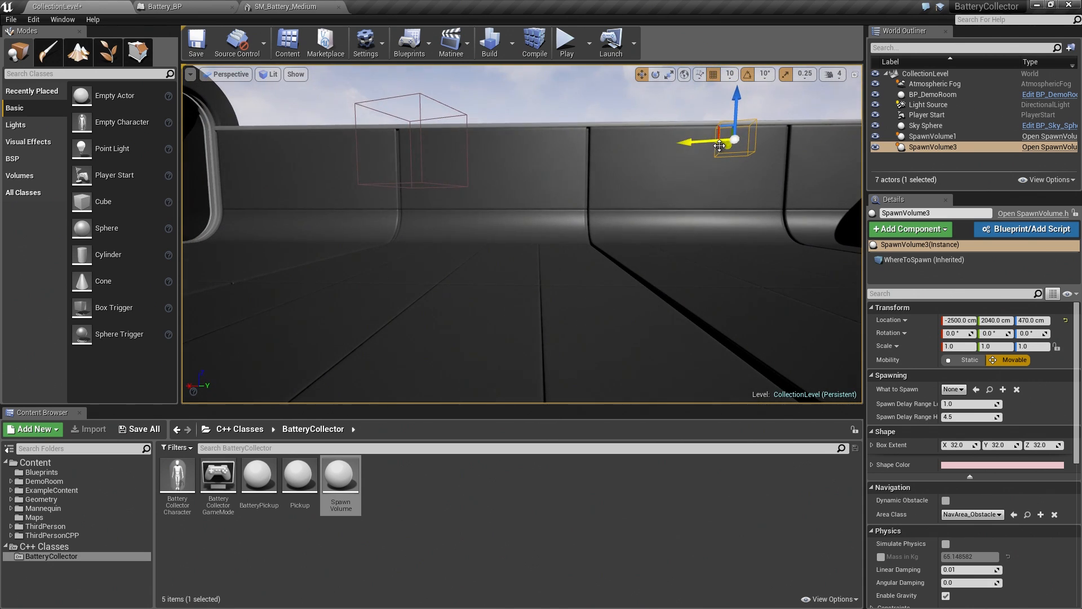
# Stretch SpawnVolume3 along the wall and set What to Spawn to Battery_BP
pyautogui.moveTo(719, 144); pyautogui.dragTo(727, 142)
pyautogui.write('8.75')
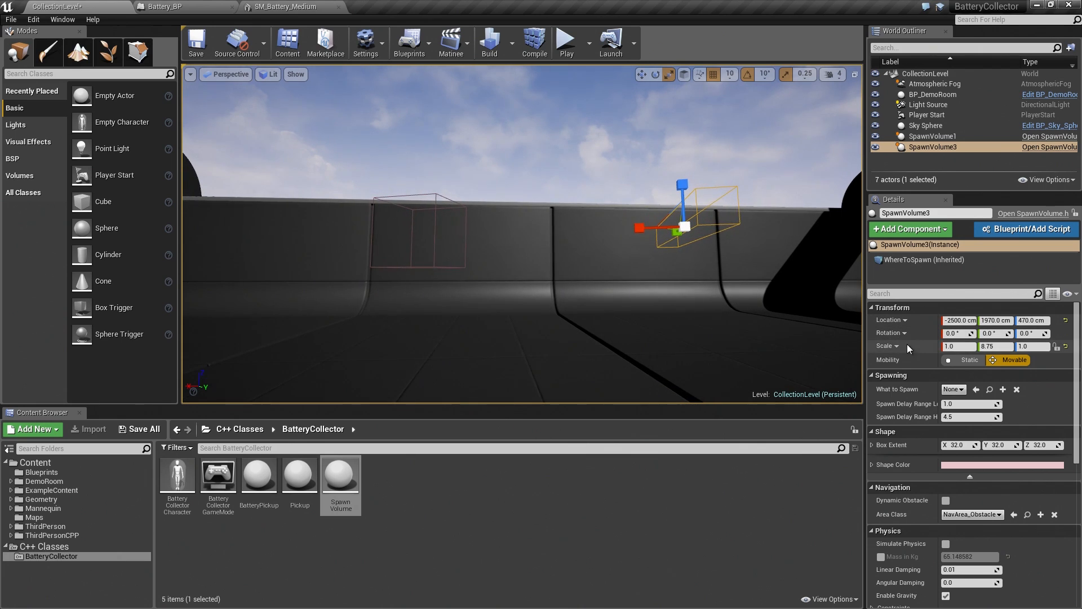
pyautogui.click(954, 388)
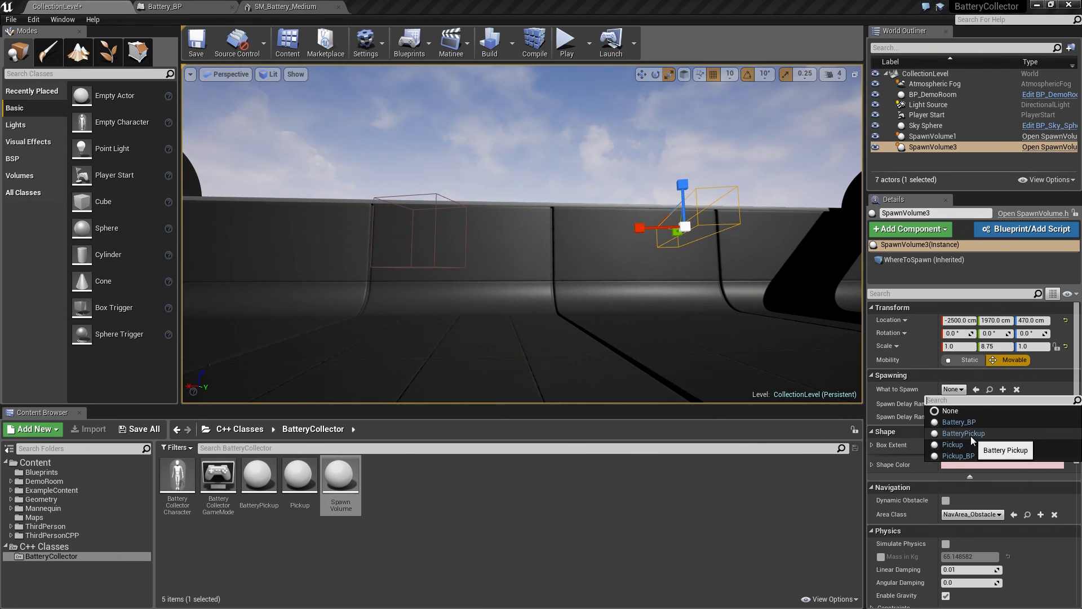
pyautogui.click(958, 421)
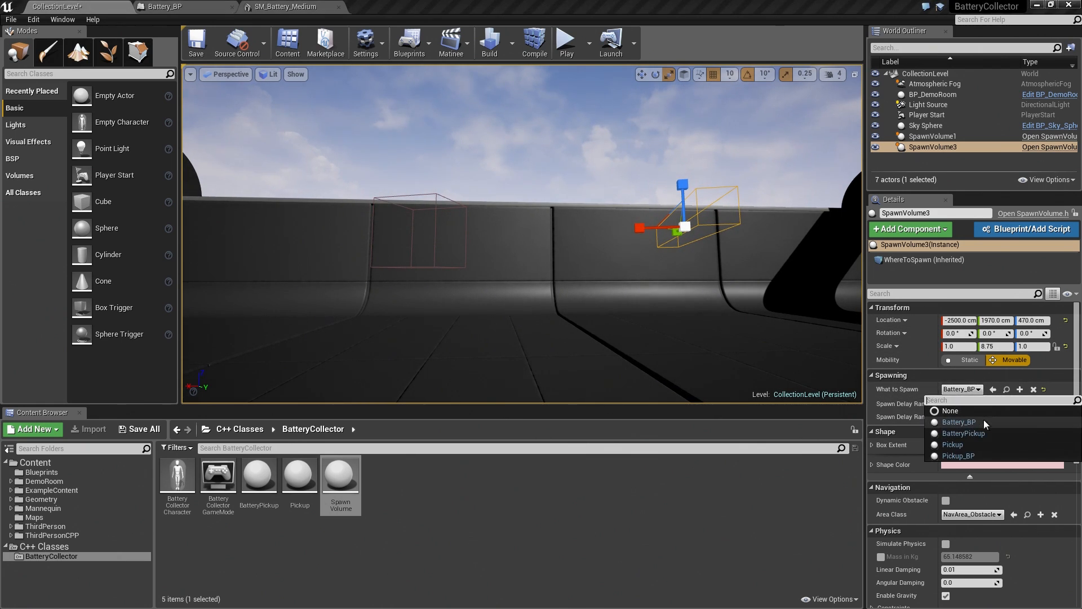
pyautogui.moveTo(991, 425)
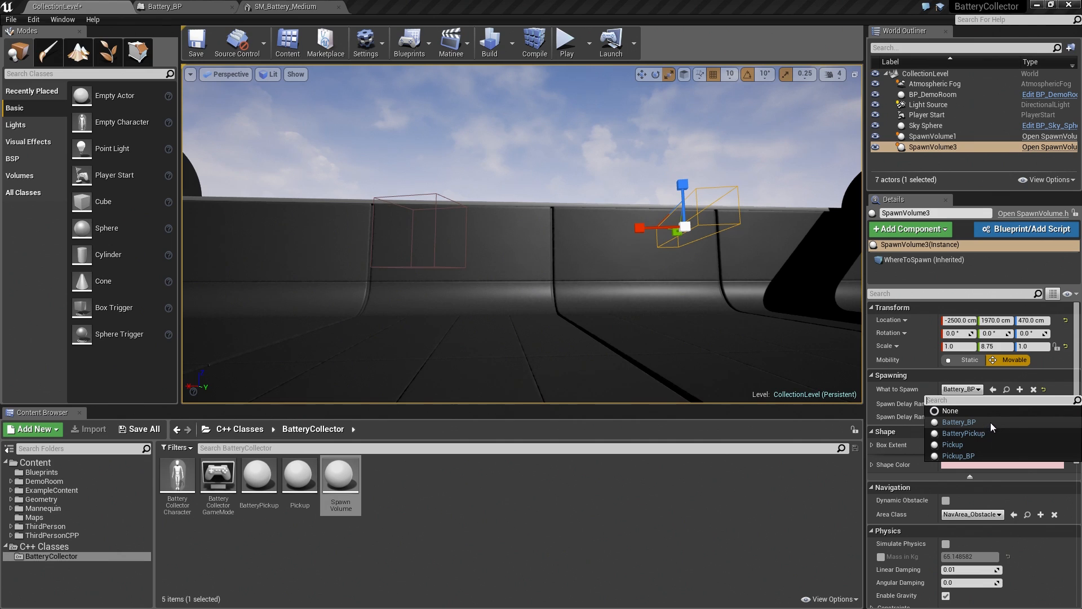
pyautogui.moveTo(993, 428)
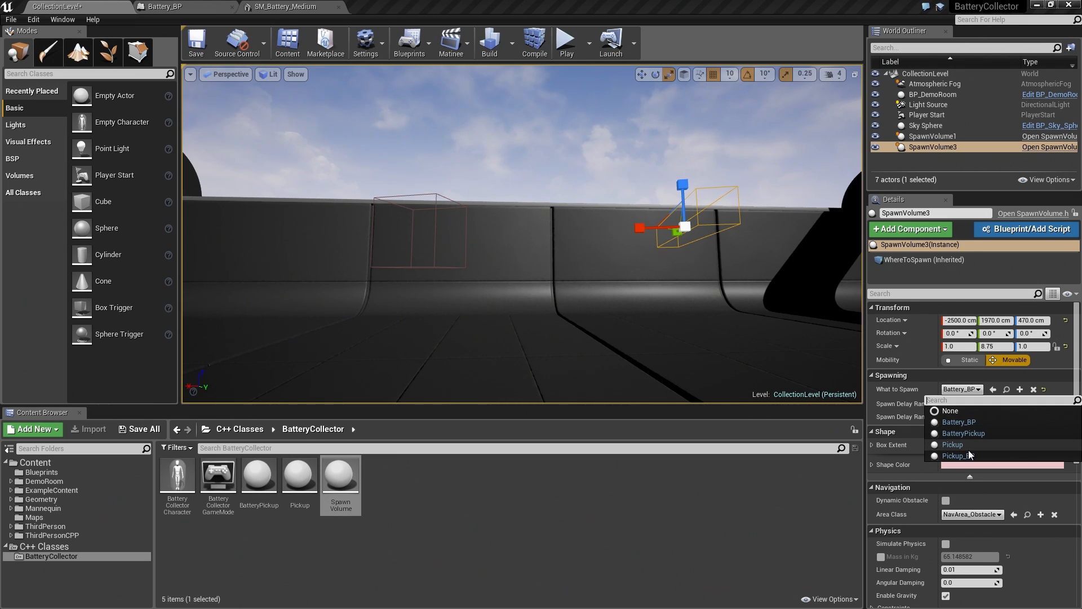
pyautogui.moveTo(970, 434)
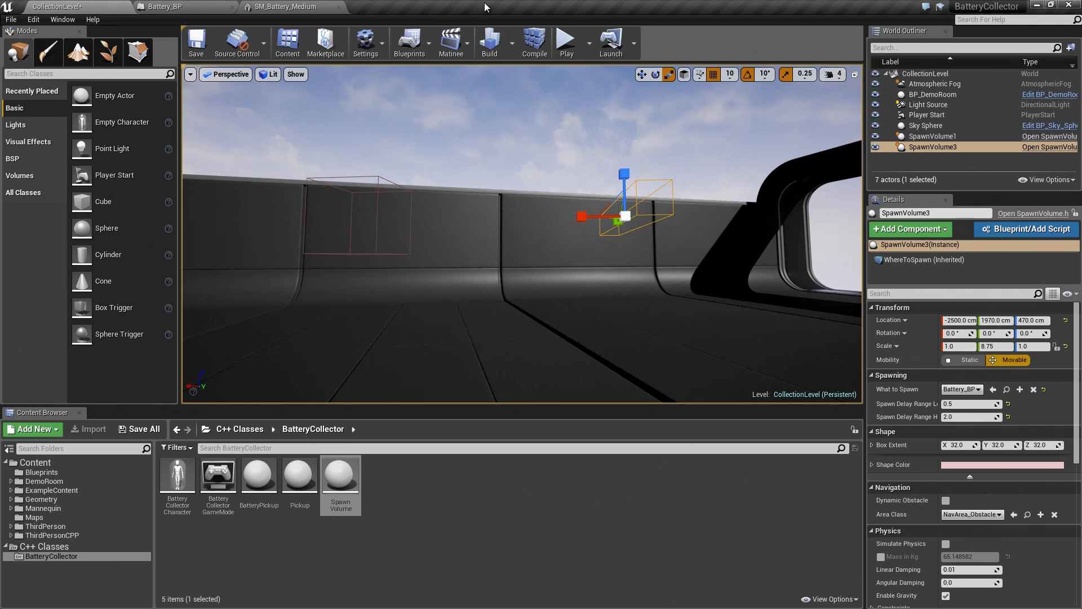
# Start a Play session and take control of the character to watch Battery_BP pickups spawn
pyautogui.click(566, 39)
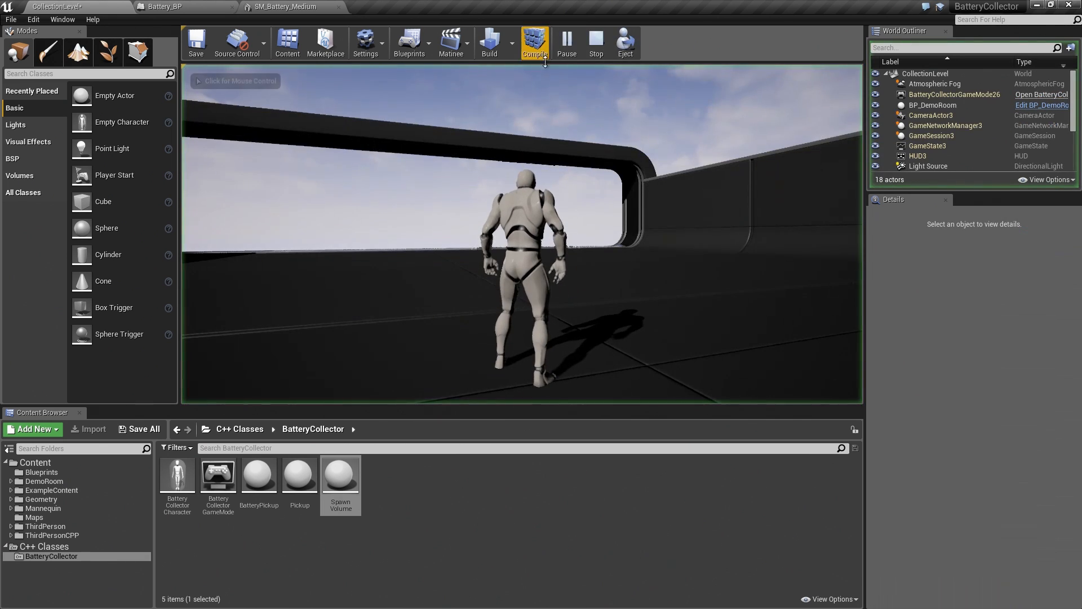
pyautogui.click(535, 41)
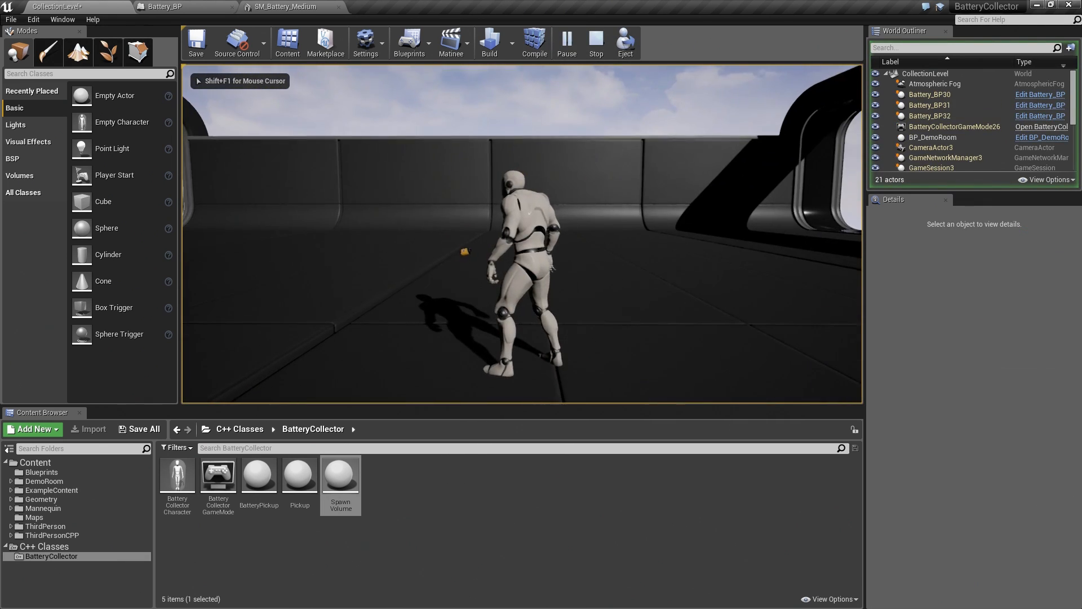